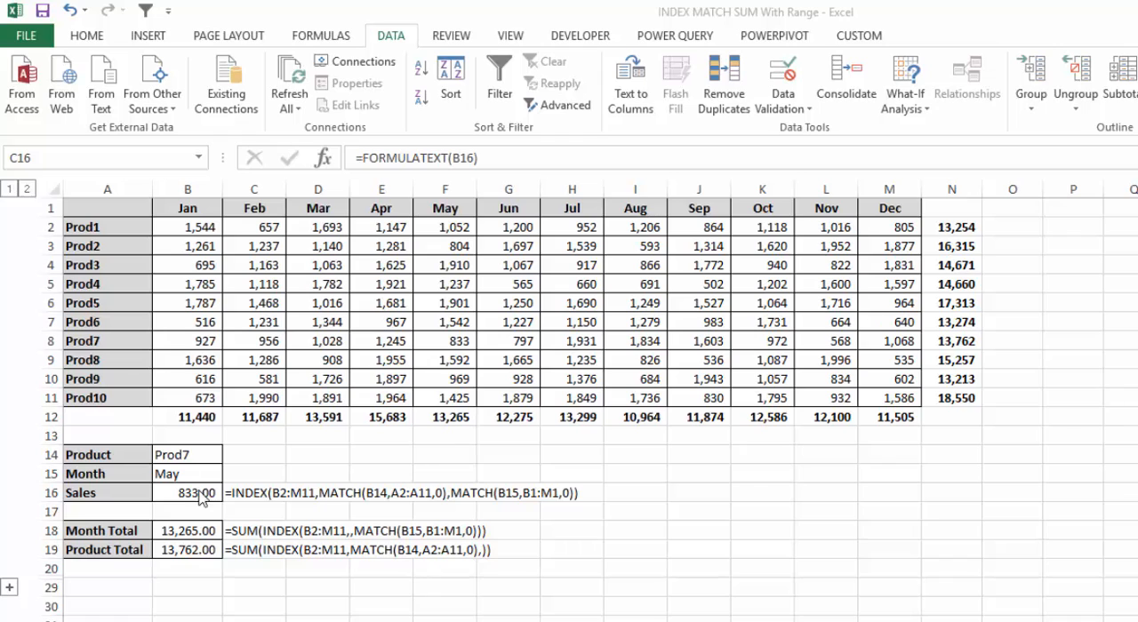
# - Pick Prod3 from the product input cell's validation list
pyautogui.click(187, 456)
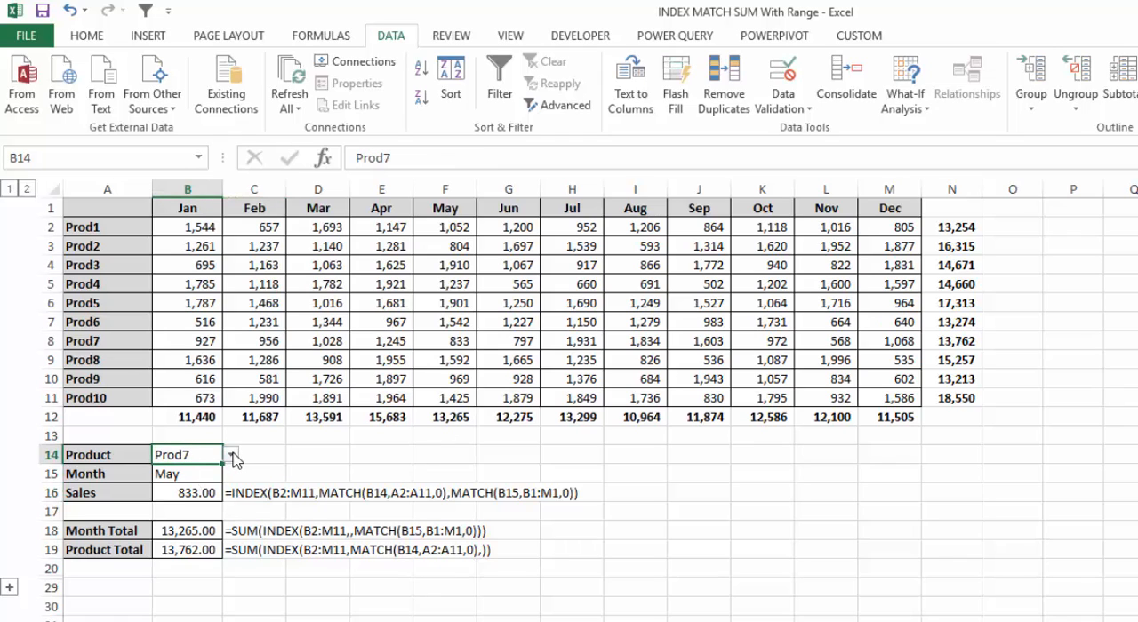
pyautogui.click(187, 473)
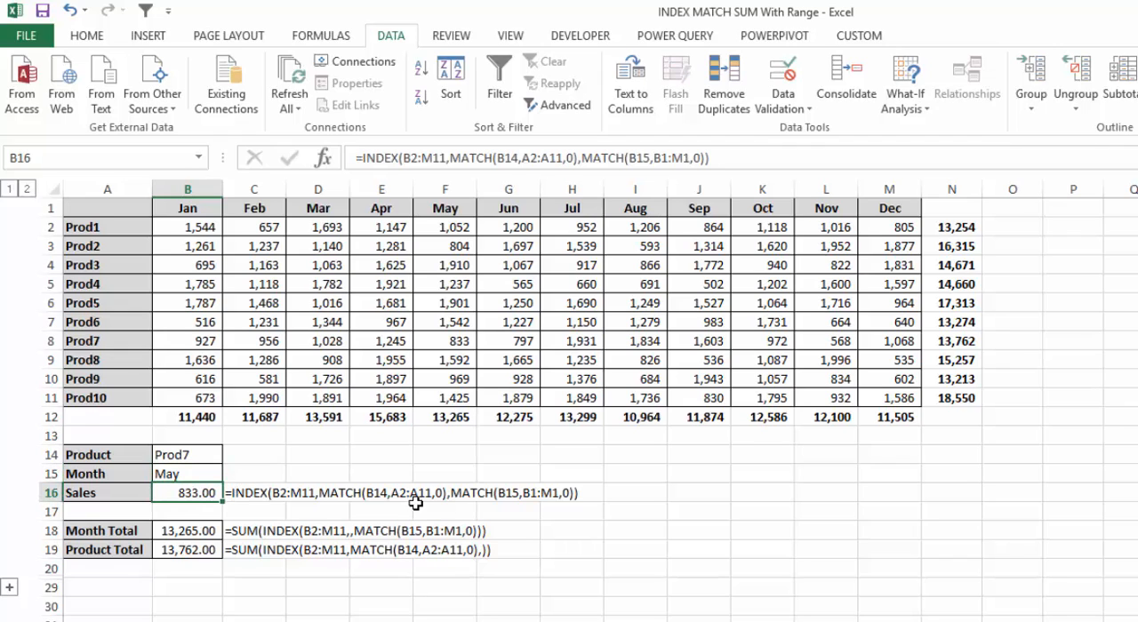
pyautogui.moveTo(381, 505)
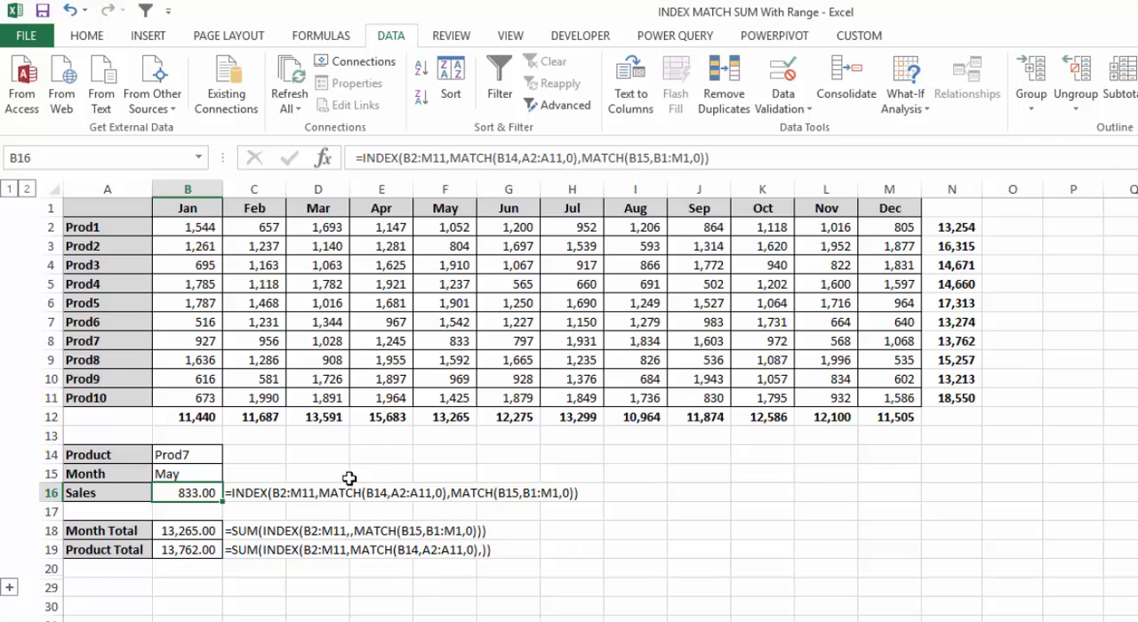
pyautogui.moveTo(725, 270)
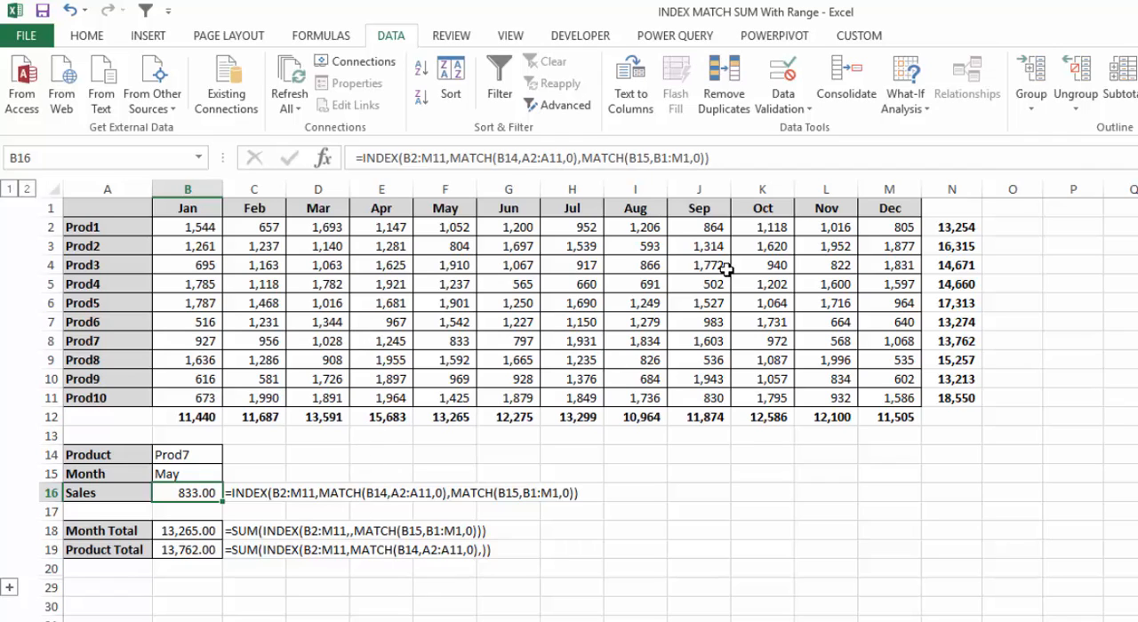
pyautogui.moveTo(187, 456)
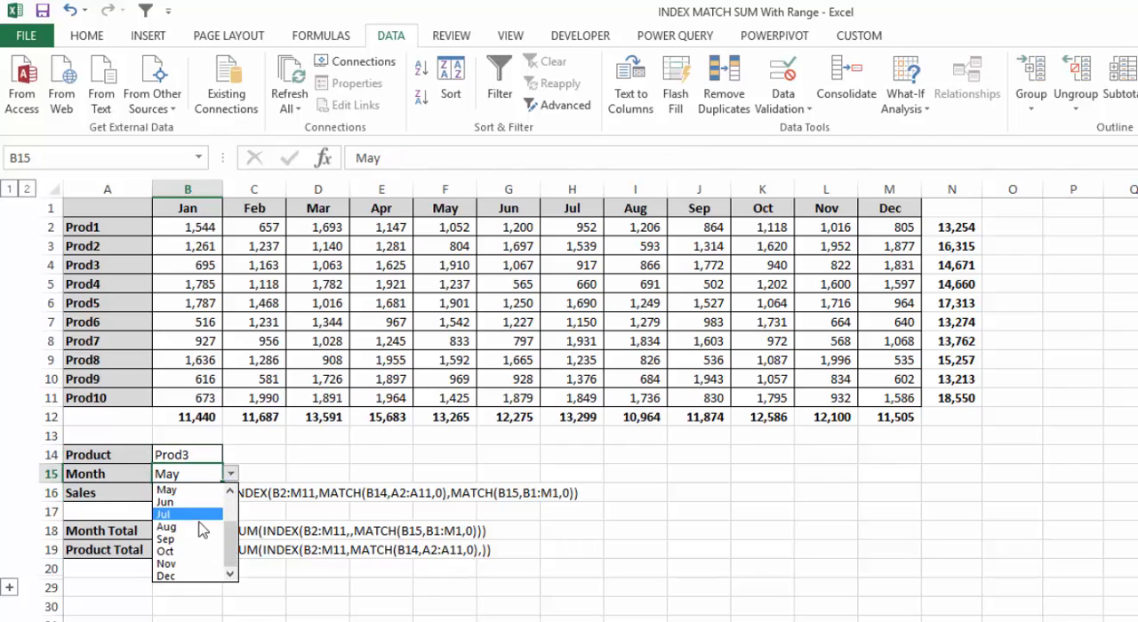
# - Pick Sep as the lookup month so Prod3's sales show 1,772.00
pyautogui.click(165, 541)
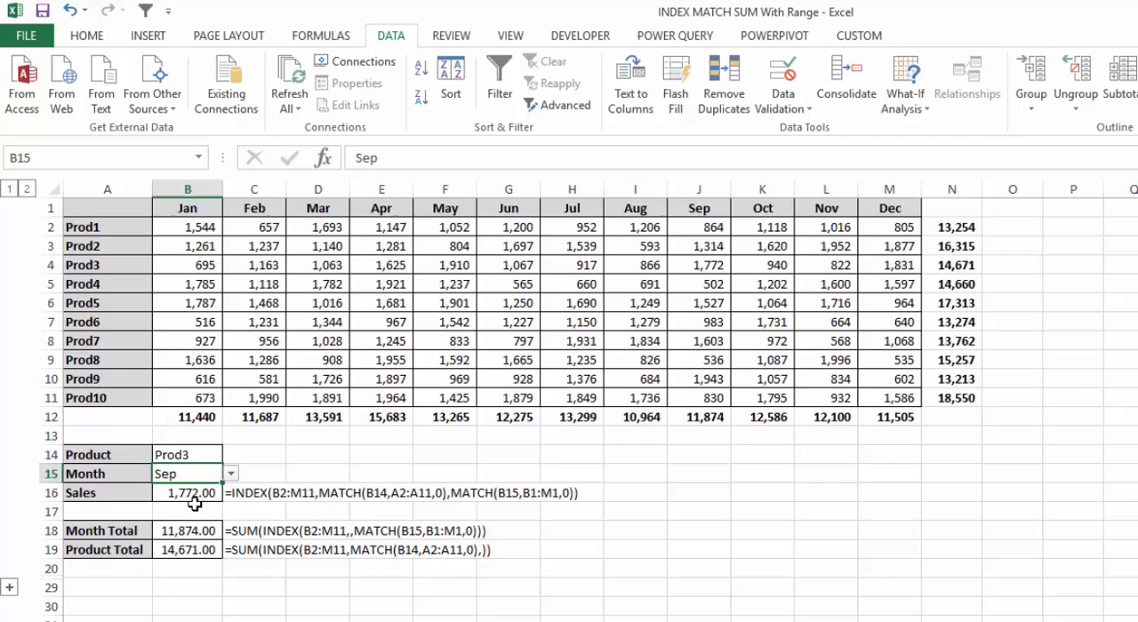
pyautogui.moveTo(210, 444)
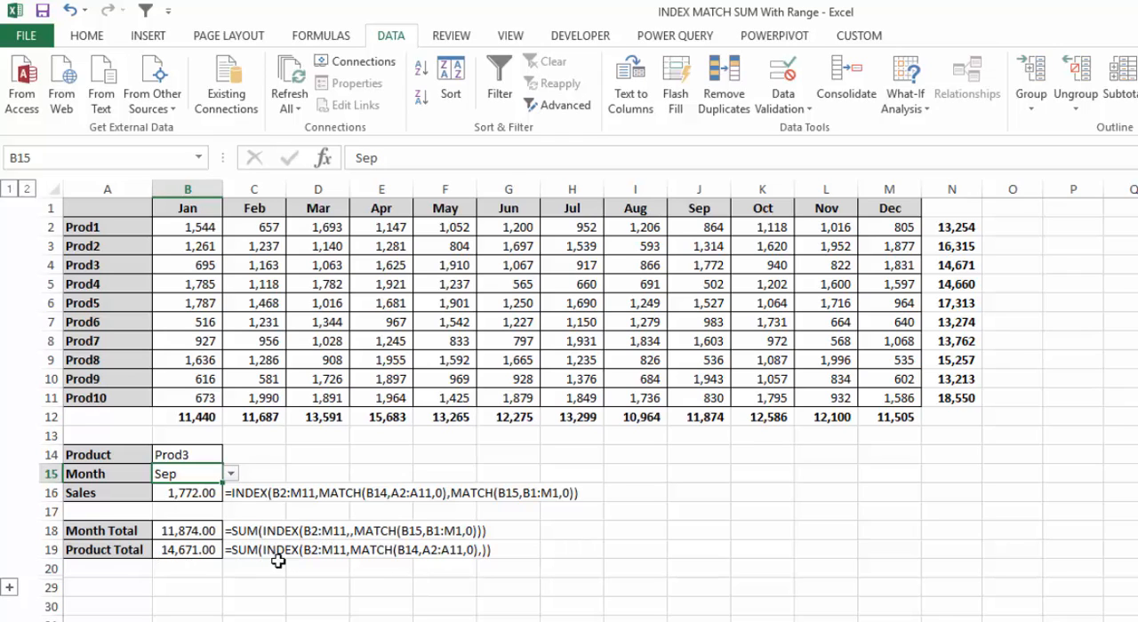
pyautogui.moveTo(327, 585)
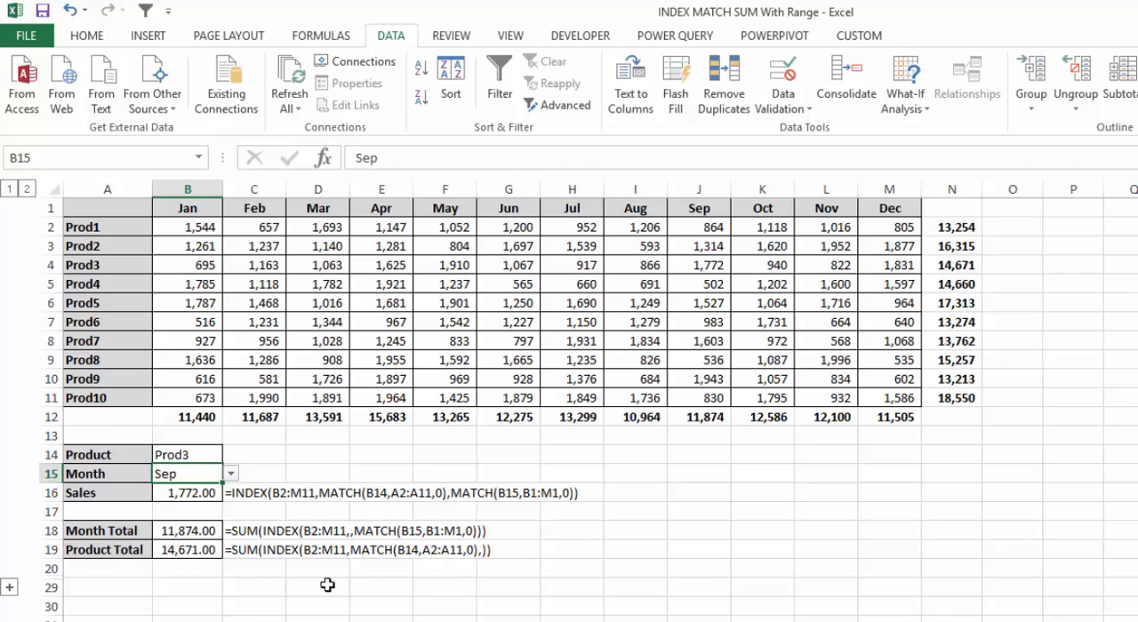
pyautogui.moveTo(320, 608)
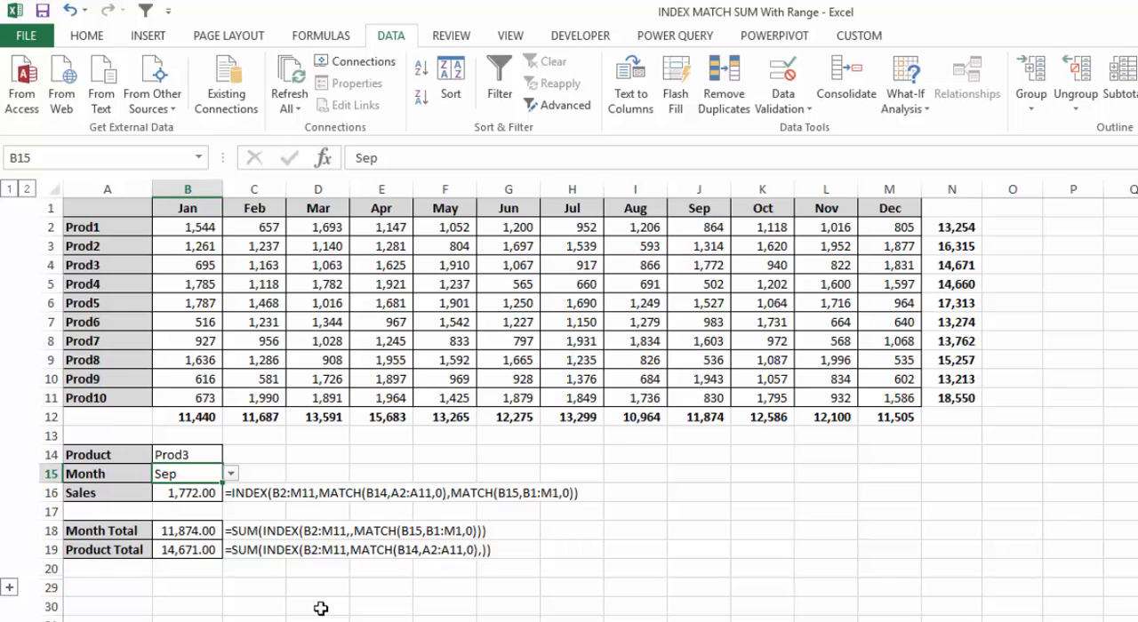
pyautogui.moveTo(302, 606)
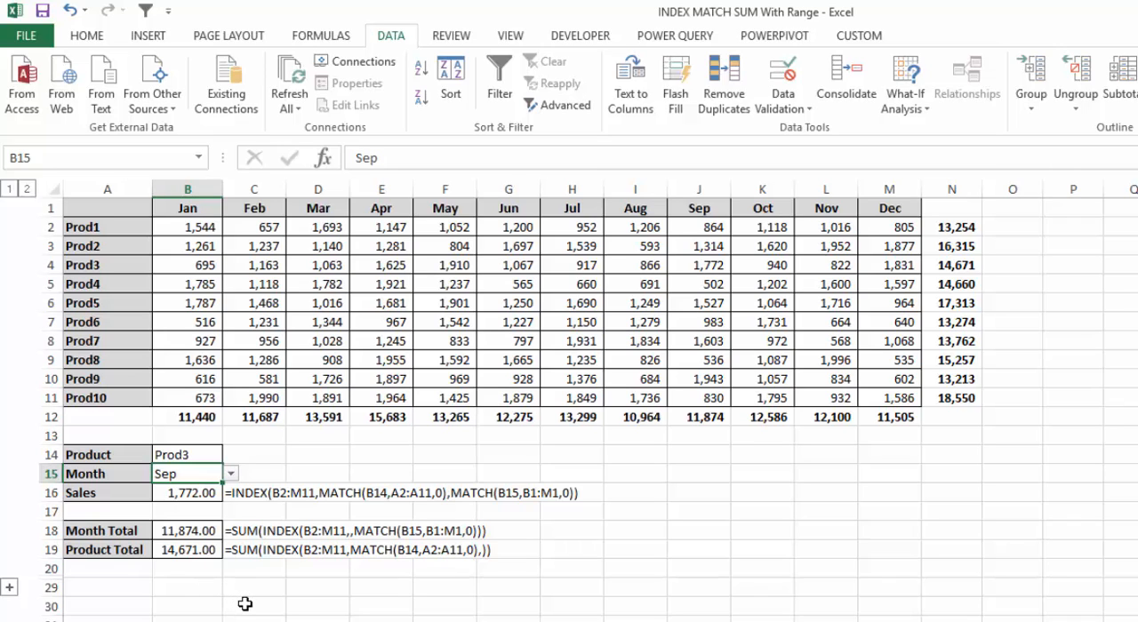
pyautogui.moveTo(361, 608)
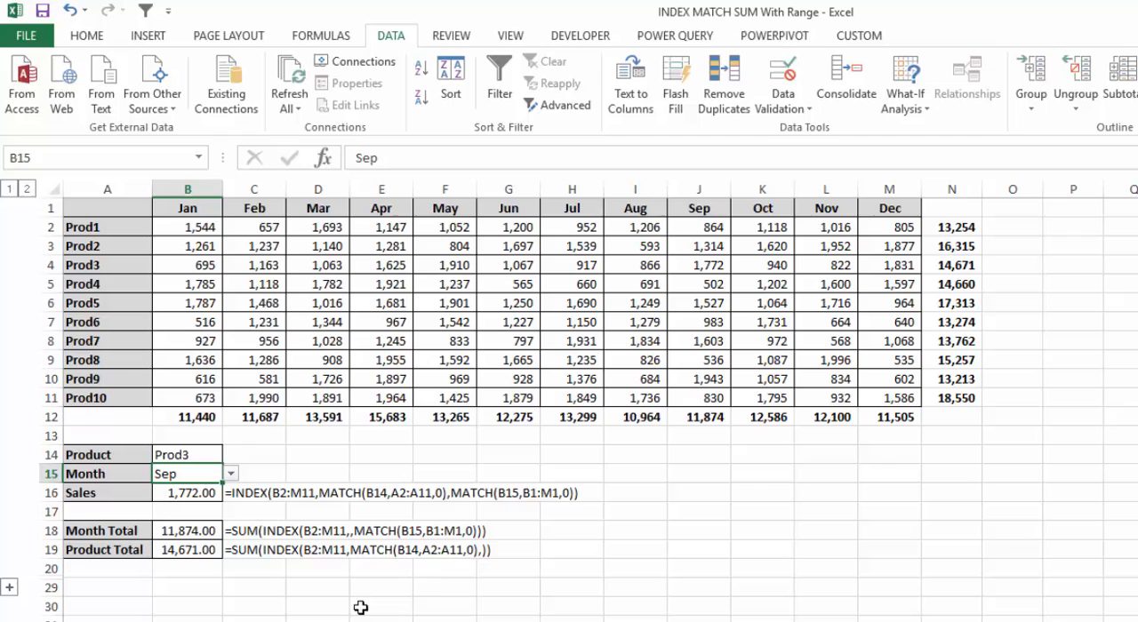
pyautogui.moveTo(258, 318)
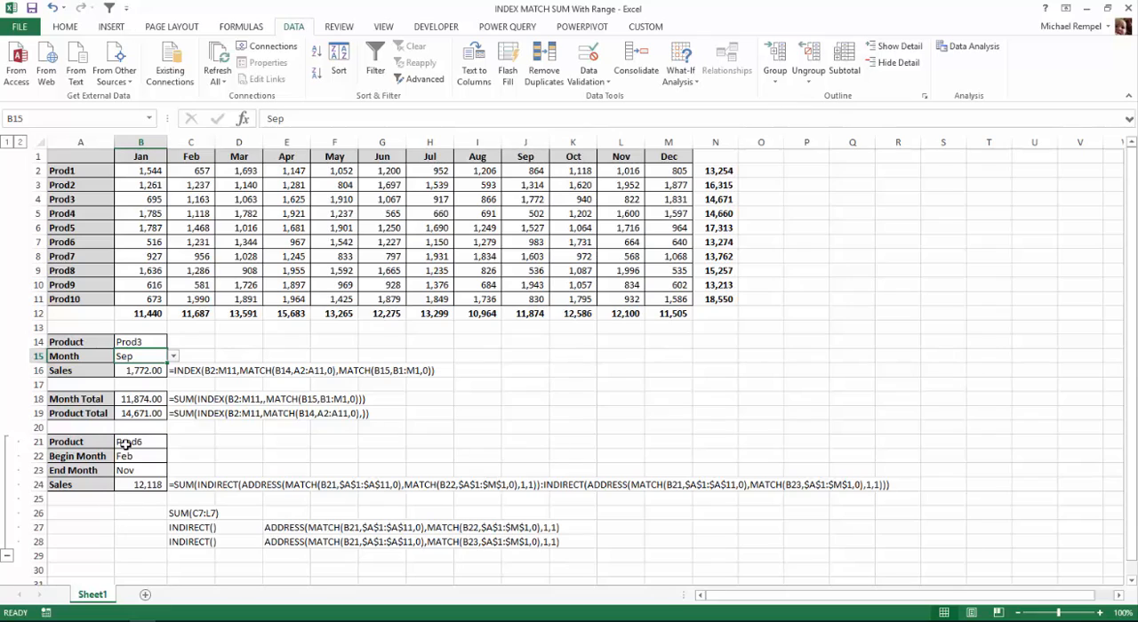
pyautogui.click(141, 441)
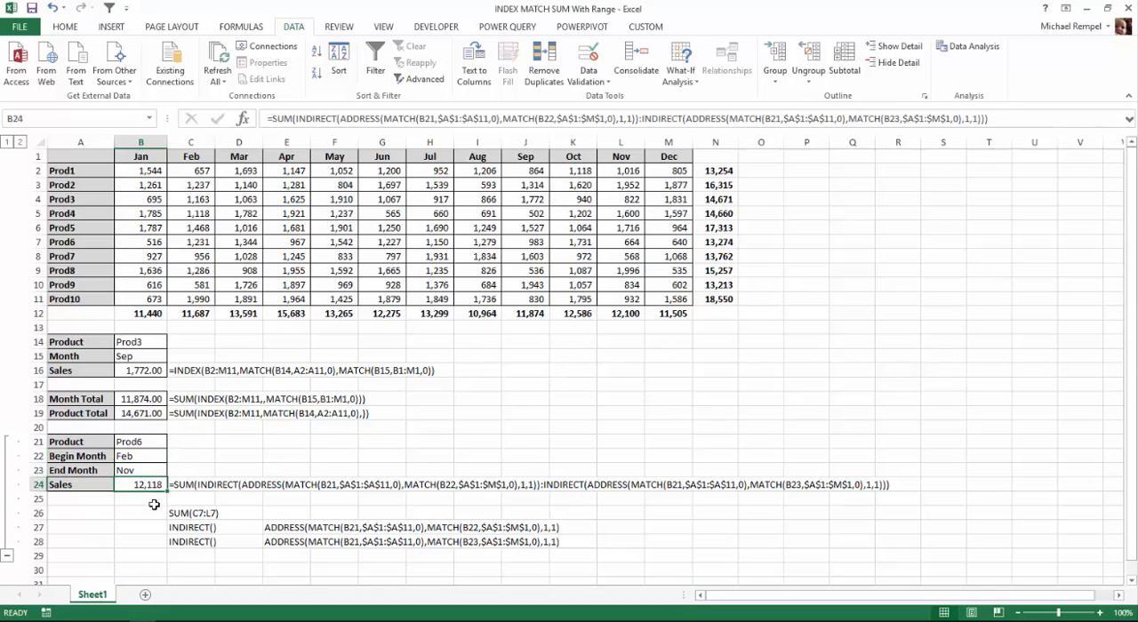
pyautogui.moveTo(196, 498)
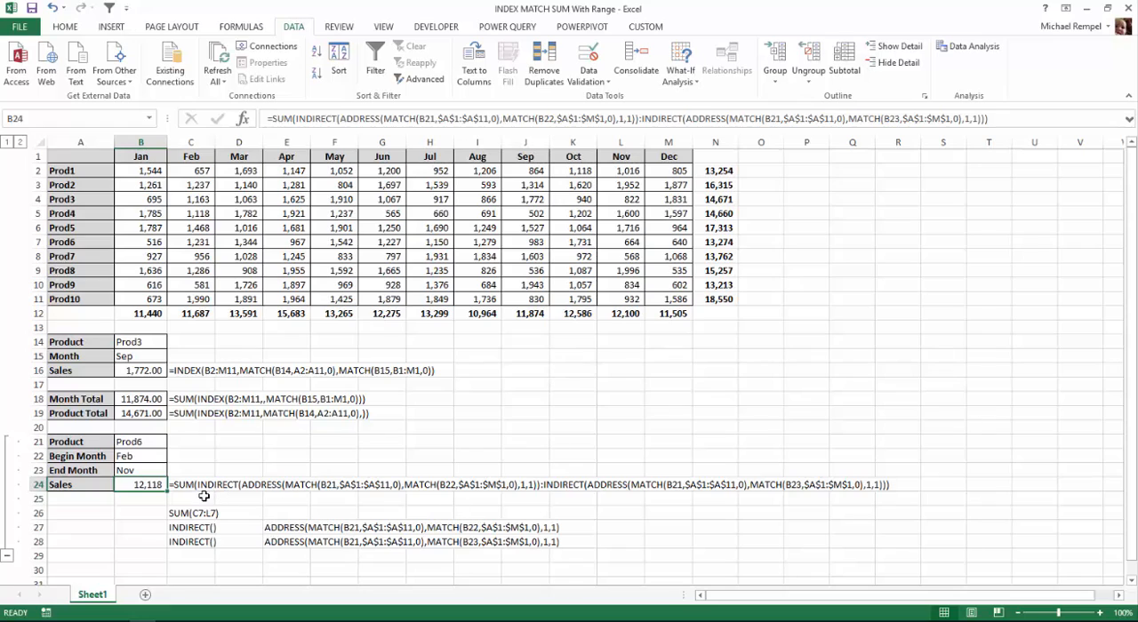
pyautogui.moveTo(210, 502)
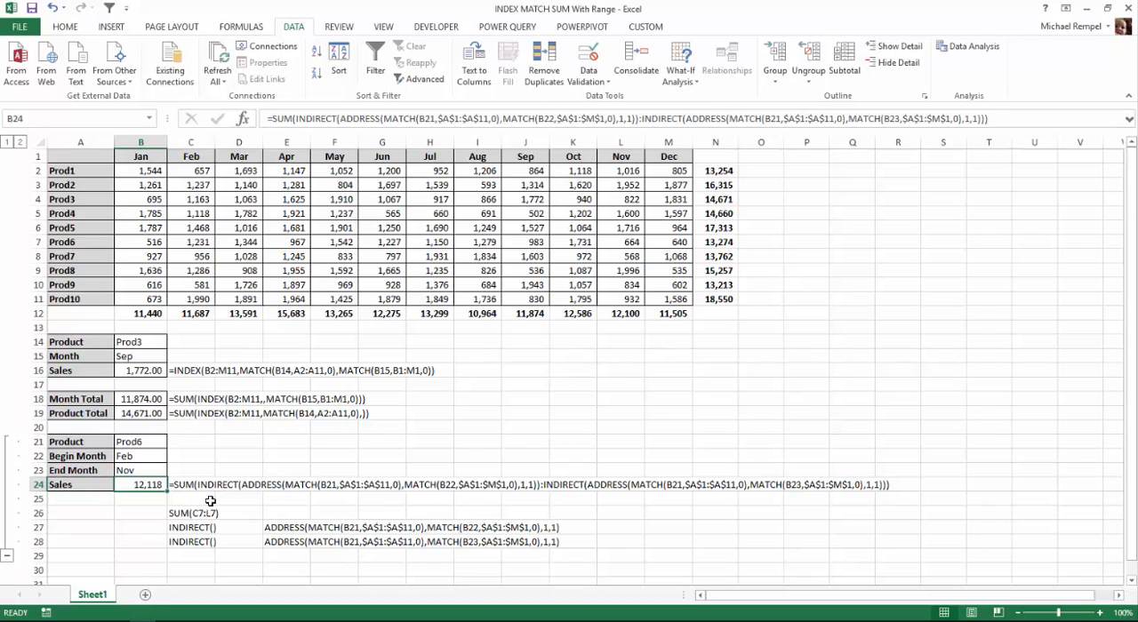
pyautogui.moveTo(300, 505)
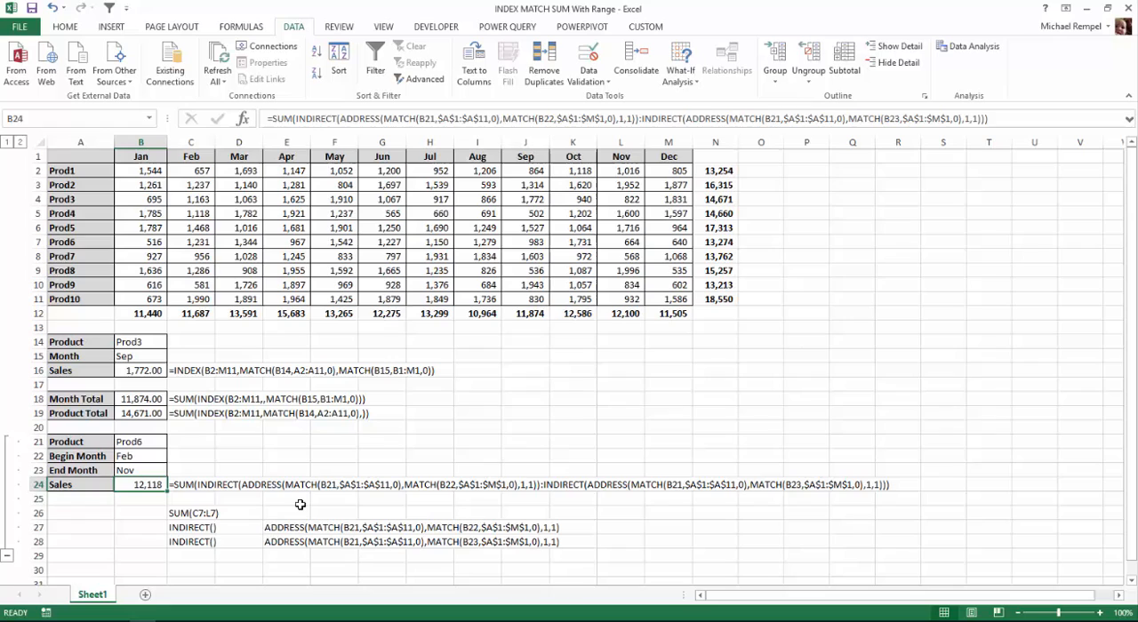
pyautogui.moveTo(220, 516)
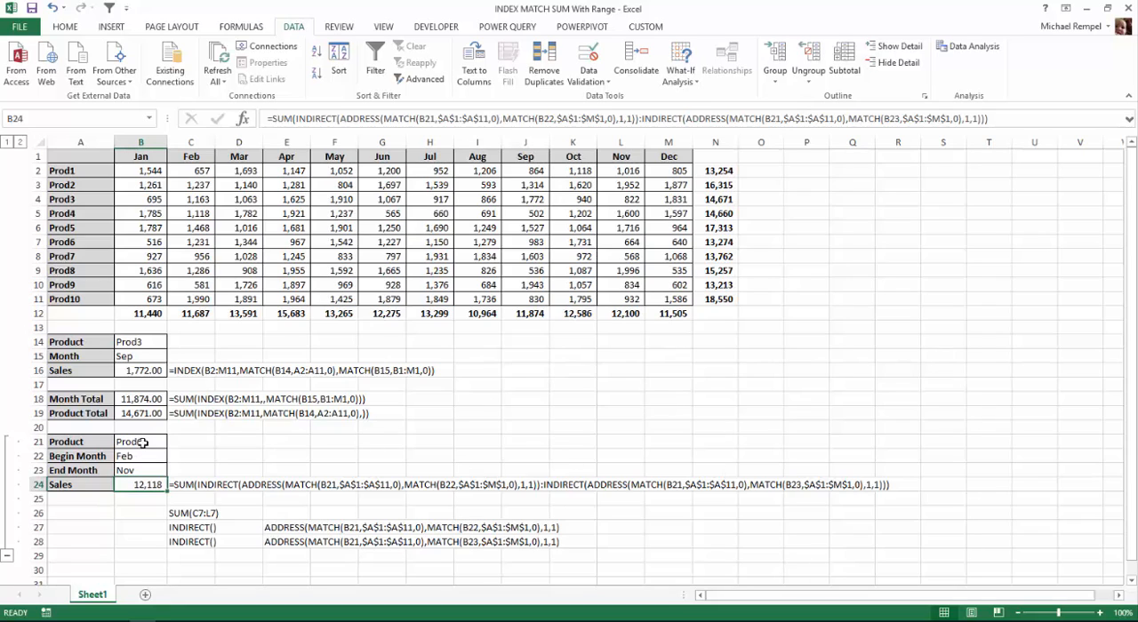
pyautogui.click(173, 441)
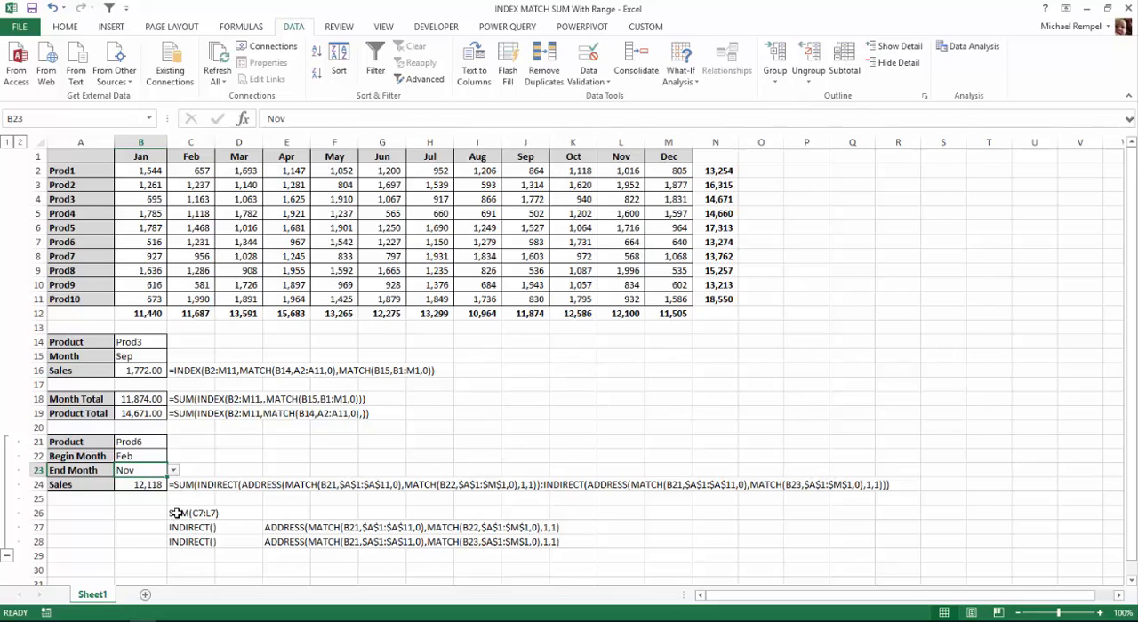
# - Note the SUM(C7:L7) range from Prod6's Feb to Nov sales and reveal the breakdown rows
pyautogui.click(192, 512)
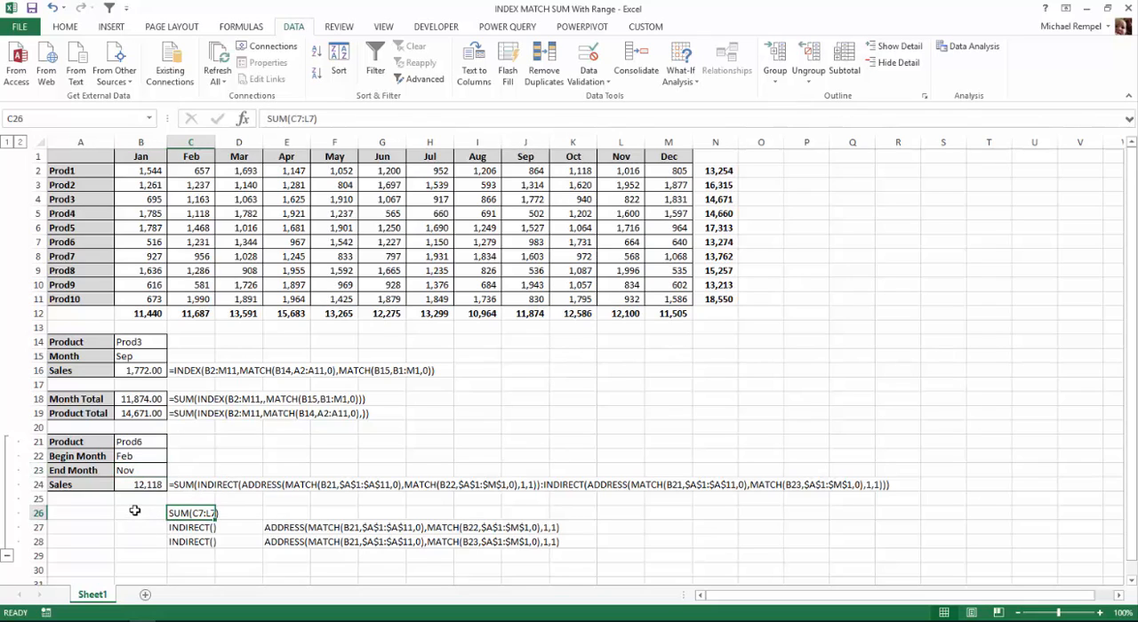
pyautogui.moveTo(124, 455)
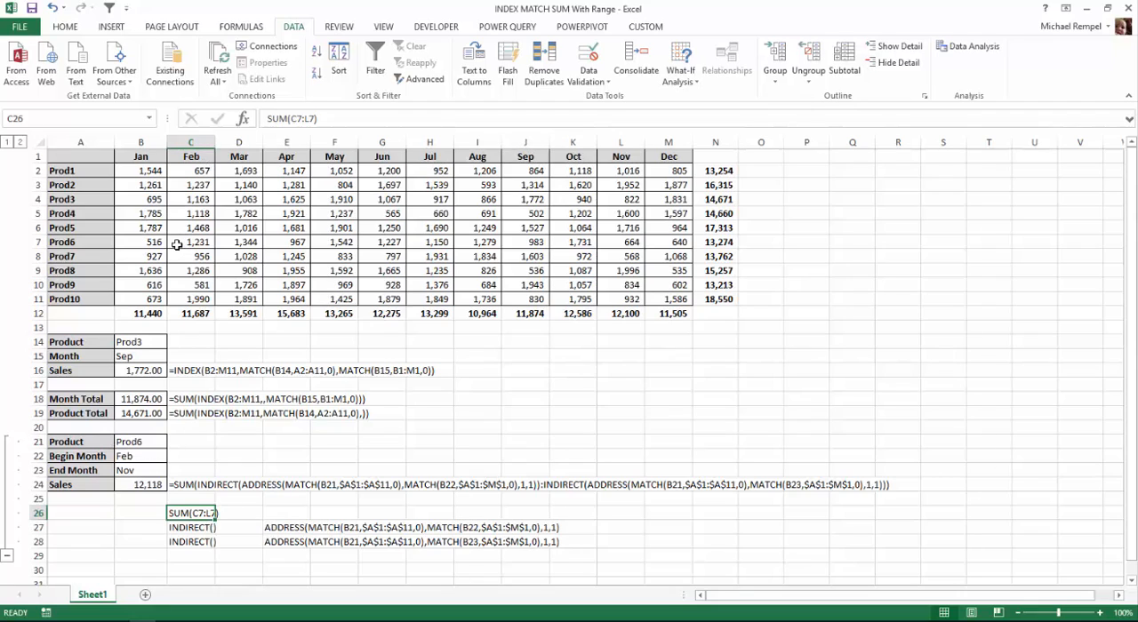
pyautogui.click(192, 242)
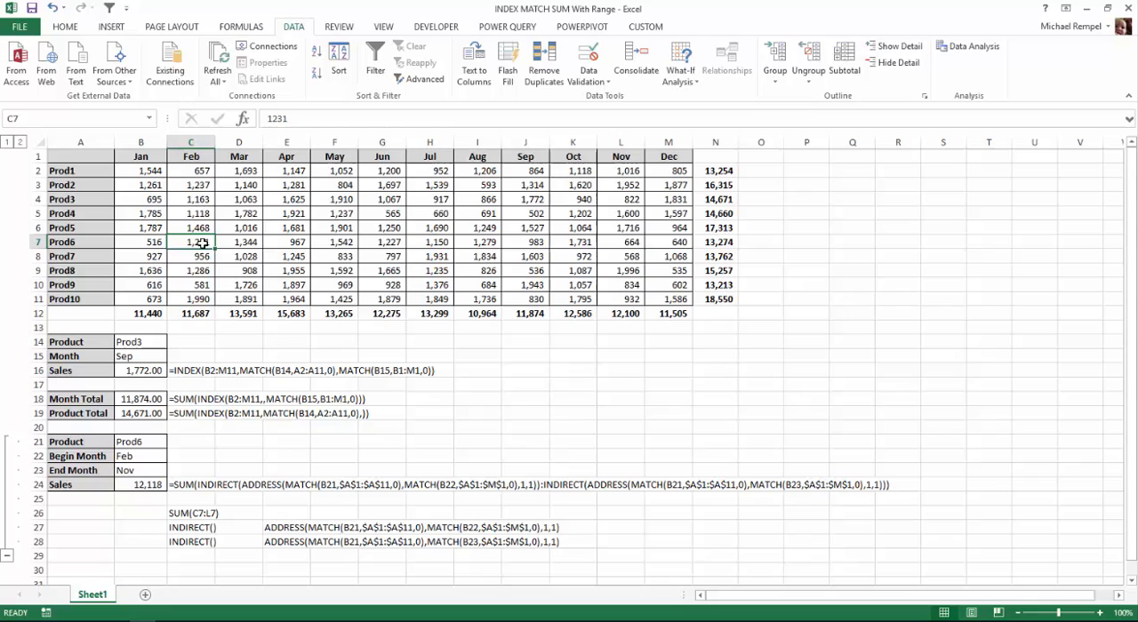
pyautogui.moveTo(622, 242)
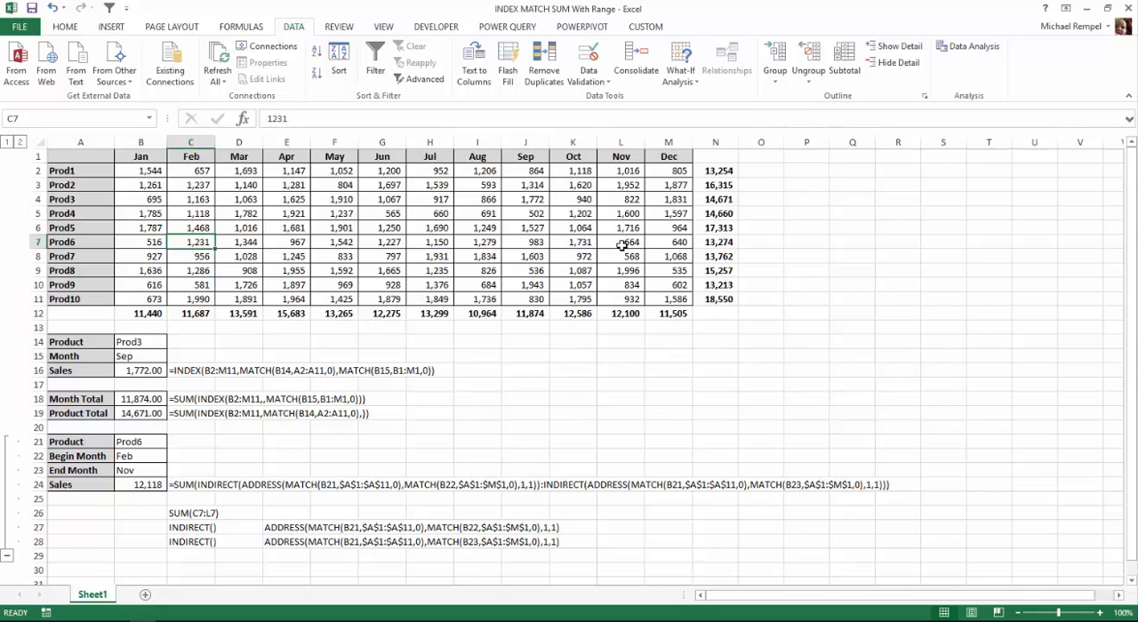
pyautogui.click(620, 241)
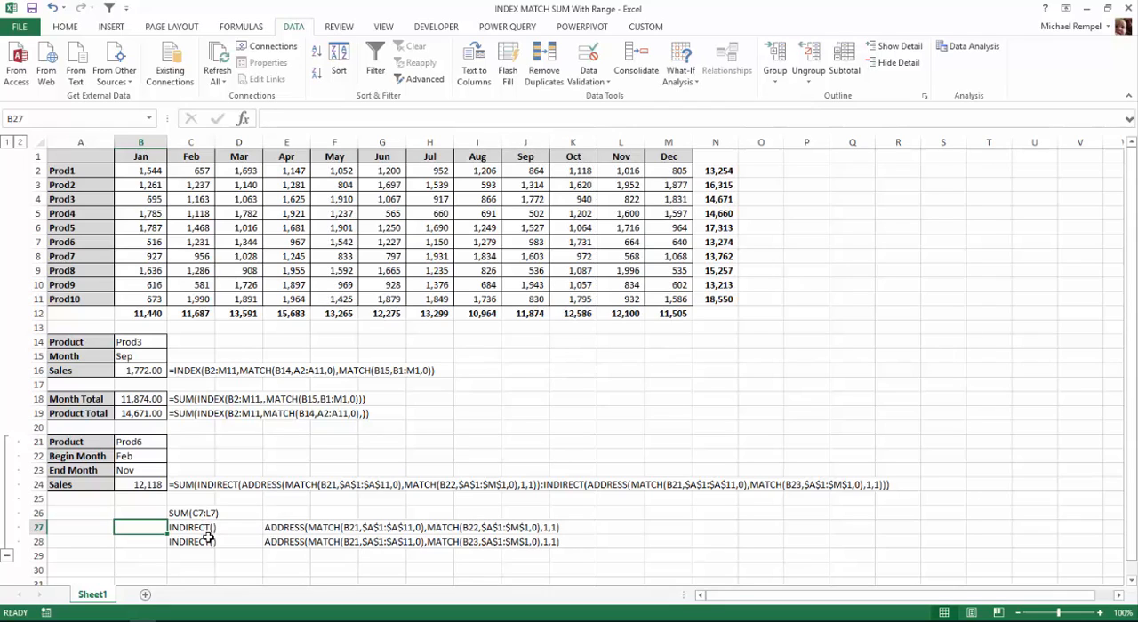
pyautogui.moveTo(149, 470)
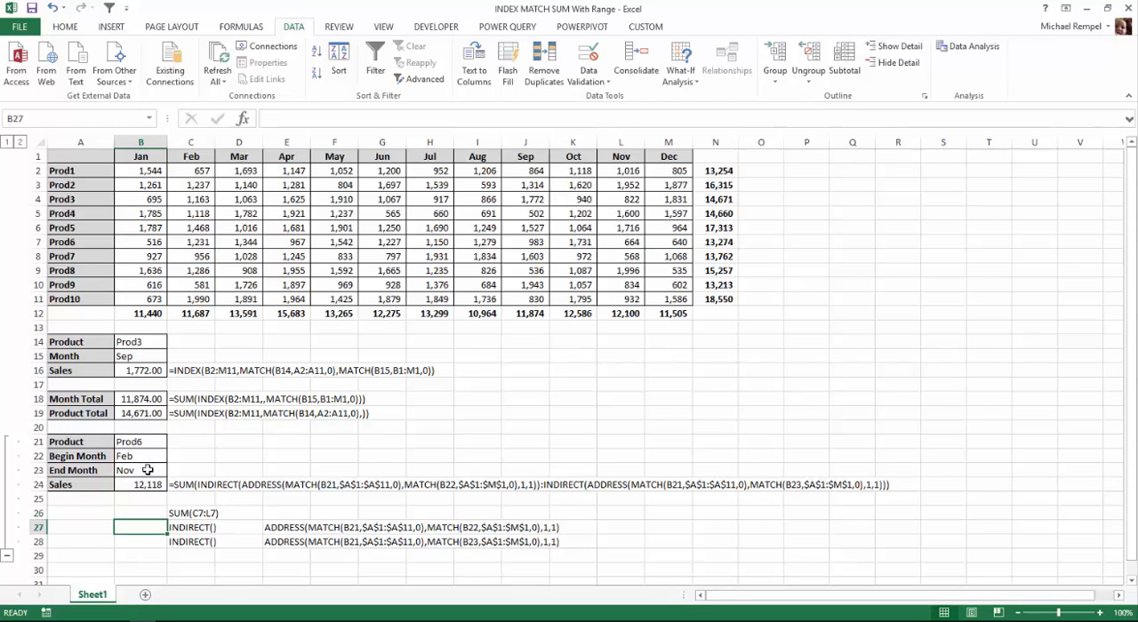
pyautogui.moveTo(252, 509)
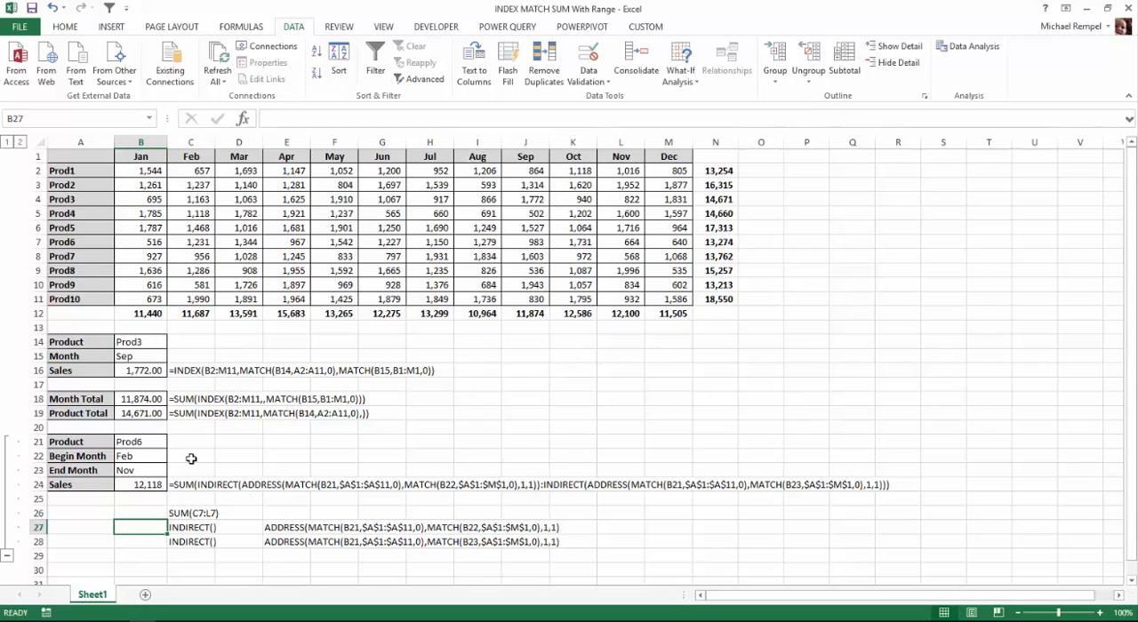
pyautogui.moveTo(277, 516)
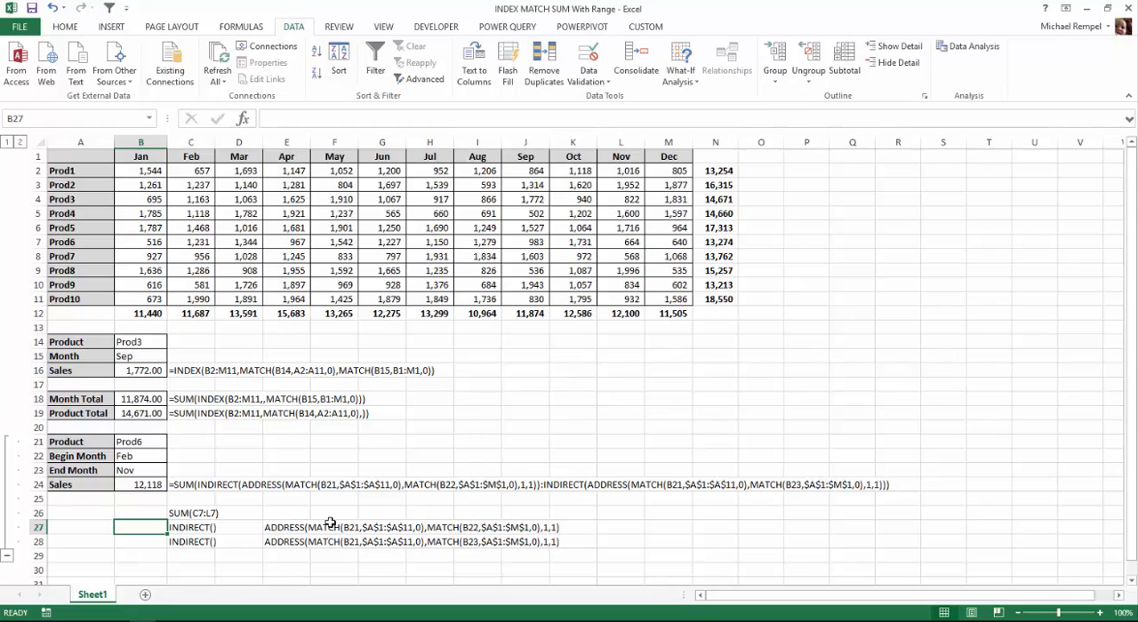
pyautogui.moveTo(438, 530)
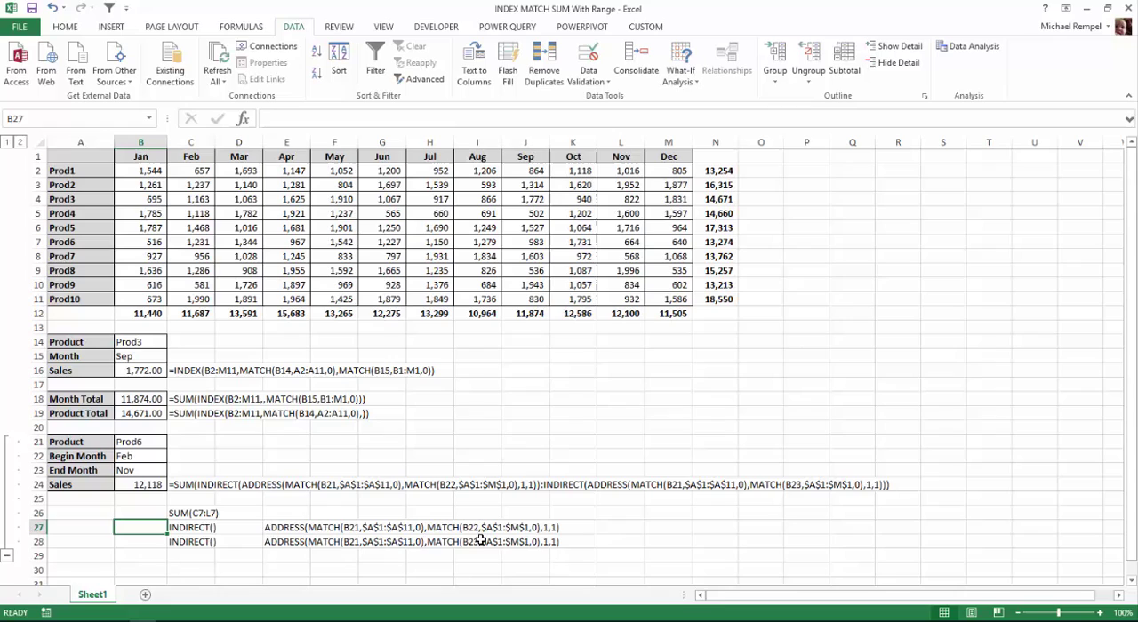
pyautogui.moveTo(374, 473)
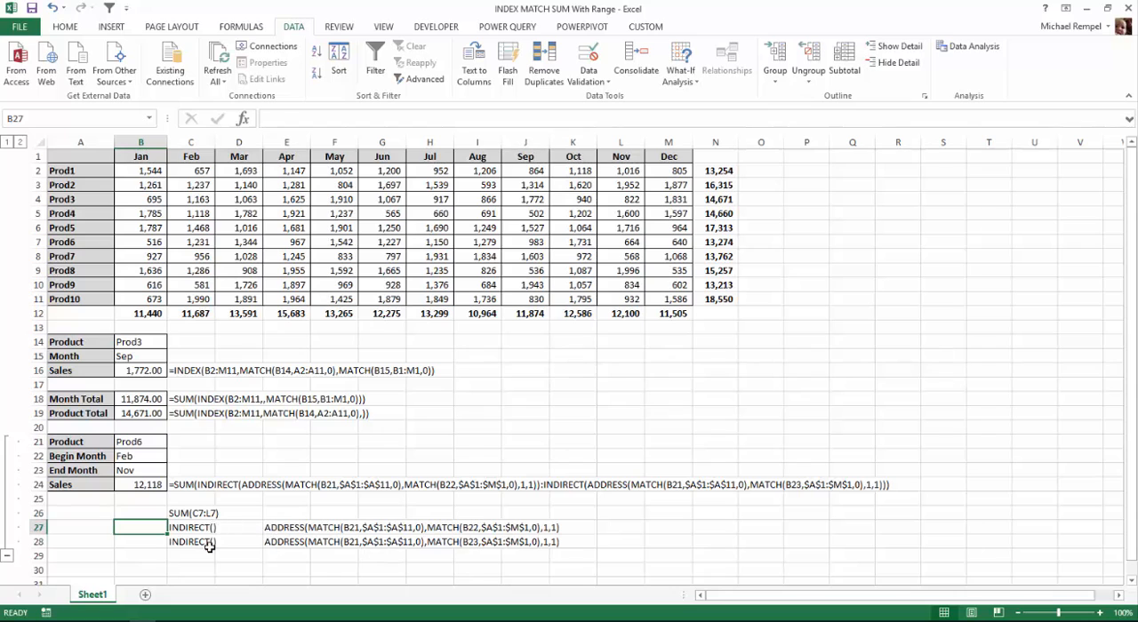
pyautogui.scroll(-3)
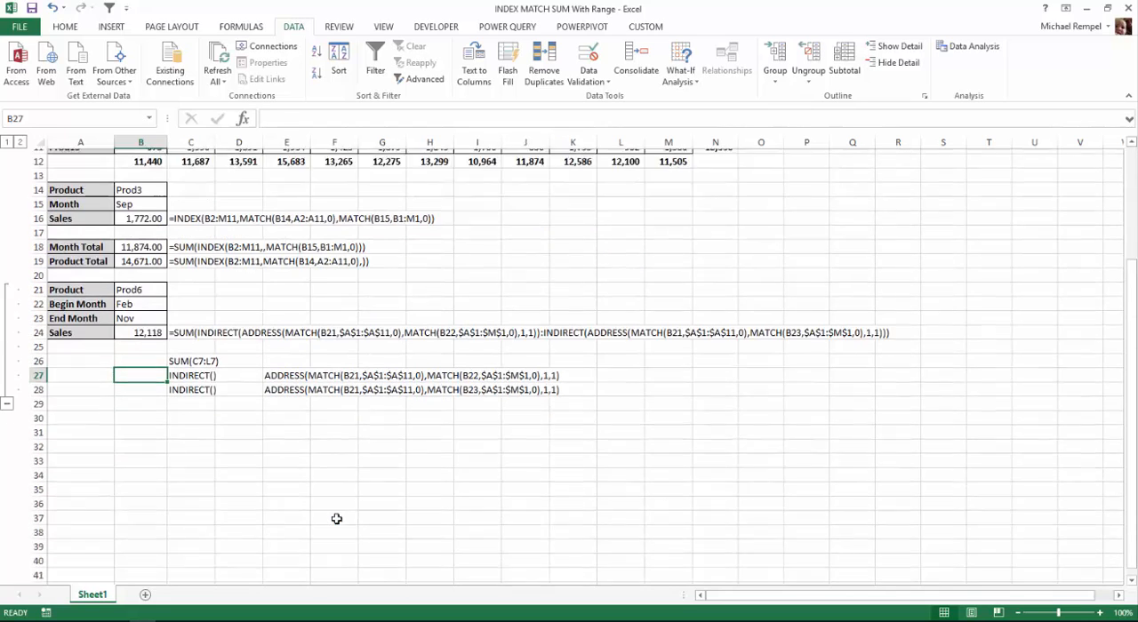
pyautogui.click(286, 413)
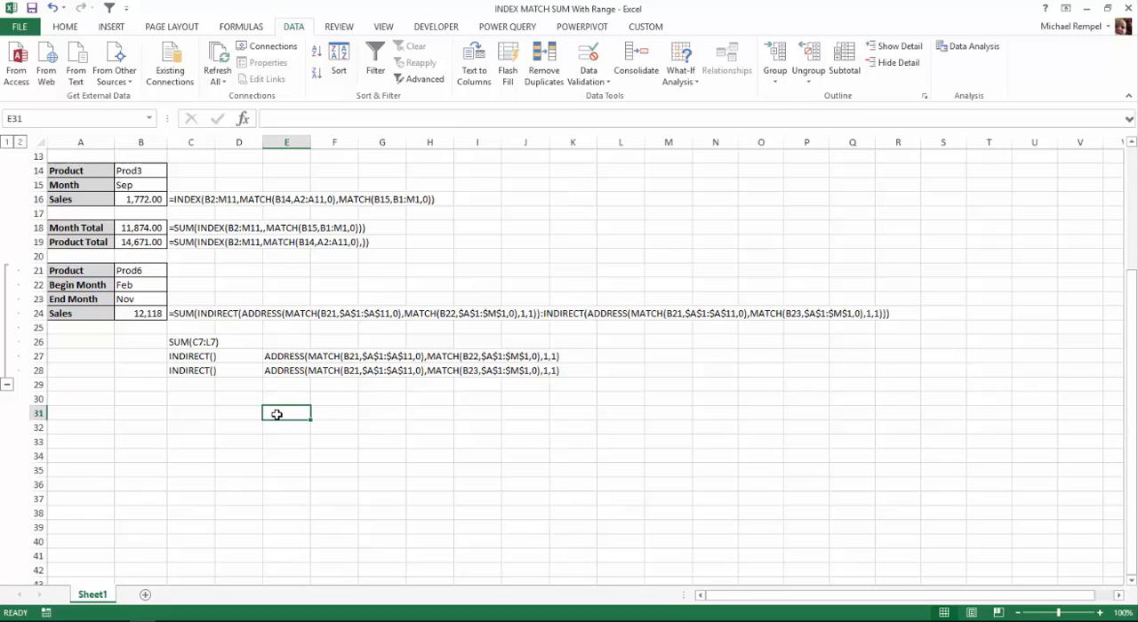
pyautogui.moveTo(256, 480)
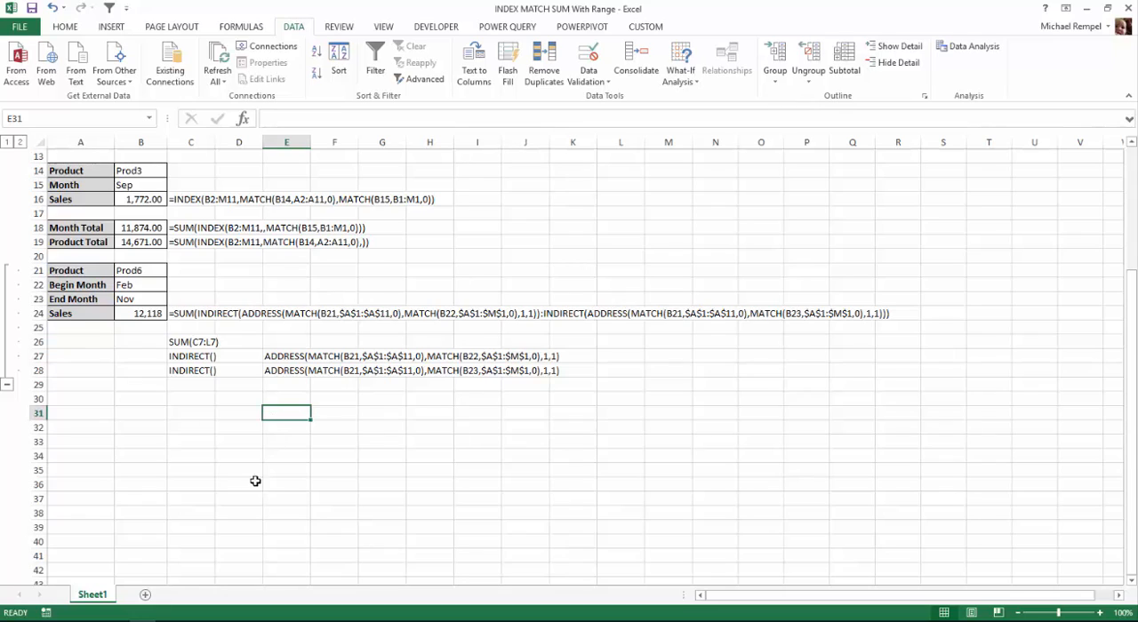
pyautogui.write('=add')
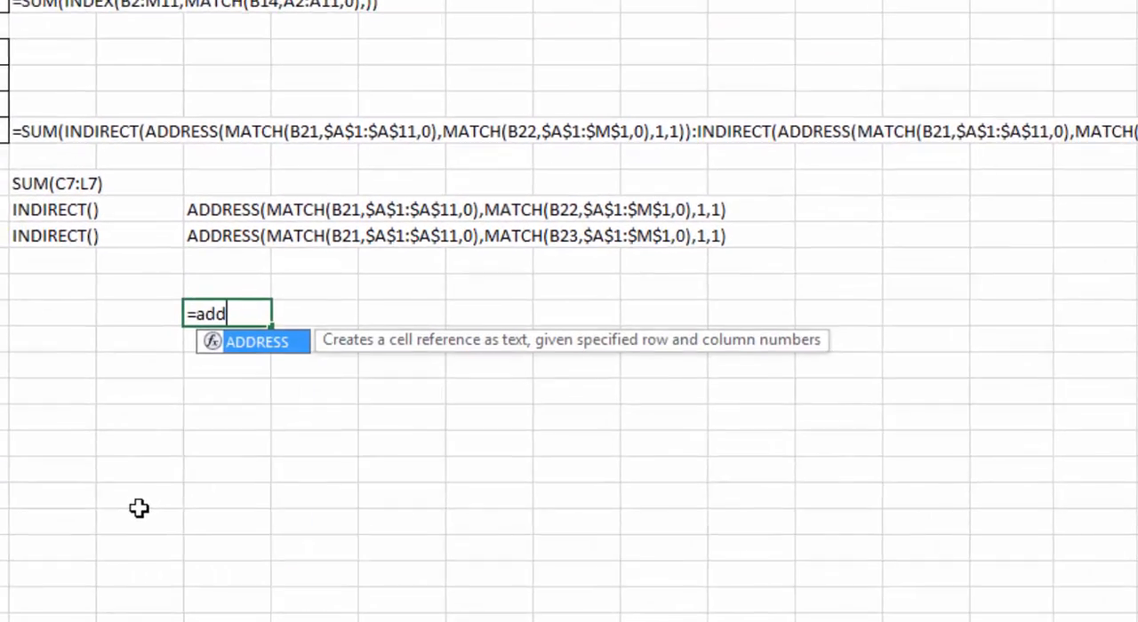
pyautogui.scroll(3)
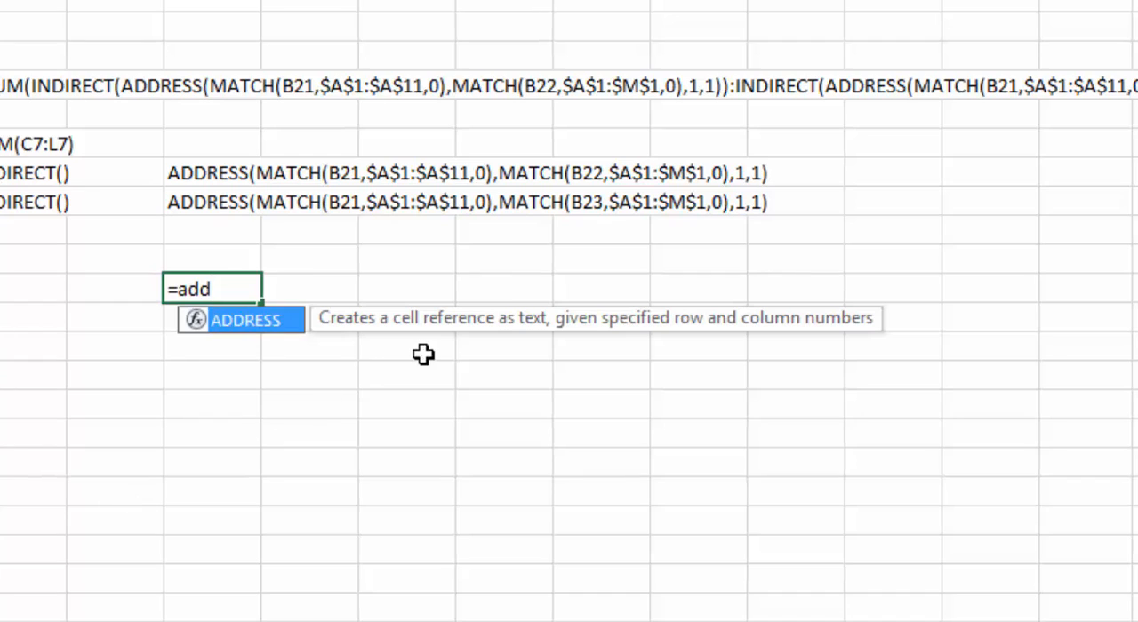
pyautogui.moveTo(540, 359)
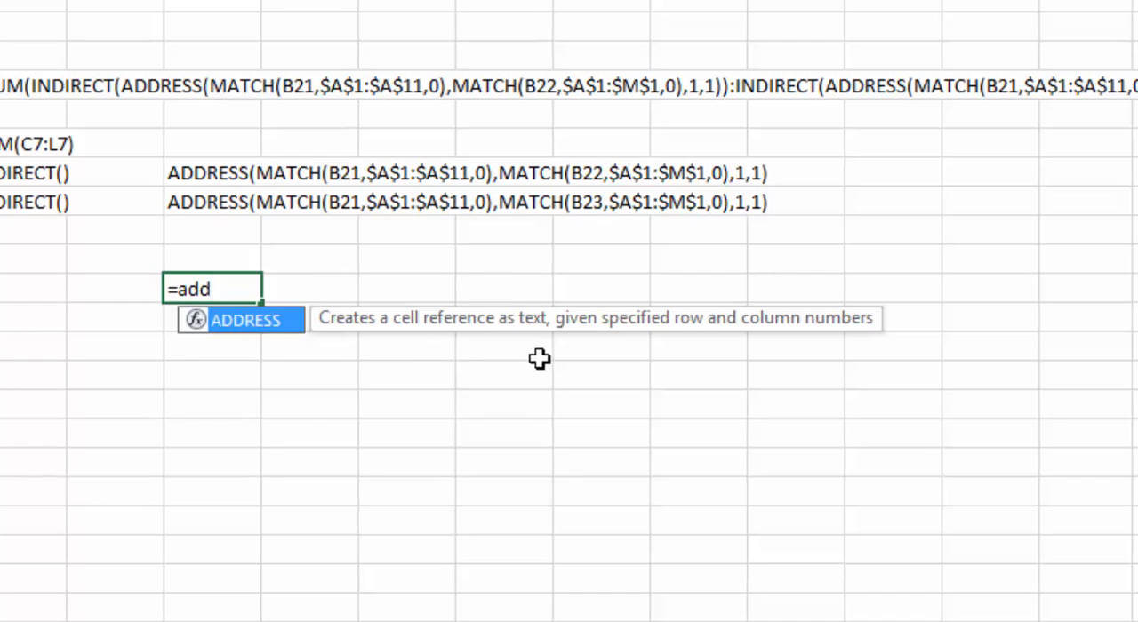
pyautogui.moveTo(544, 367)
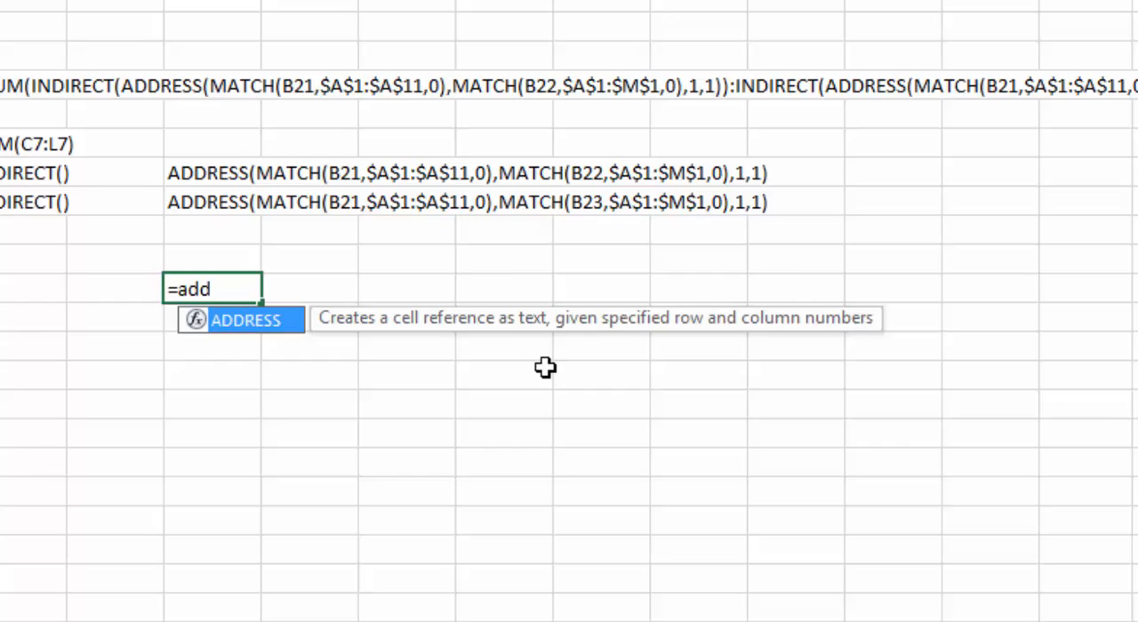
pyautogui.moveTo(658, 354)
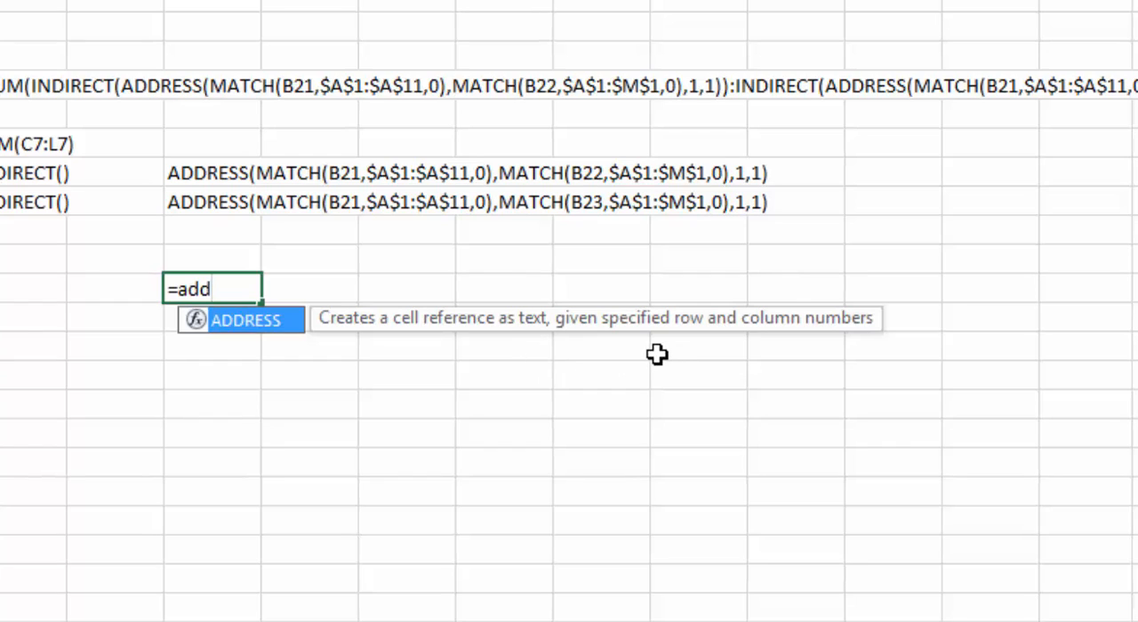
pyautogui.scroll(3)
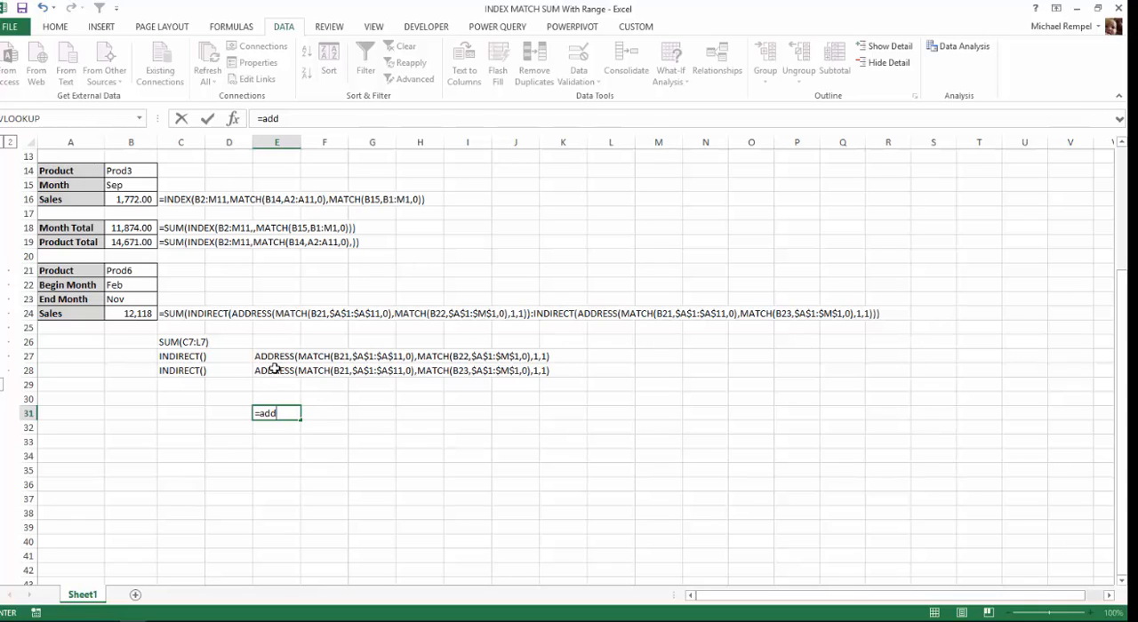
pyautogui.moveTo(388, 329)
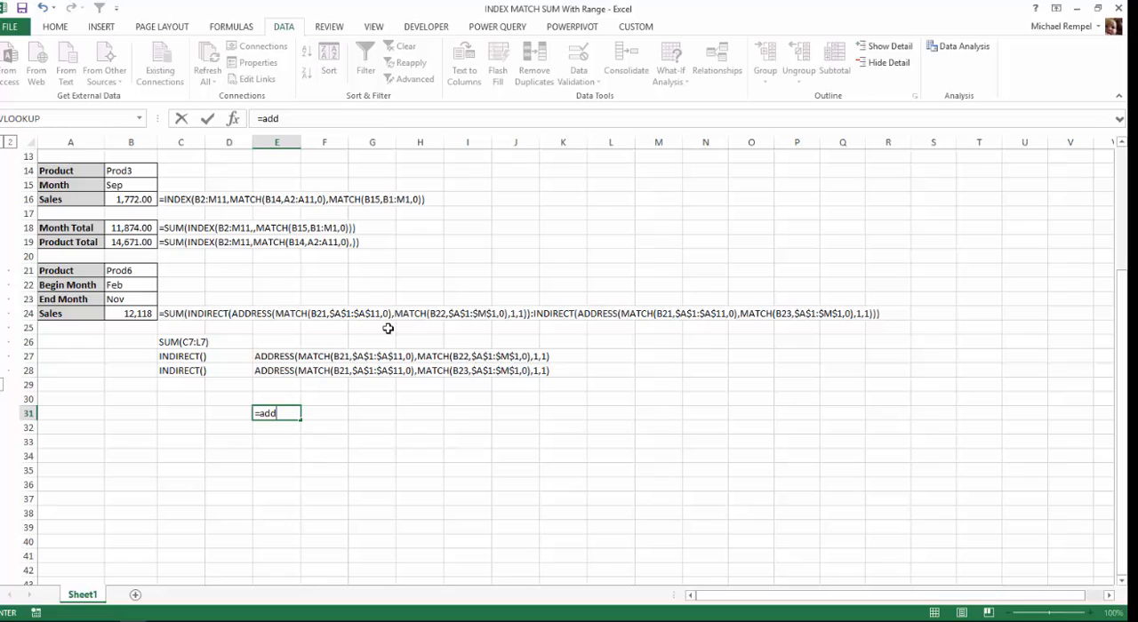
pyautogui.moveTo(452, 356)
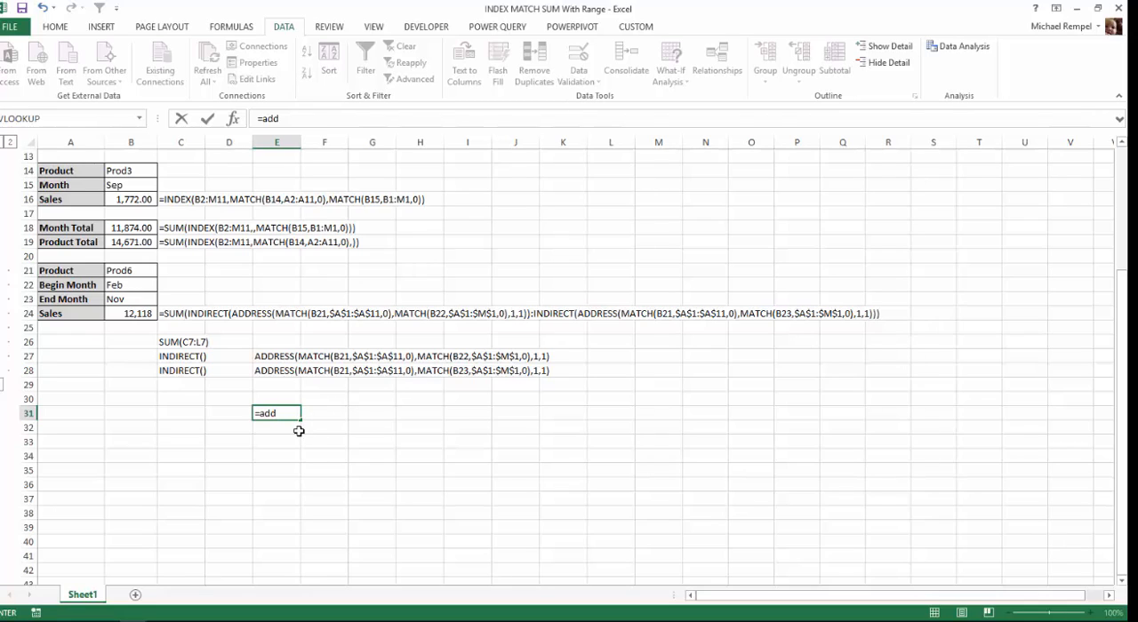
pyautogui.write('r')
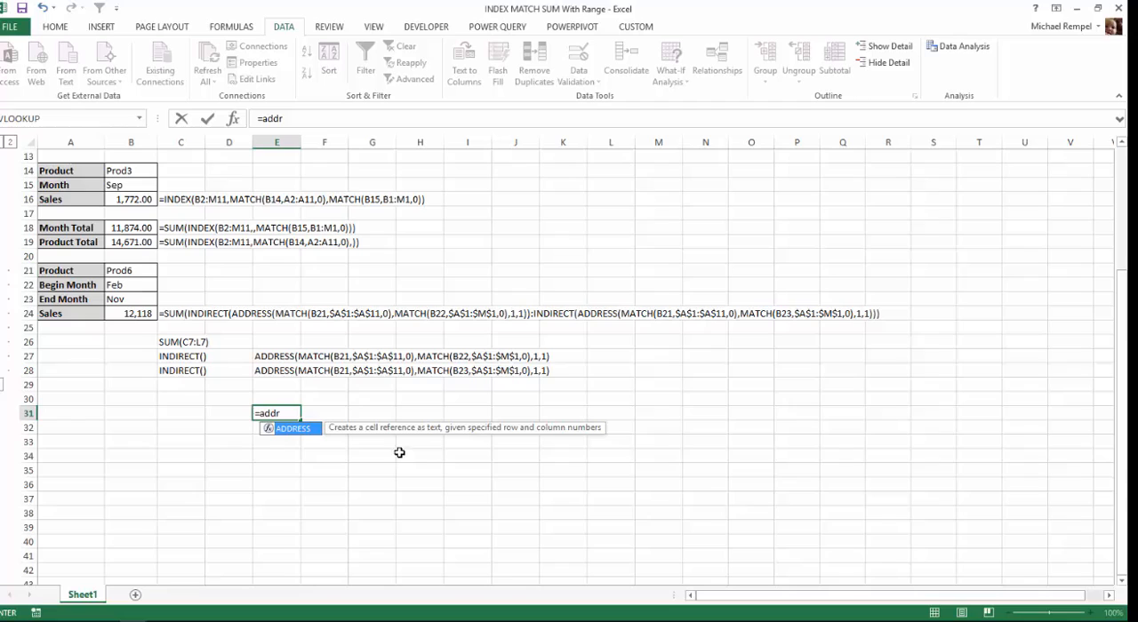
pyautogui.moveTo(437, 440)
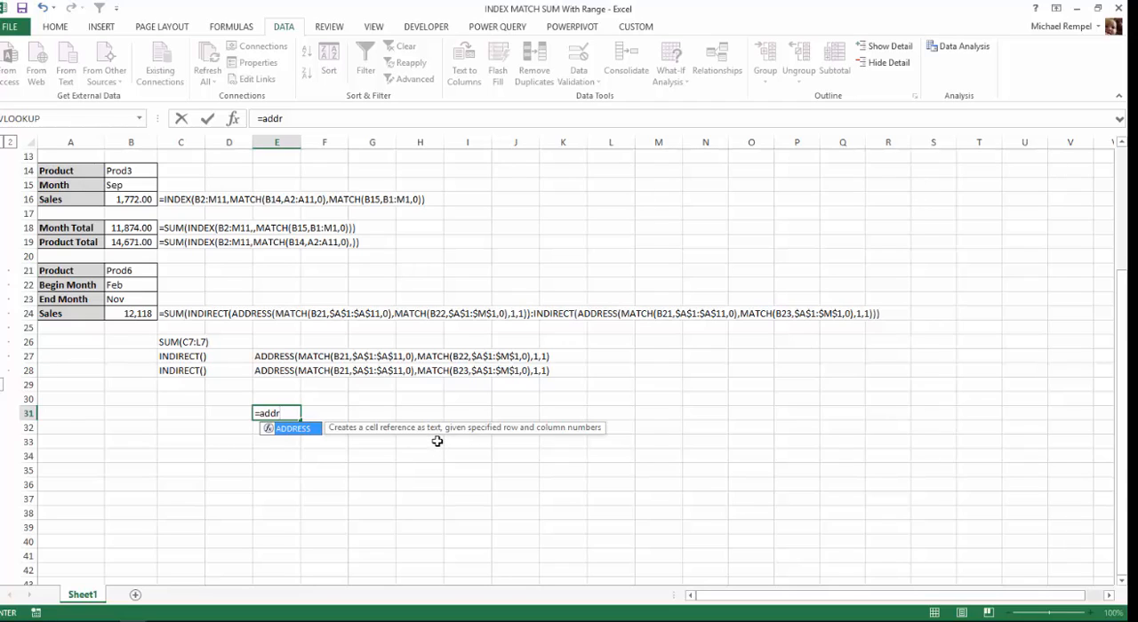
pyautogui.press('Escape')
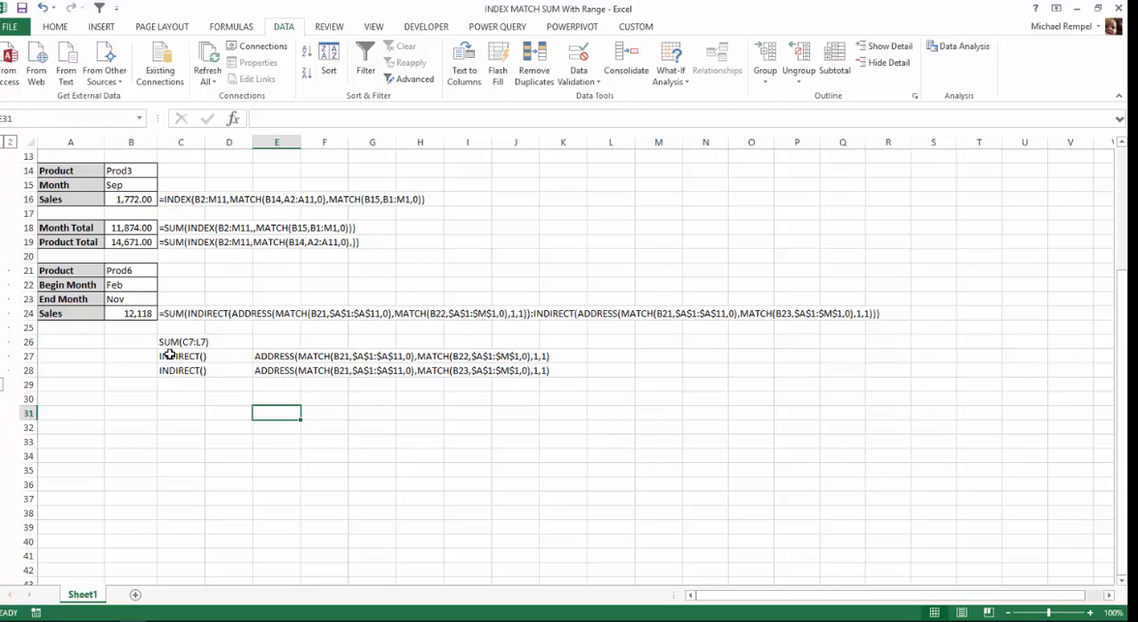
pyautogui.moveTo(400, 331)
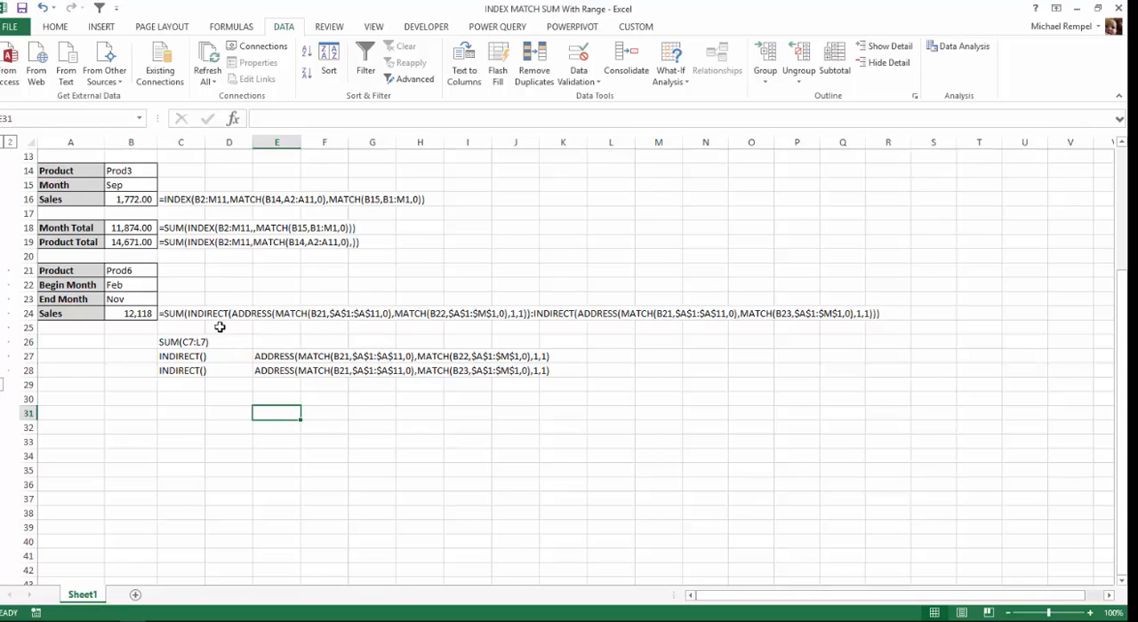
pyautogui.moveTo(281, 412)
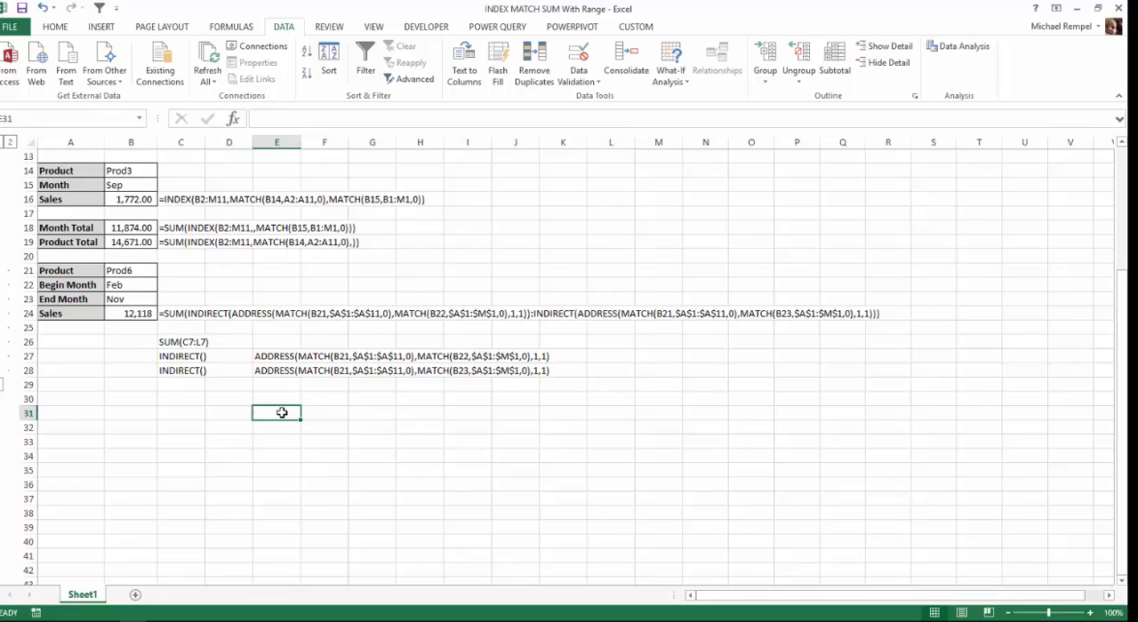
pyautogui.write('=')
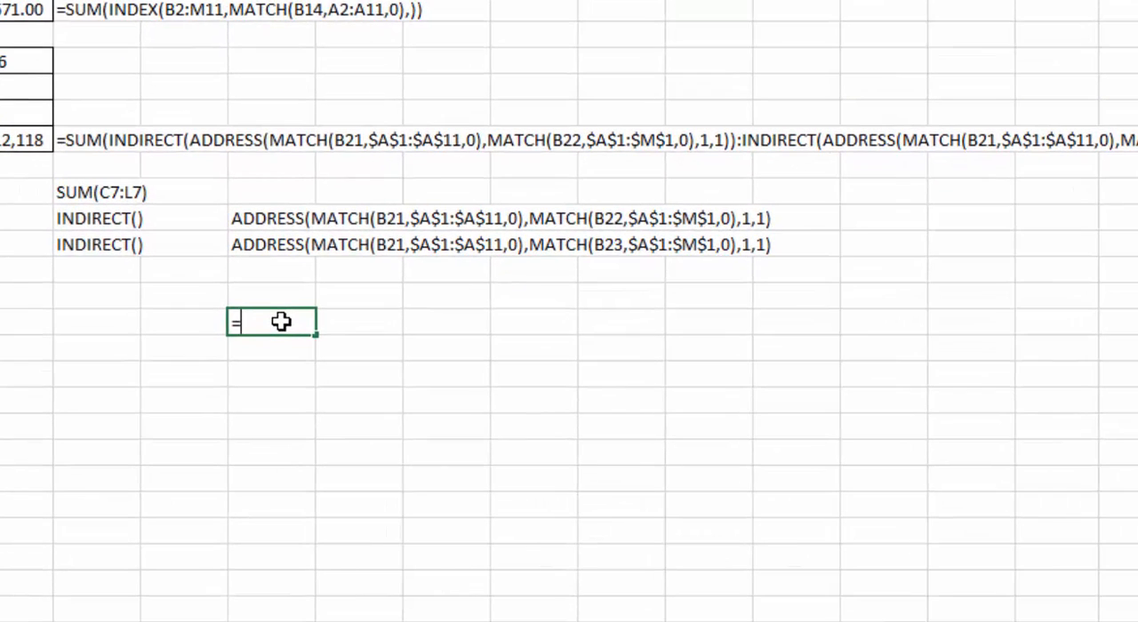
pyautogui.write('ind')
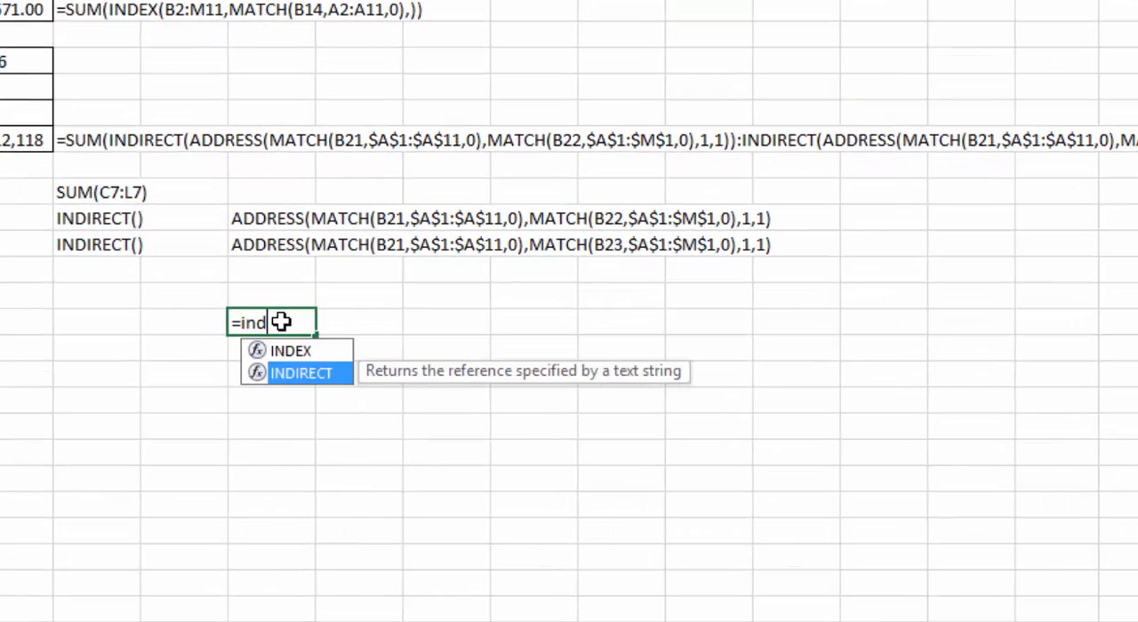
pyautogui.moveTo(548, 370)
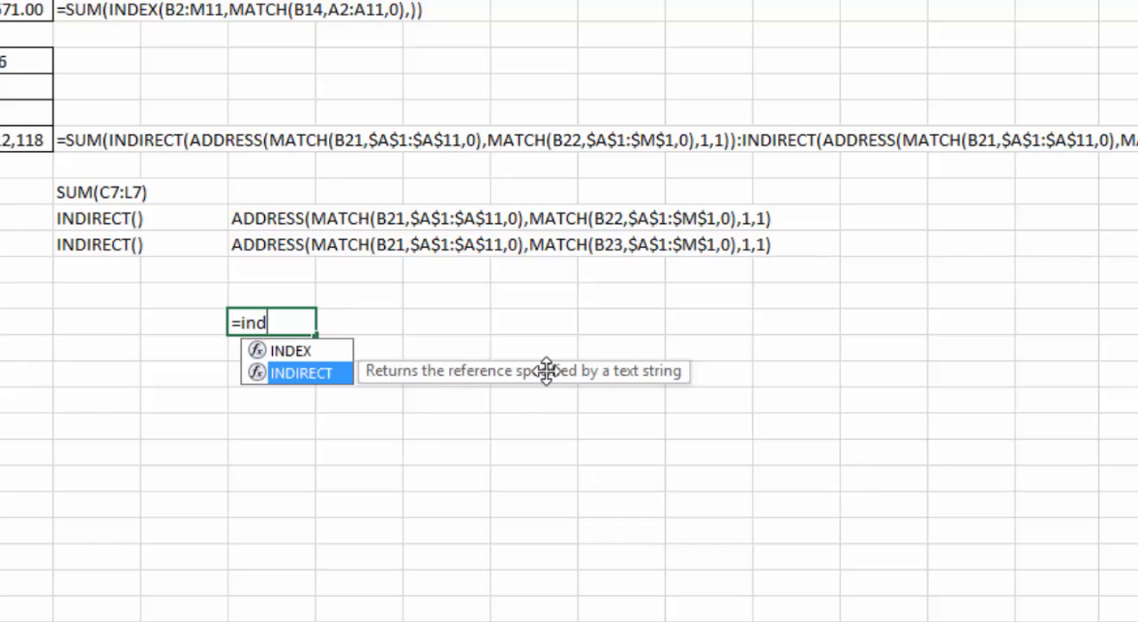
pyautogui.moveTo(651, 398)
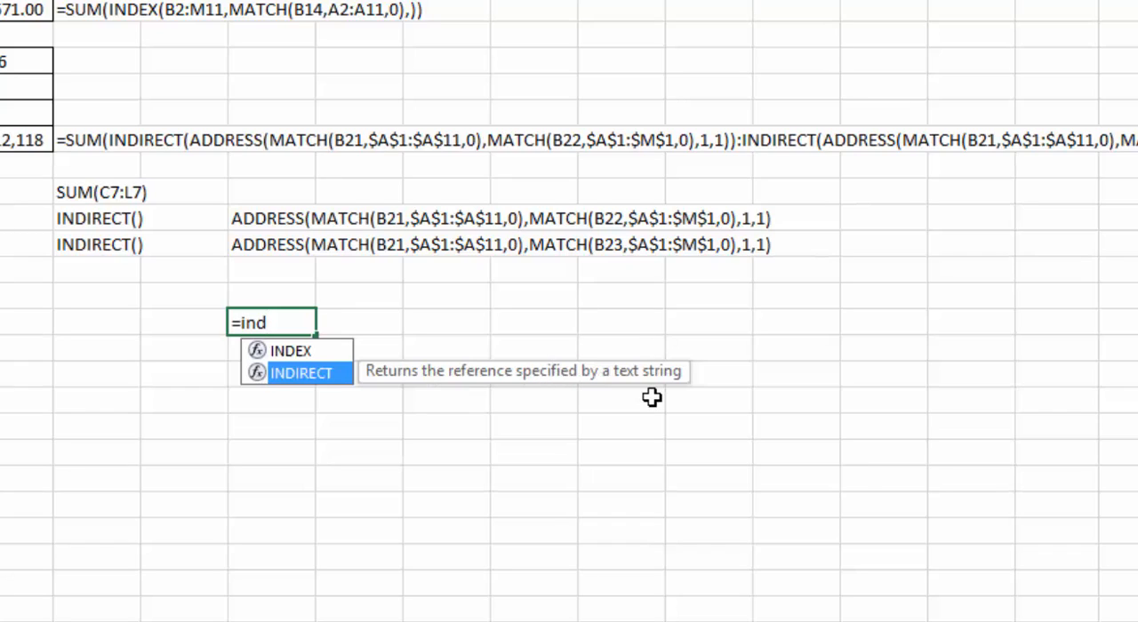
pyautogui.moveTo(274, 236)
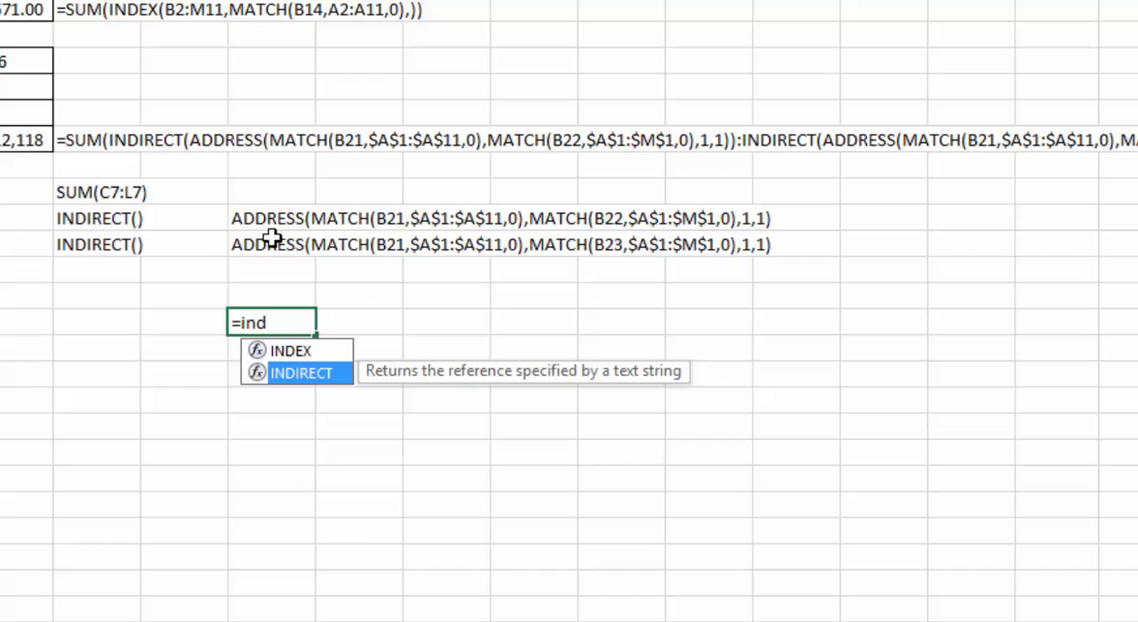
pyautogui.moveTo(306, 252)
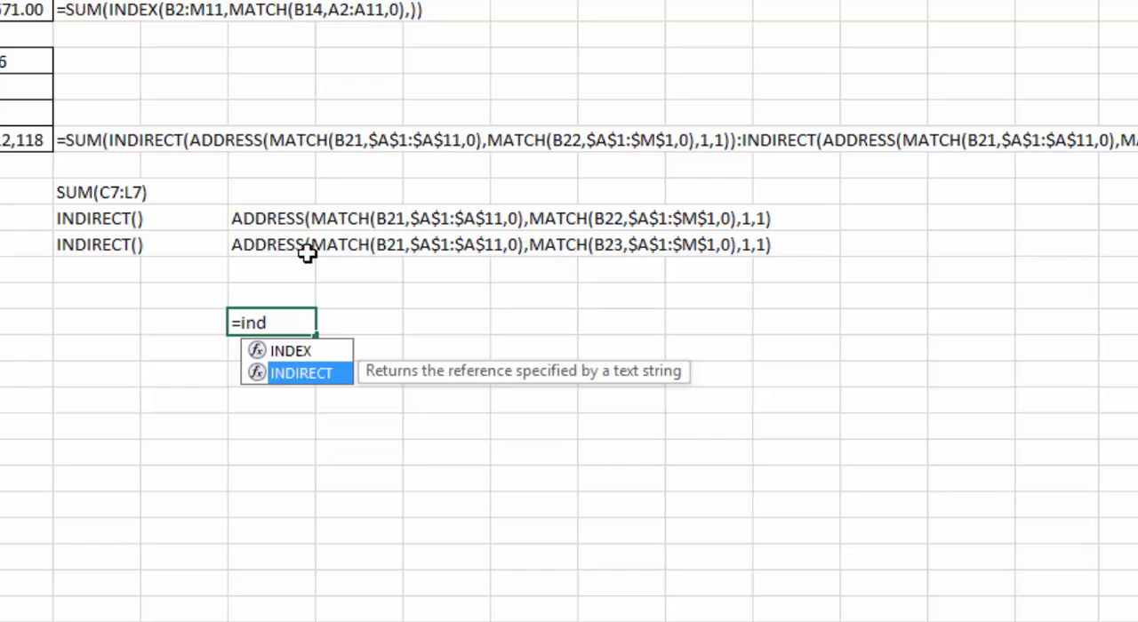
pyautogui.moveTo(334, 391)
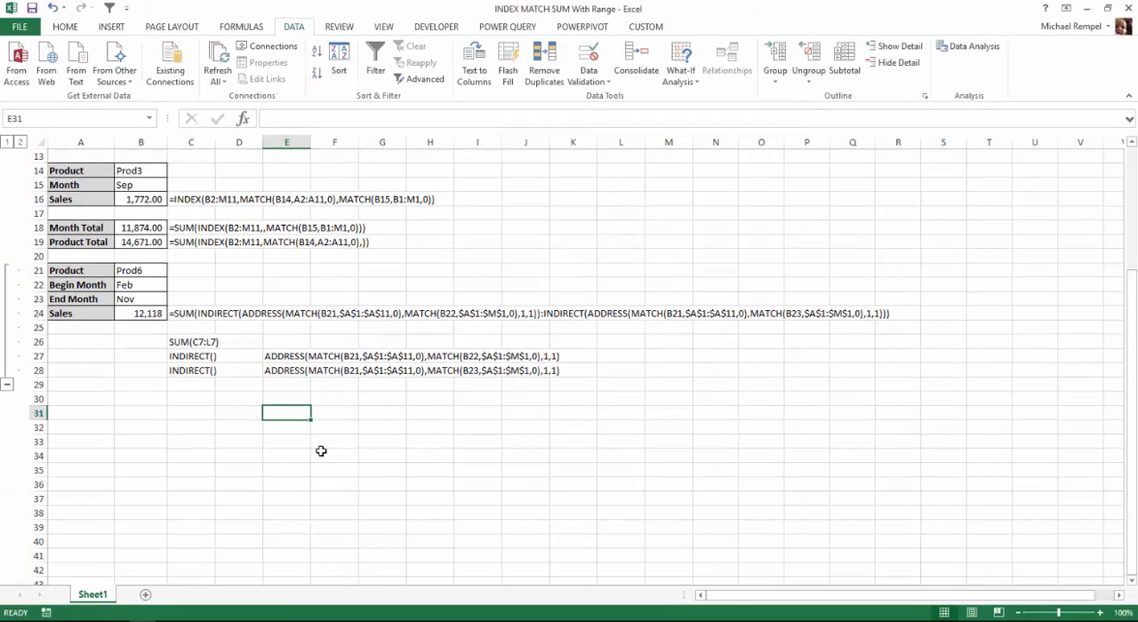
# - Start Evaluate Formula on the Sales formula cell B24 from the formula auditing tools
pyautogui.click(141, 313)
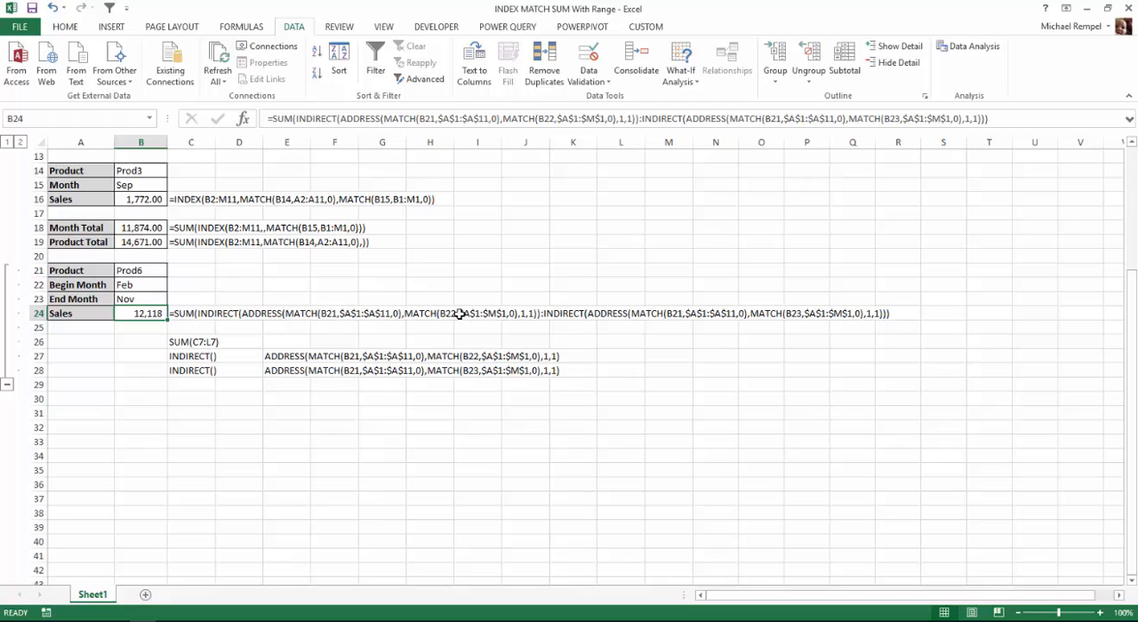
pyautogui.click(242, 25)
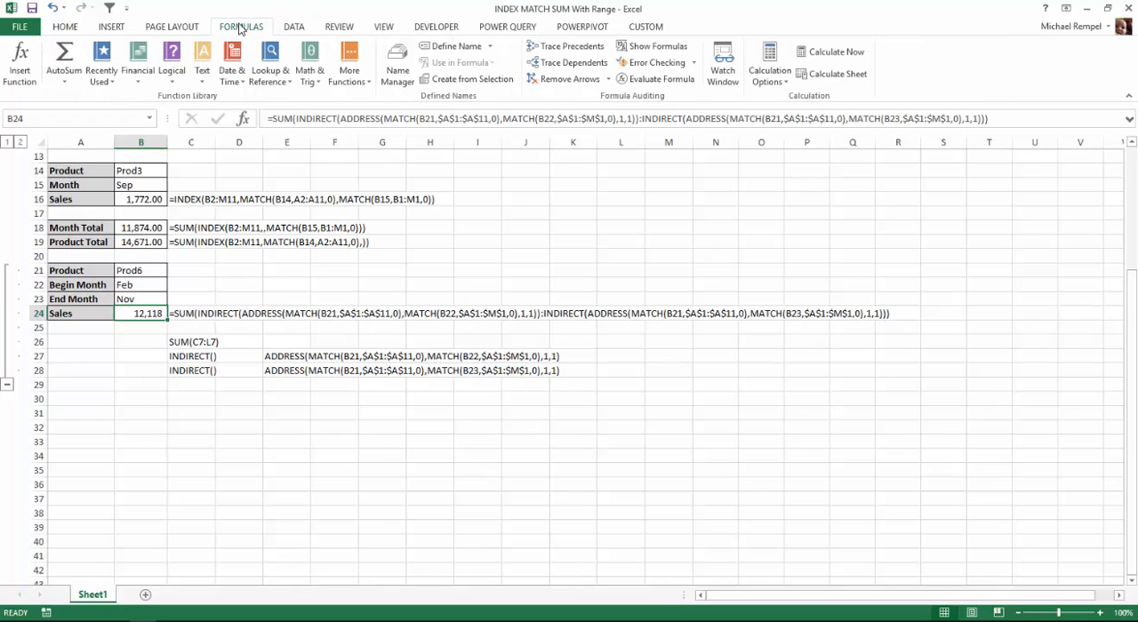
pyautogui.moveTo(657, 78)
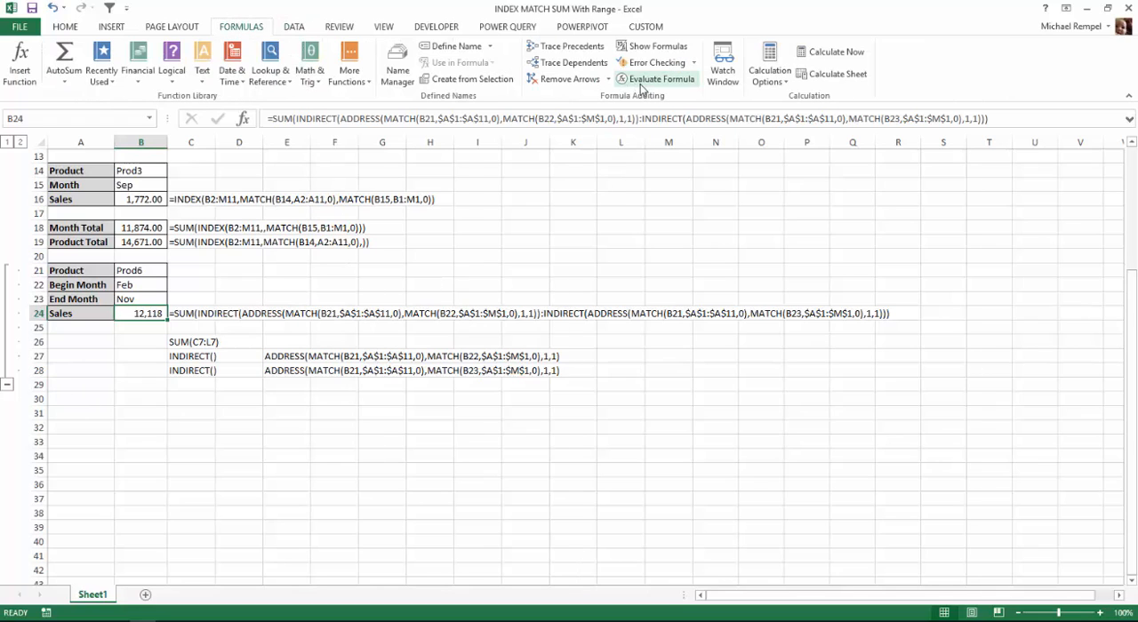
pyautogui.click(662, 78)
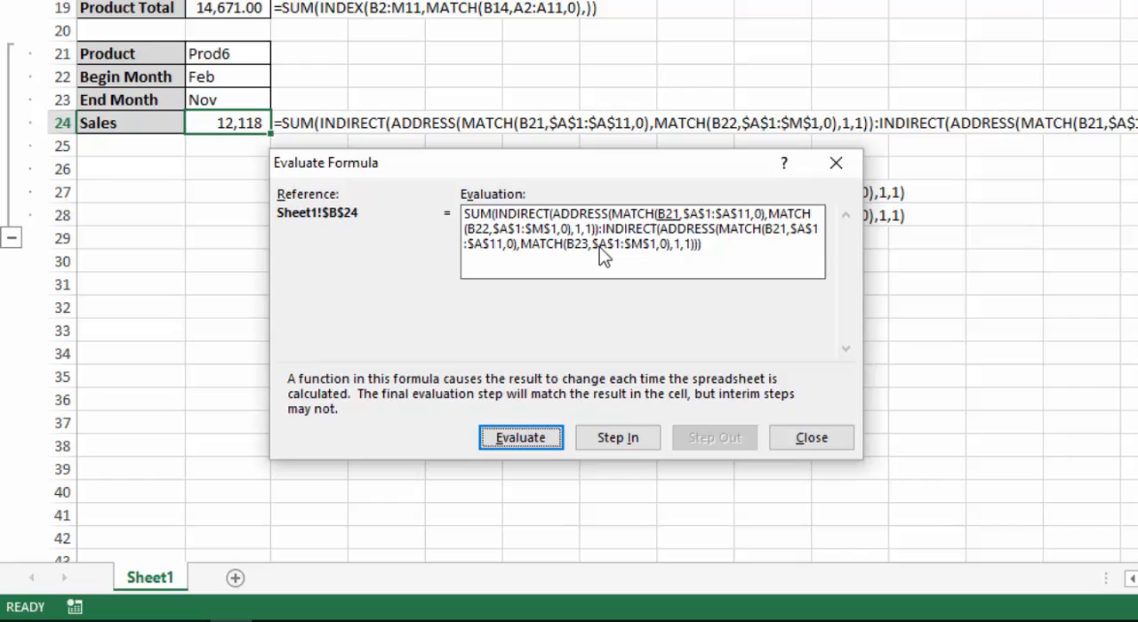
pyautogui.moveTo(690, 249)
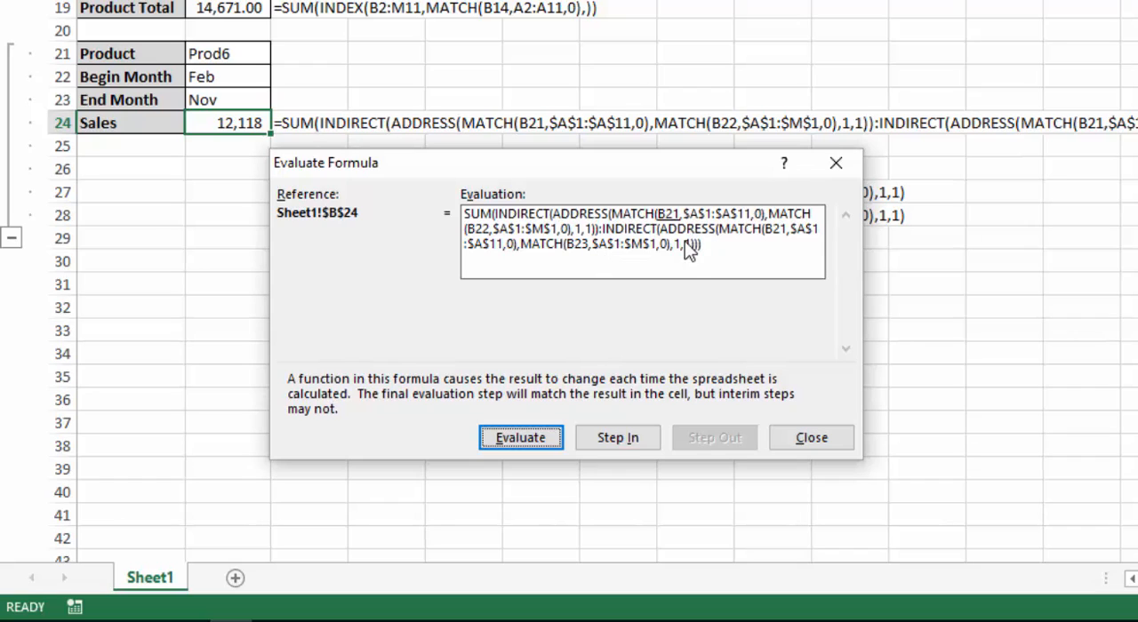
pyautogui.moveTo(679, 240)
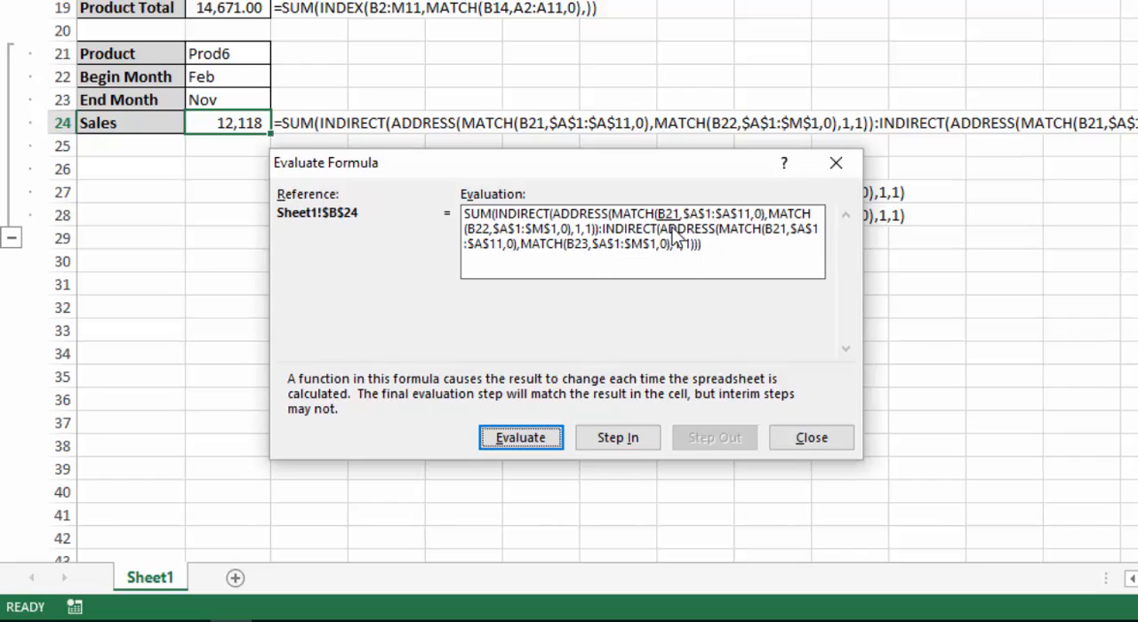
# - Evaluate B21 to Prod6's row and B22 Feb to column 3, resolving ADDRESS to $C$7
pyautogui.click(519, 437)
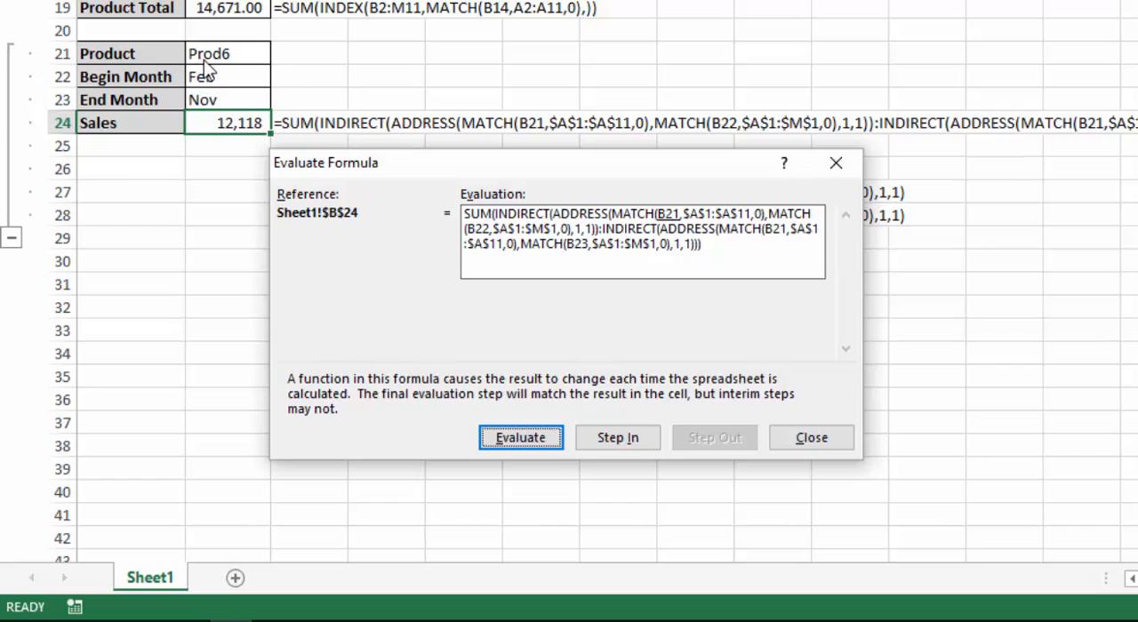
pyautogui.moveTo(619, 270)
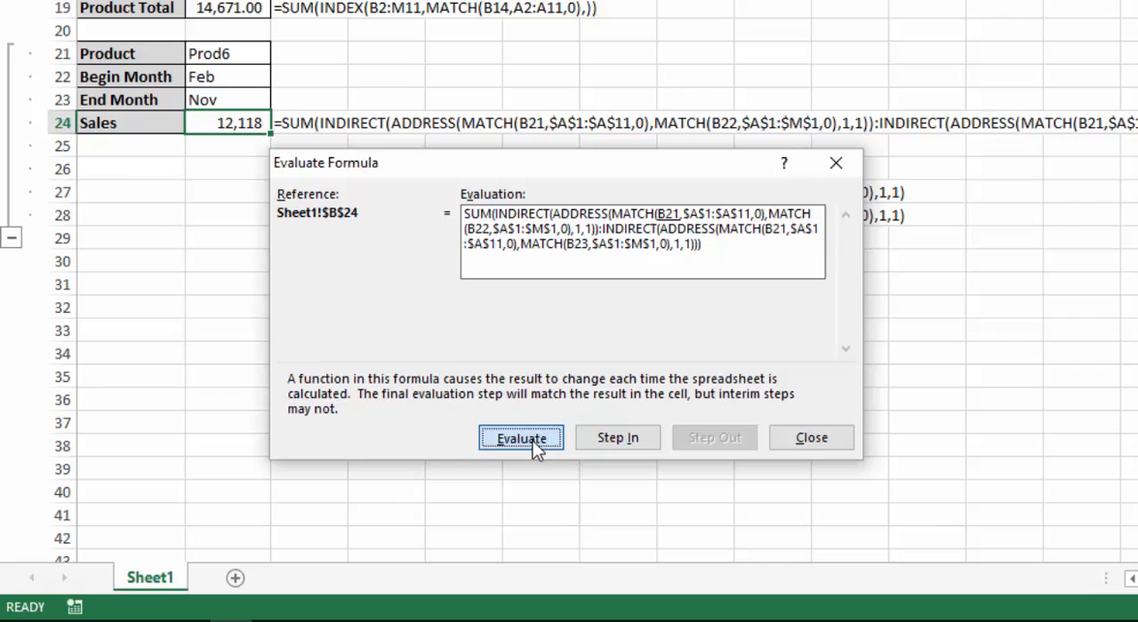
pyautogui.click(519, 438)
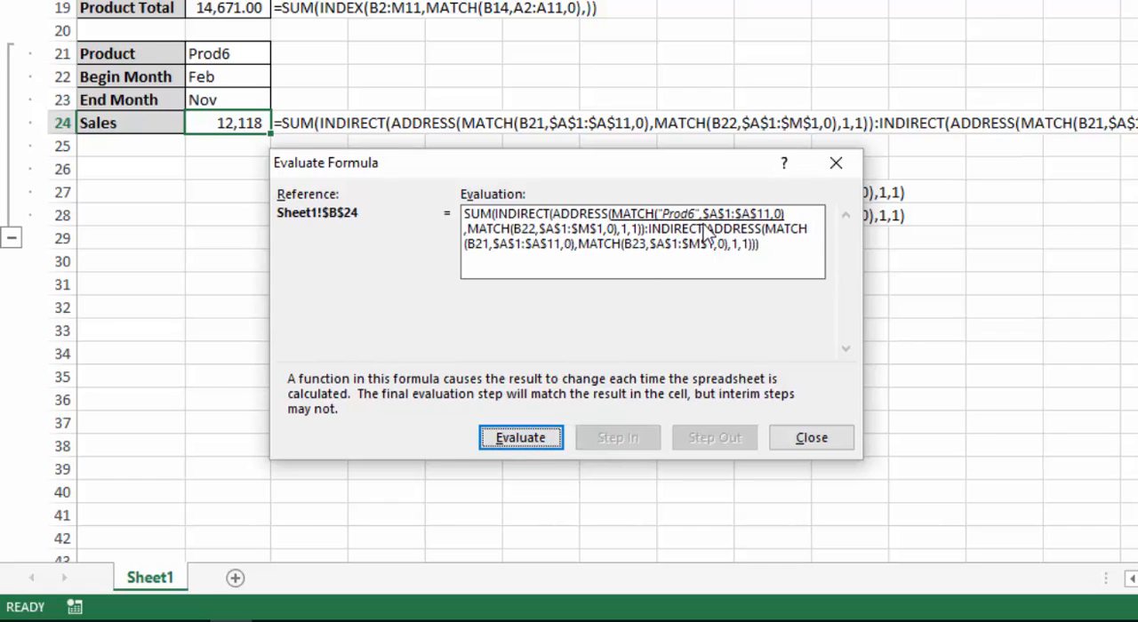
pyautogui.moveTo(590, 398)
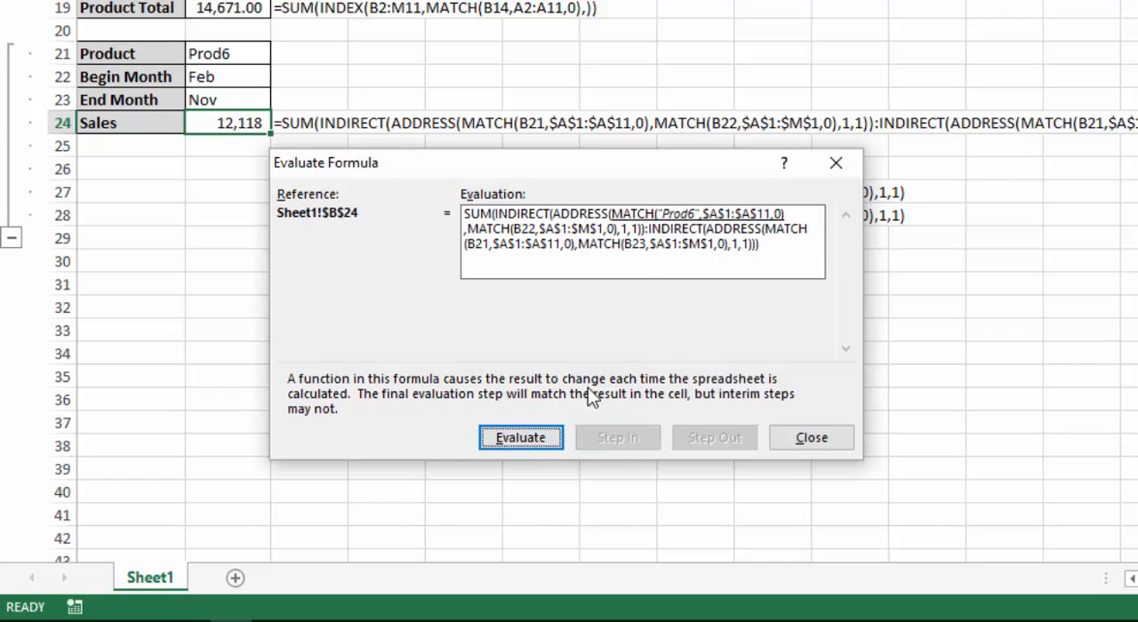
pyautogui.click(519, 438)
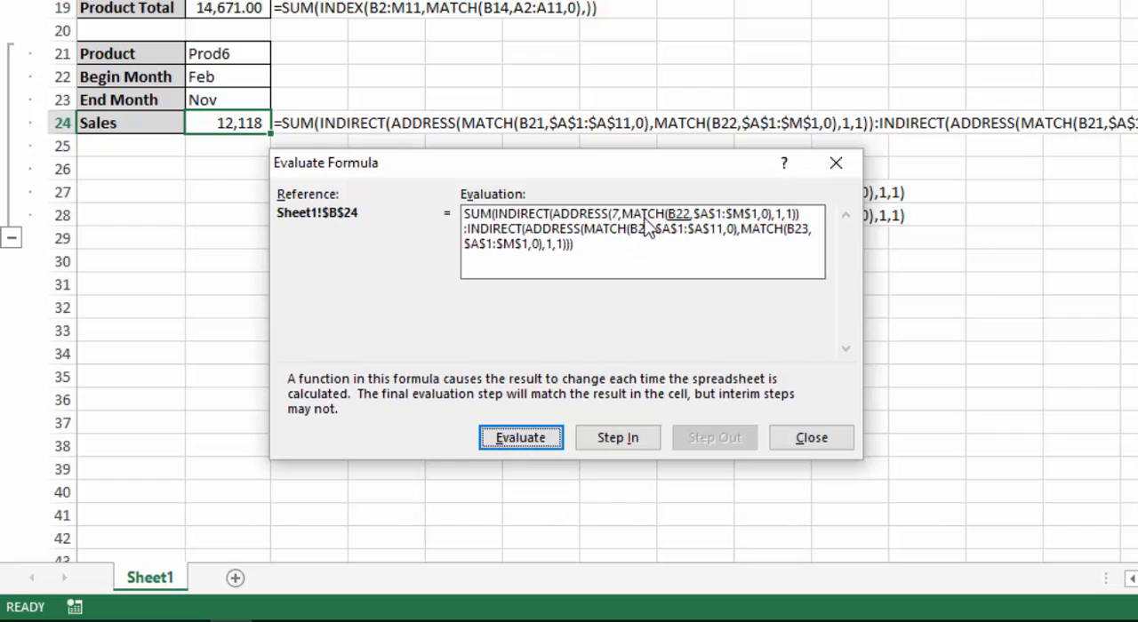
pyautogui.moveTo(622, 230)
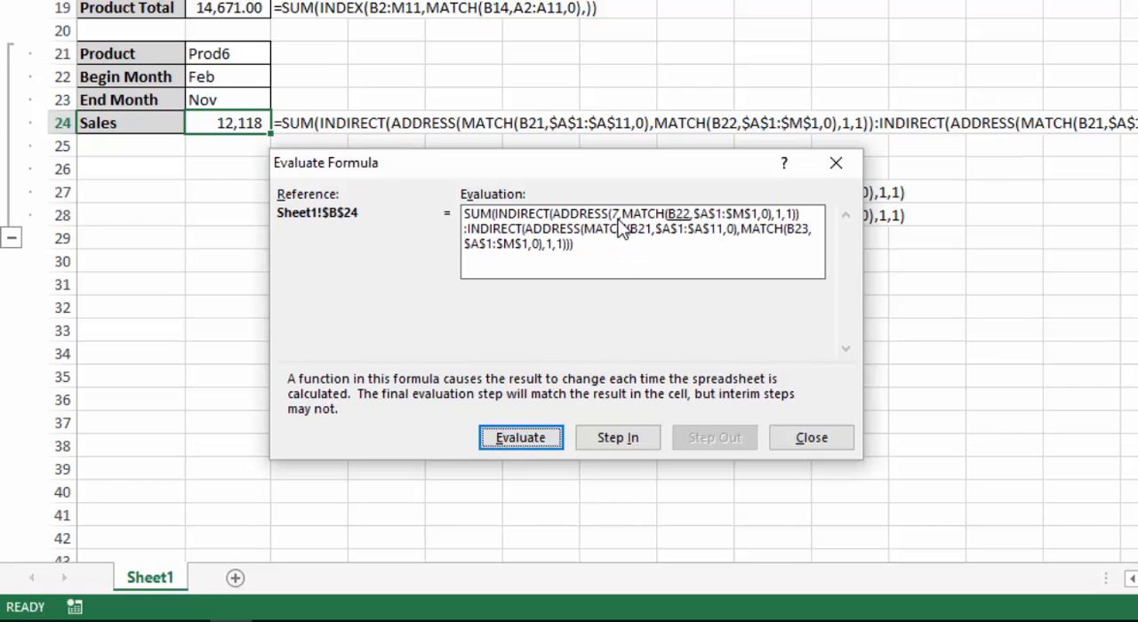
pyautogui.moveTo(680, 233)
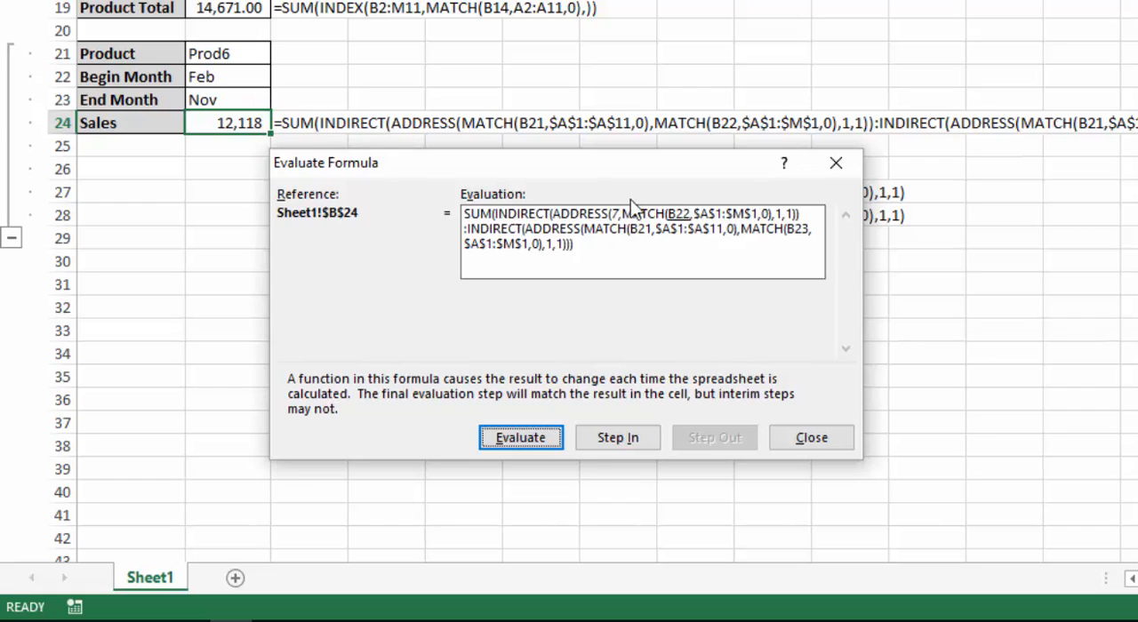
pyautogui.click(519, 438)
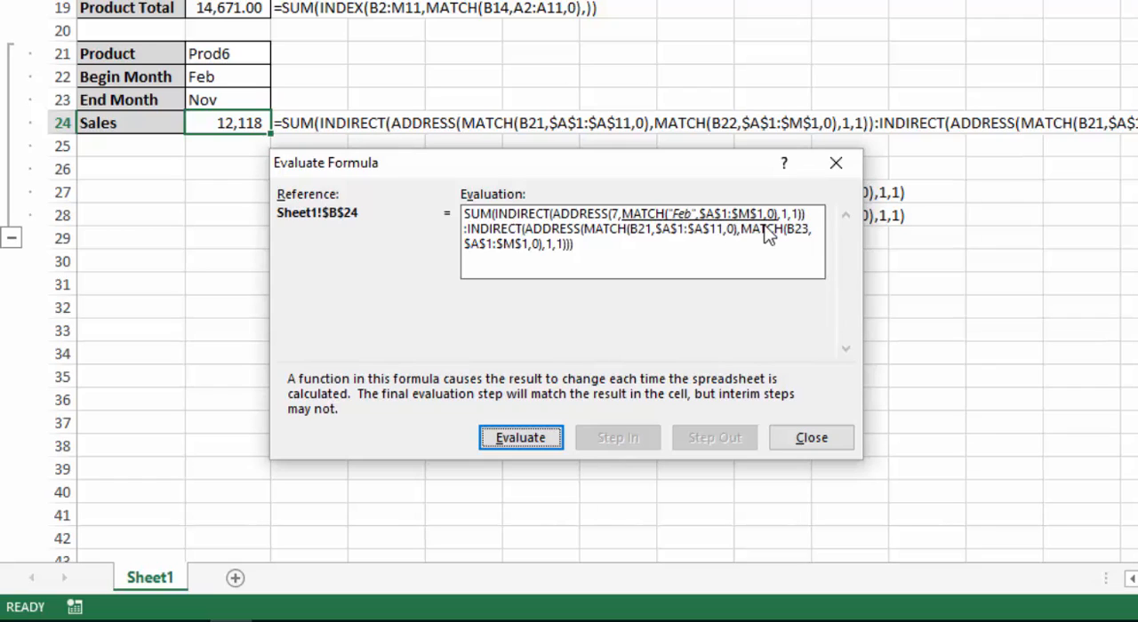
pyautogui.moveTo(520, 437)
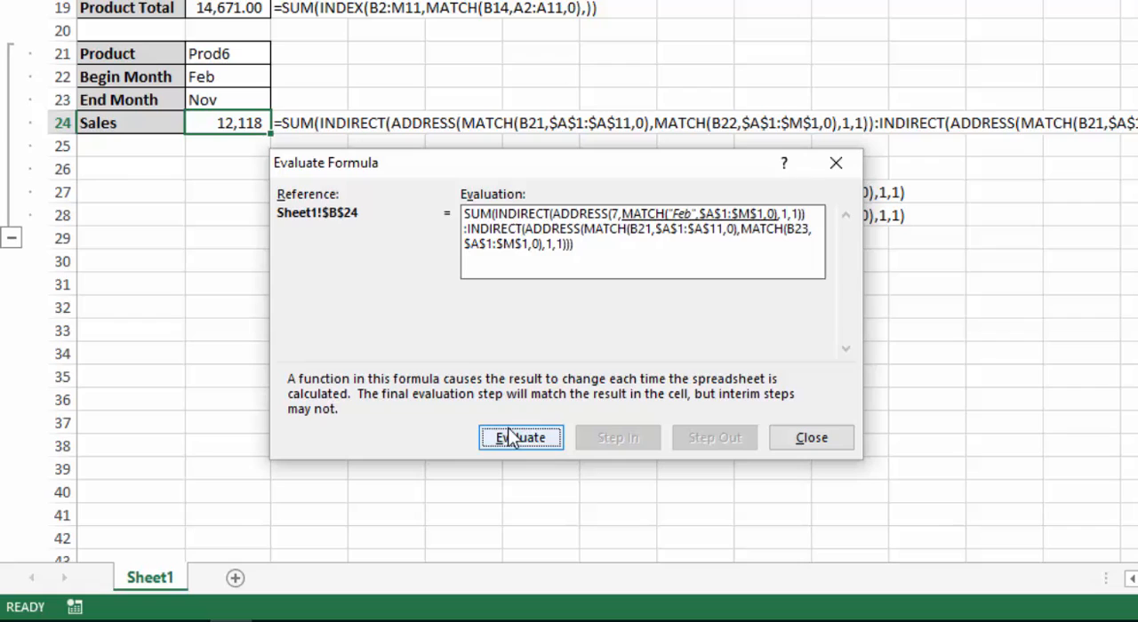
pyautogui.click(519, 437)
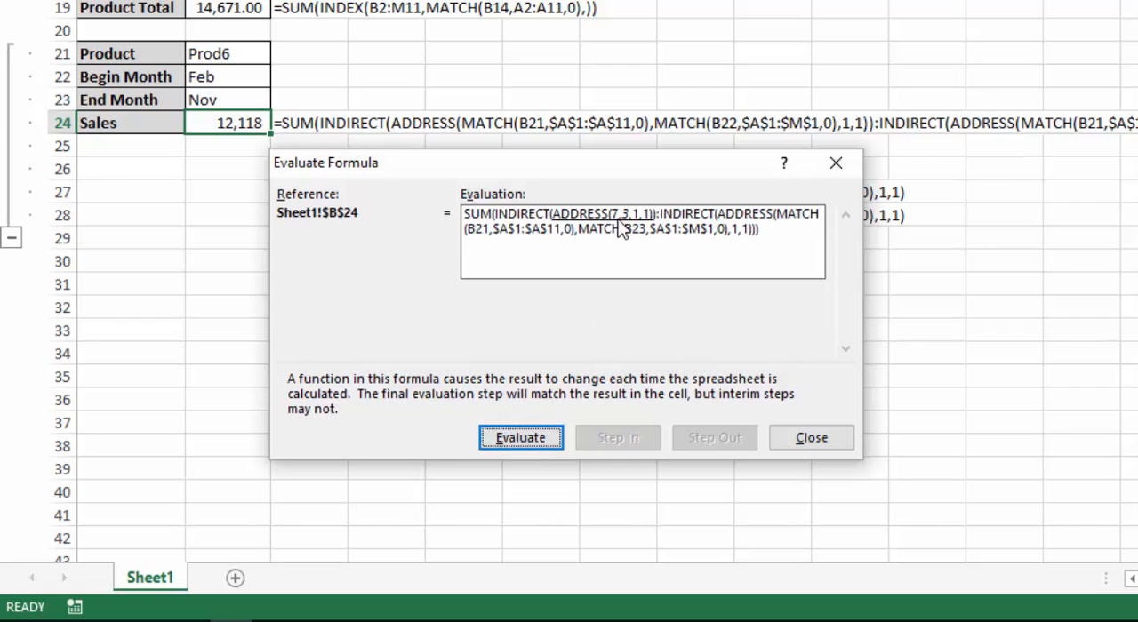
pyautogui.click(519, 438)
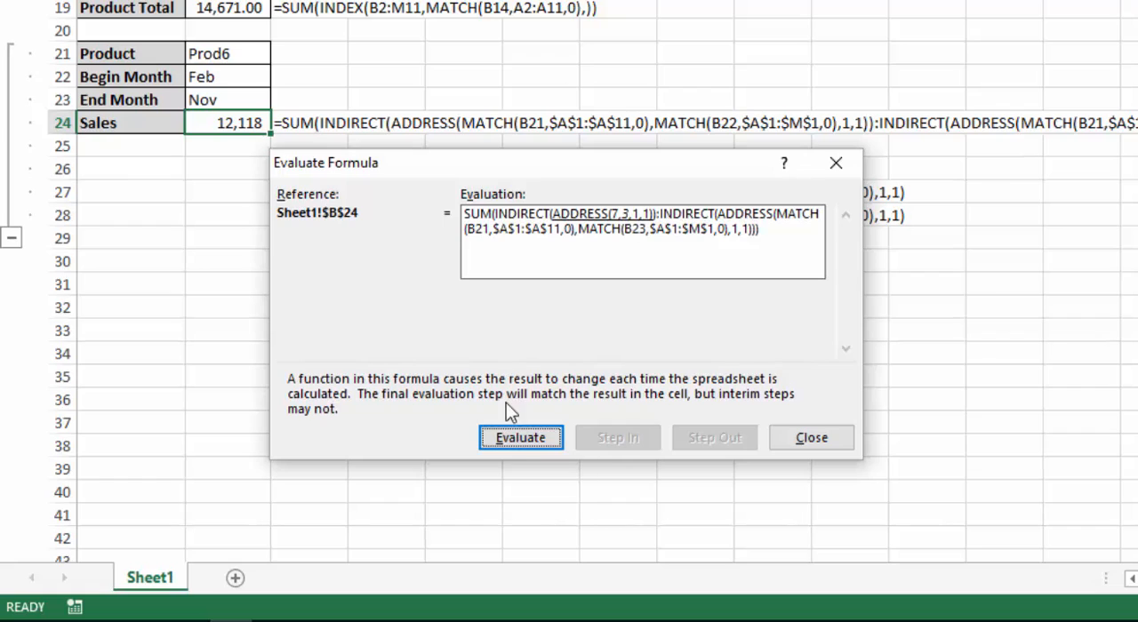
pyautogui.click(519, 437)
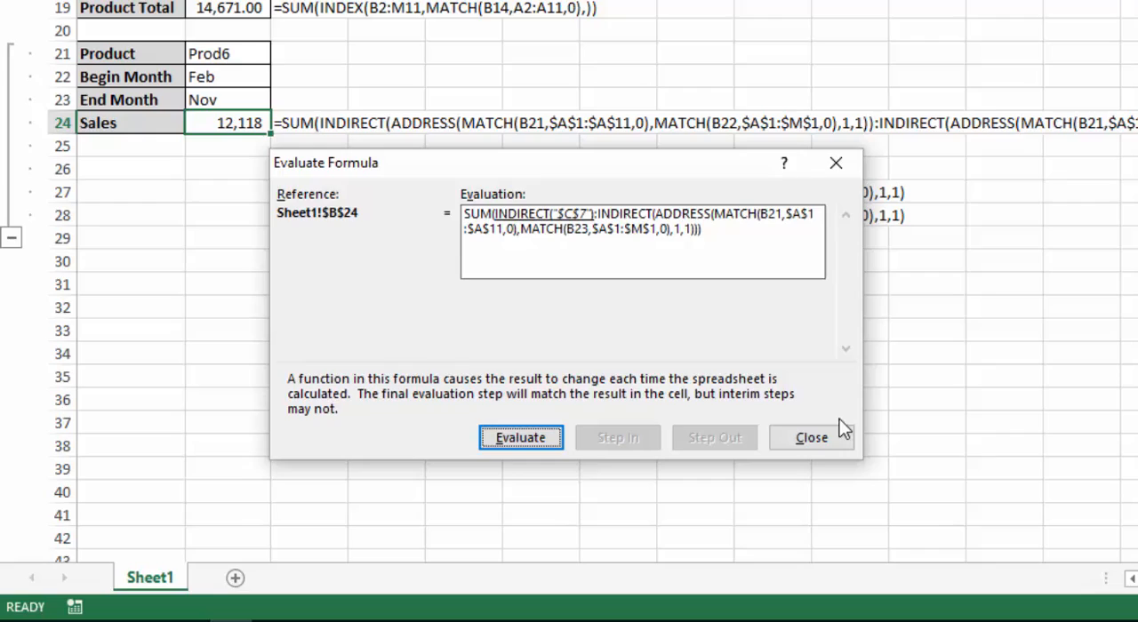
# - Close the formula walkthrough and reopen evaluation on the Sales cell
pyautogui.click(811, 437)
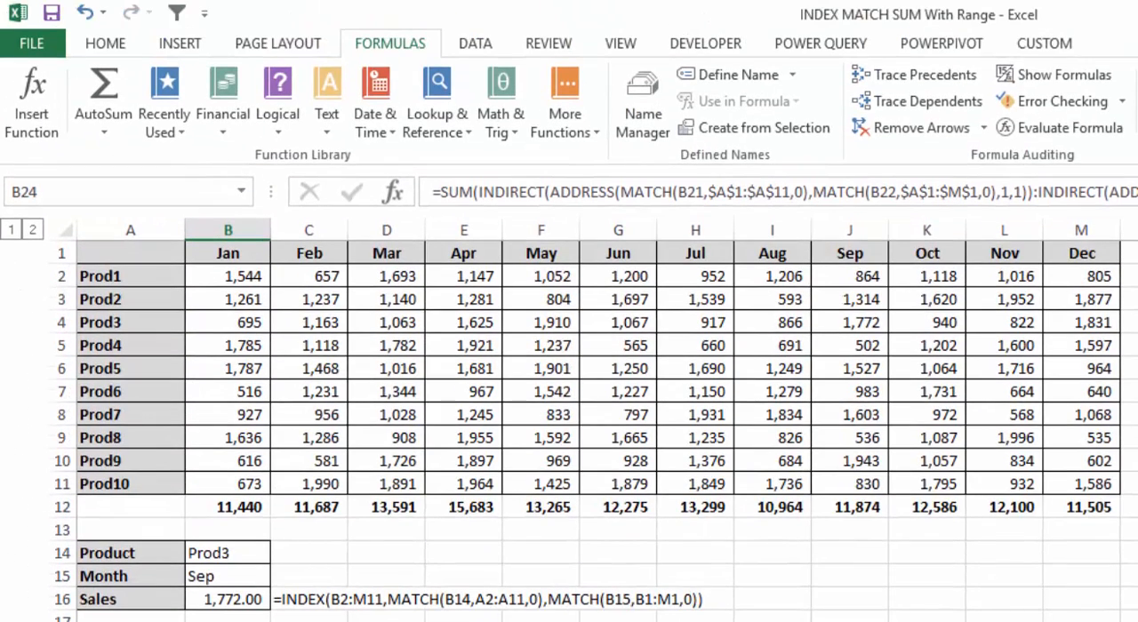
pyautogui.moveTo(252, 394)
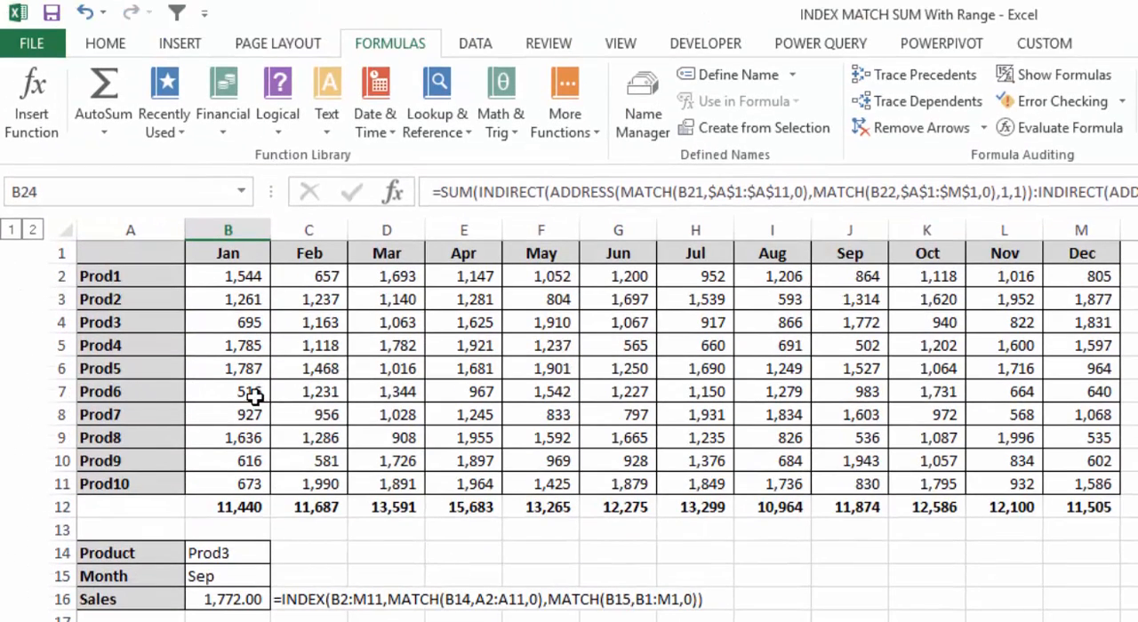
pyautogui.click(310, 391)
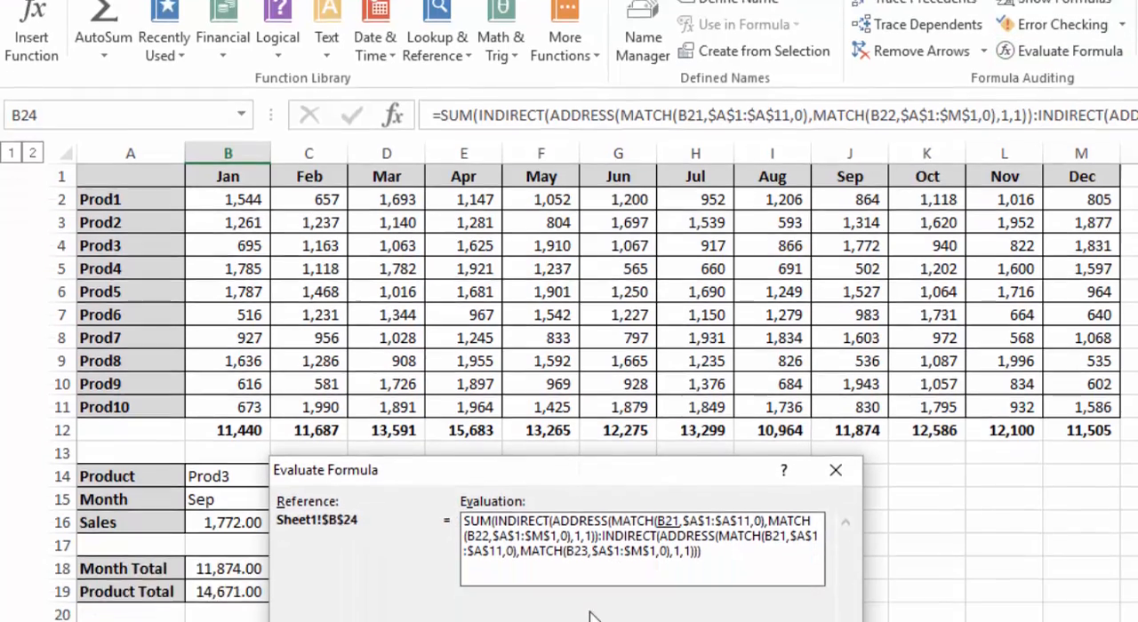
# - Resolve the begin-month column to 3 and the starting INDIRECT reference to cell $C$7
pyautogui.click(519, 438)
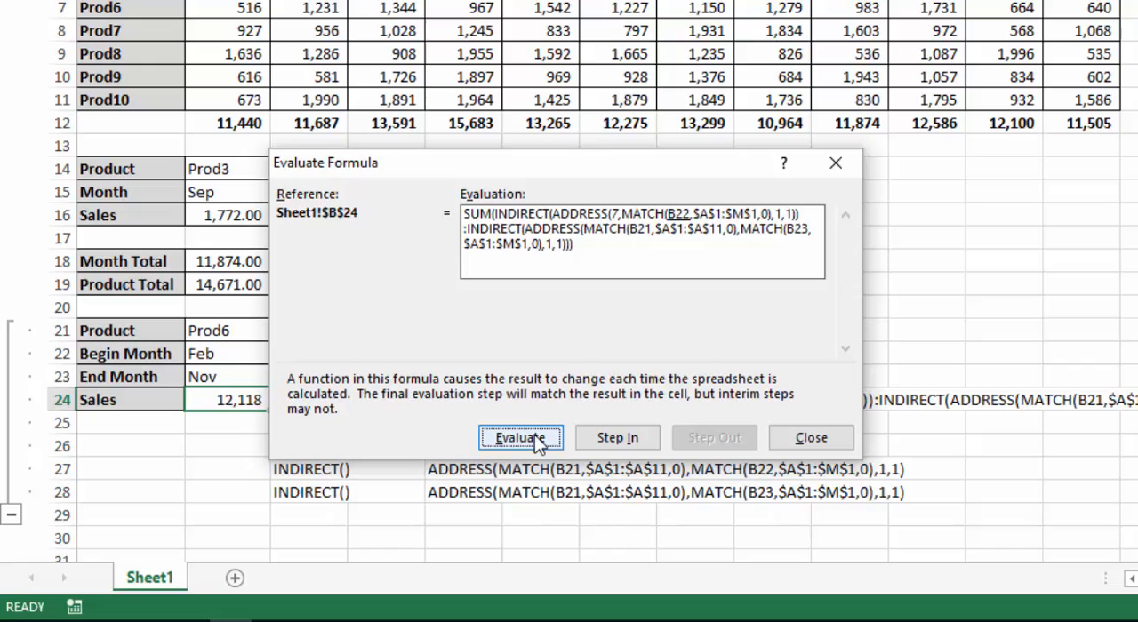
pyautogui.click(519, 437)
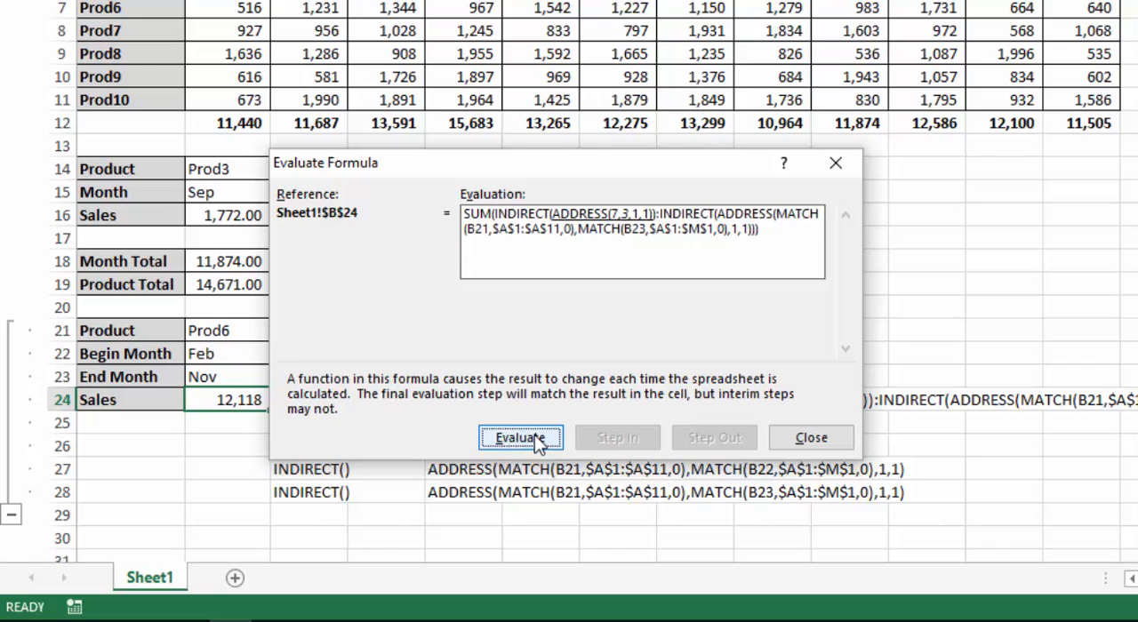
pyautogui.click(519, 438)
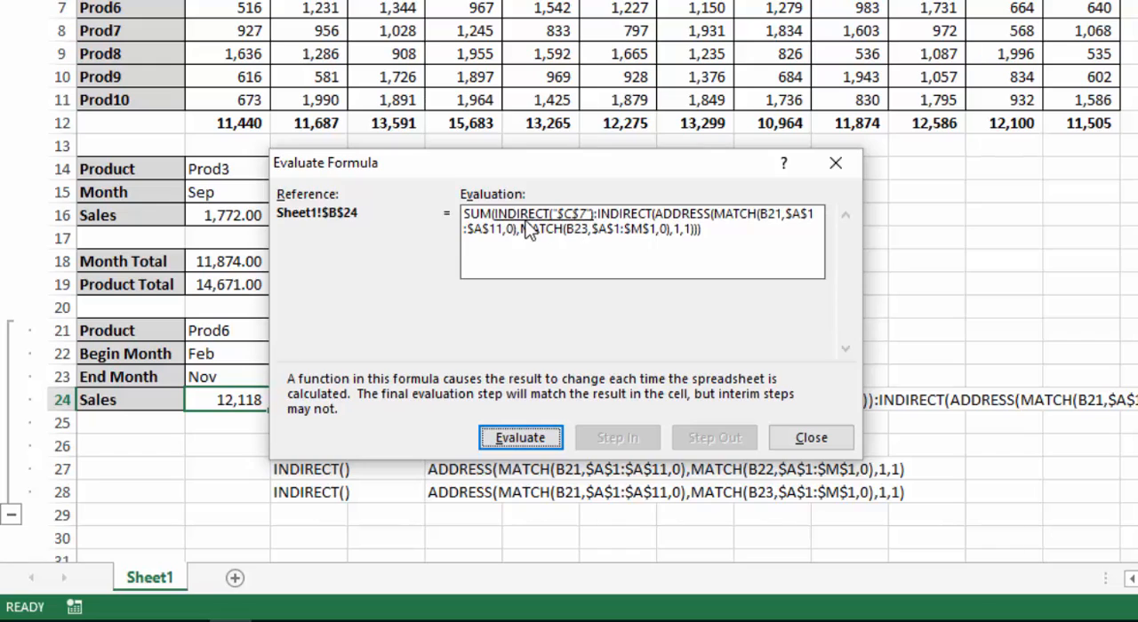
pyautogui.moveTo(562, 231)
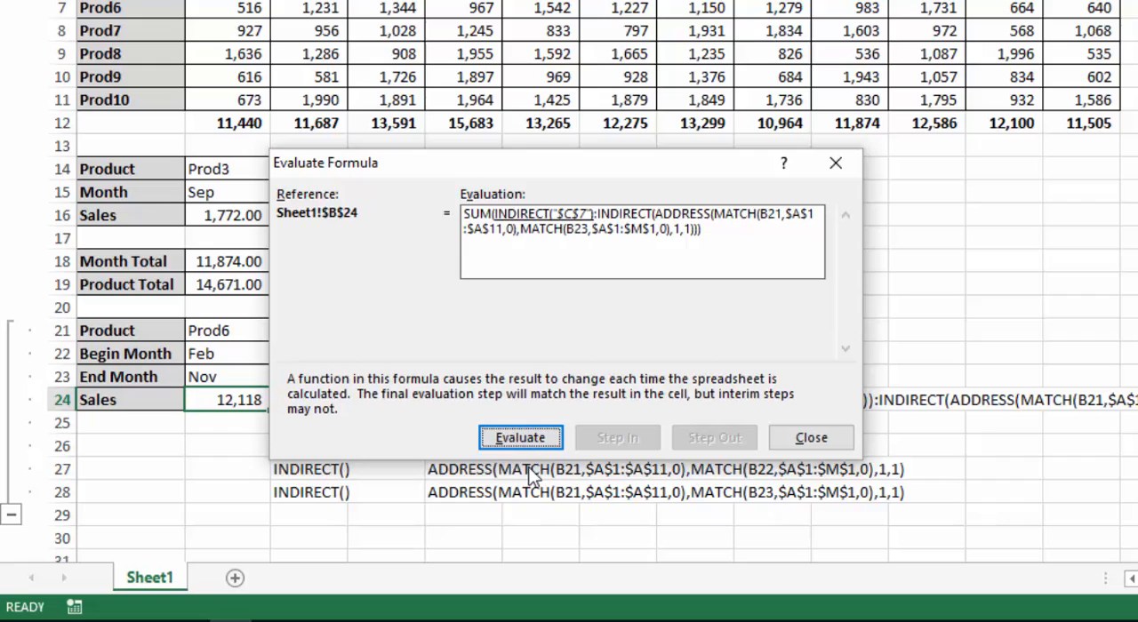
pyautogui.click(519, 438)
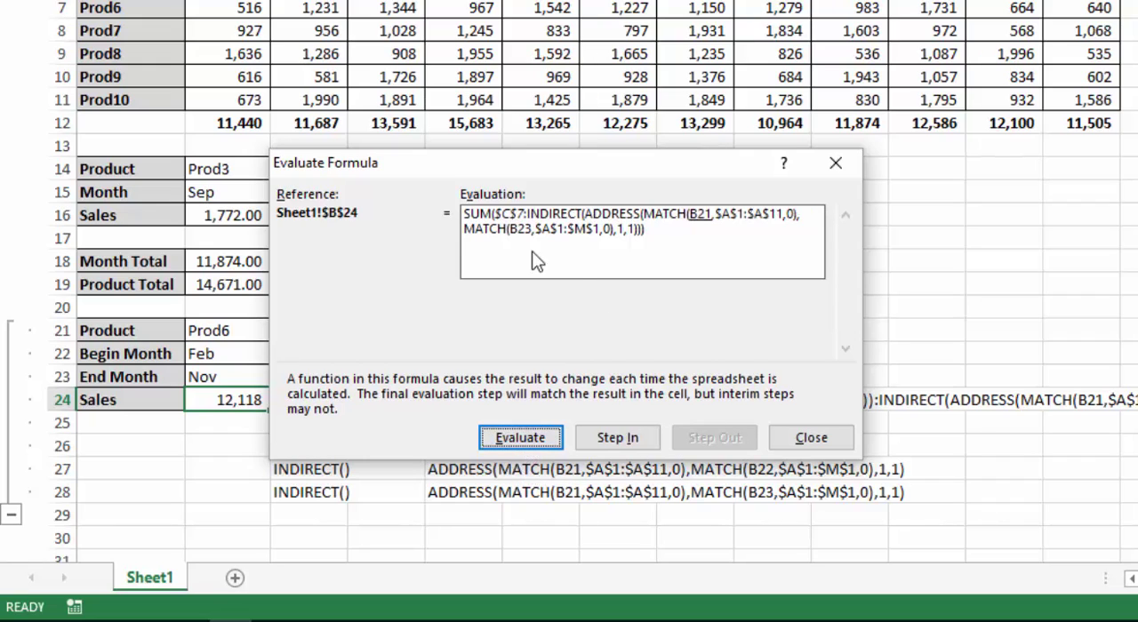
pyautogui.moveTo(594, 245)
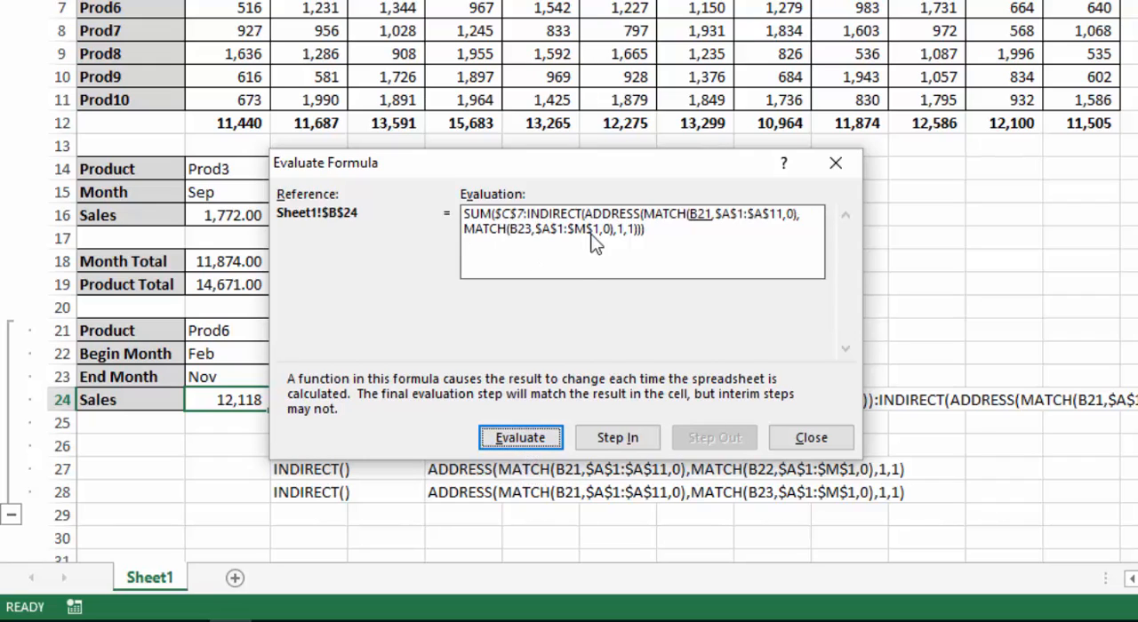
pyautogui.moveTo(745, 245)
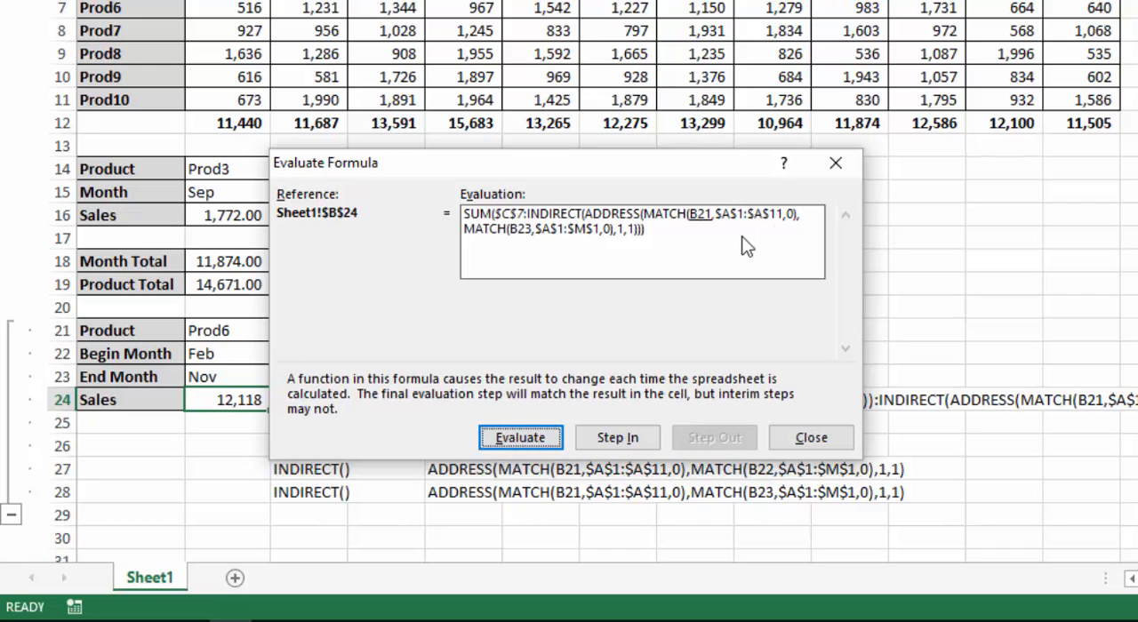
pyautogui.moveTo(689, 224)
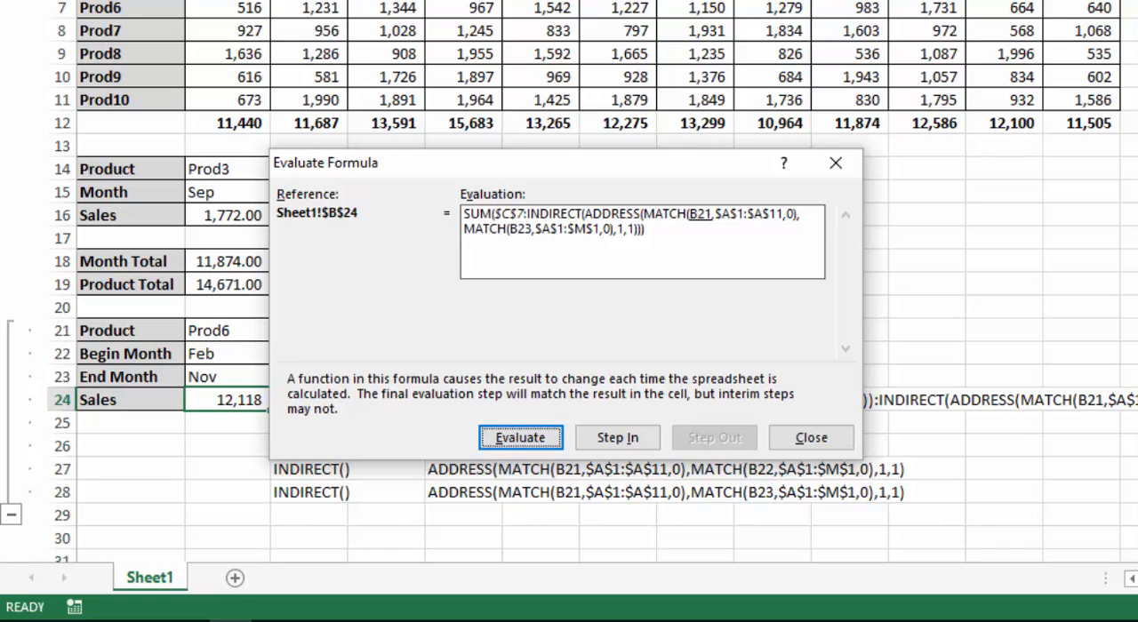
pyautogui.moveTo(245, 365)
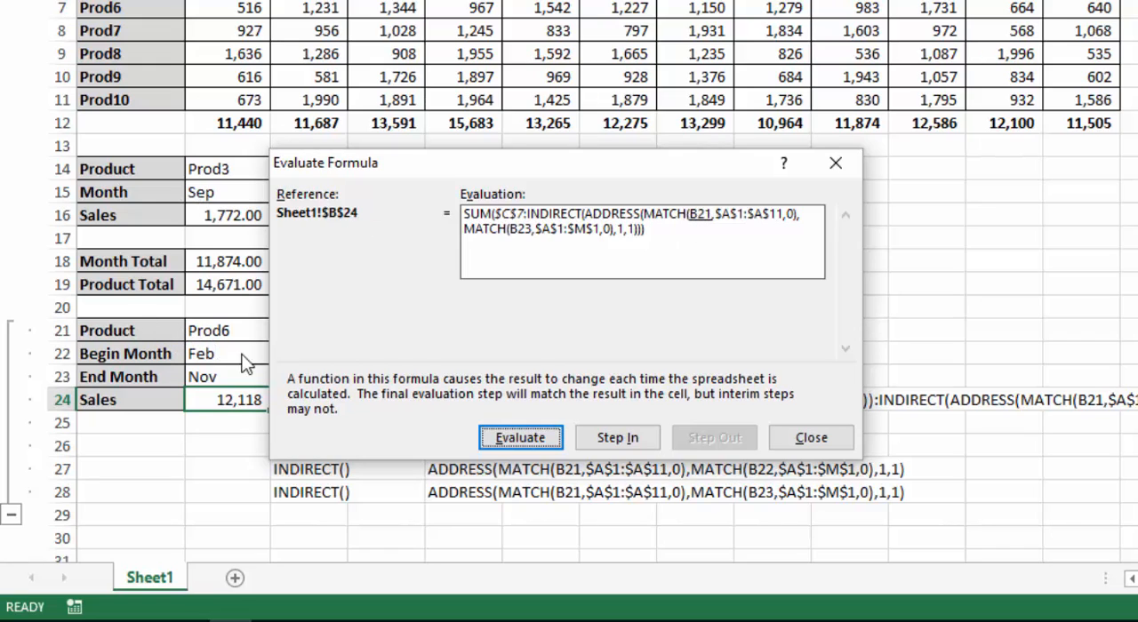
# - Resolve the end-month ADDRESS and INDIRECT, reach the final sum 12,118 and close
pyautogui.click(520, 438)
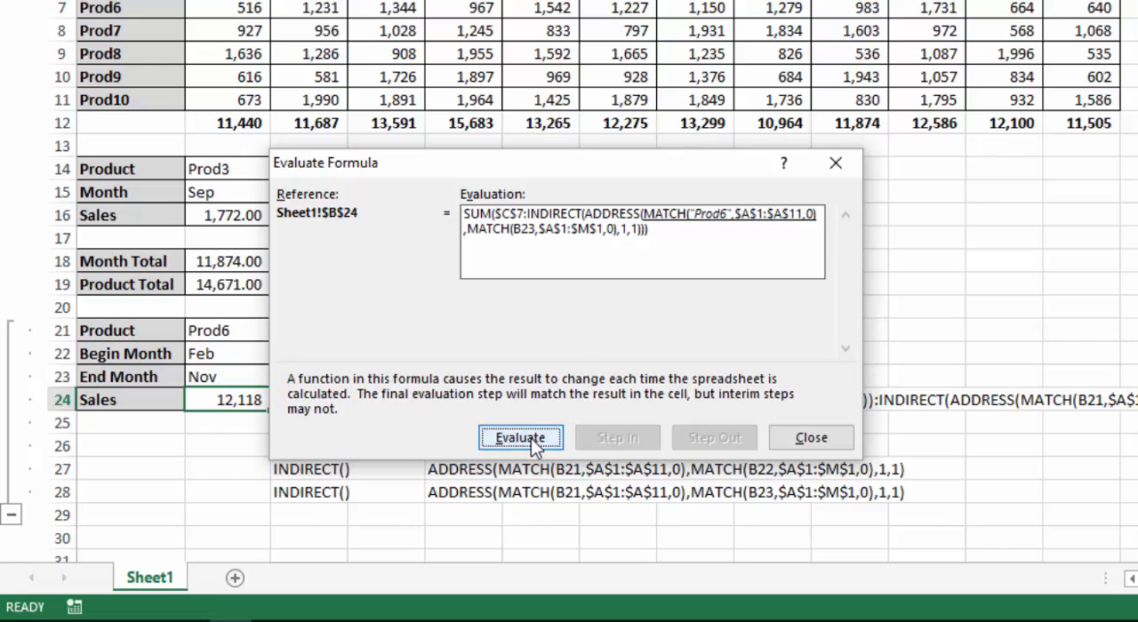
pyautogui.click(519, 438)
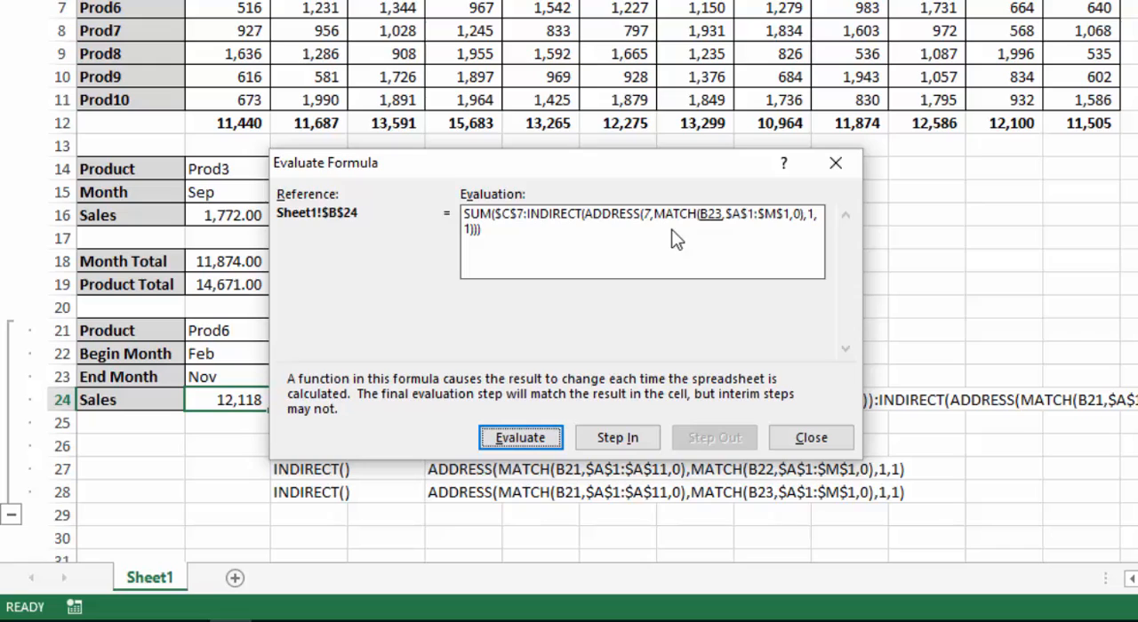
pyautogui.click(519, 437)
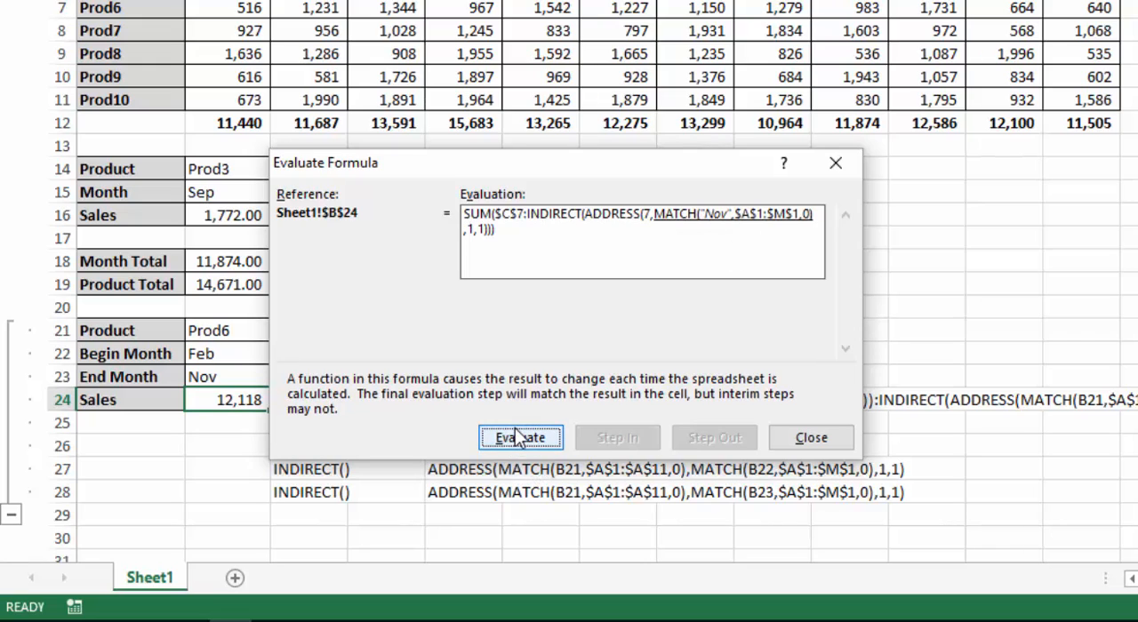
pyautogui.click(519, 437)
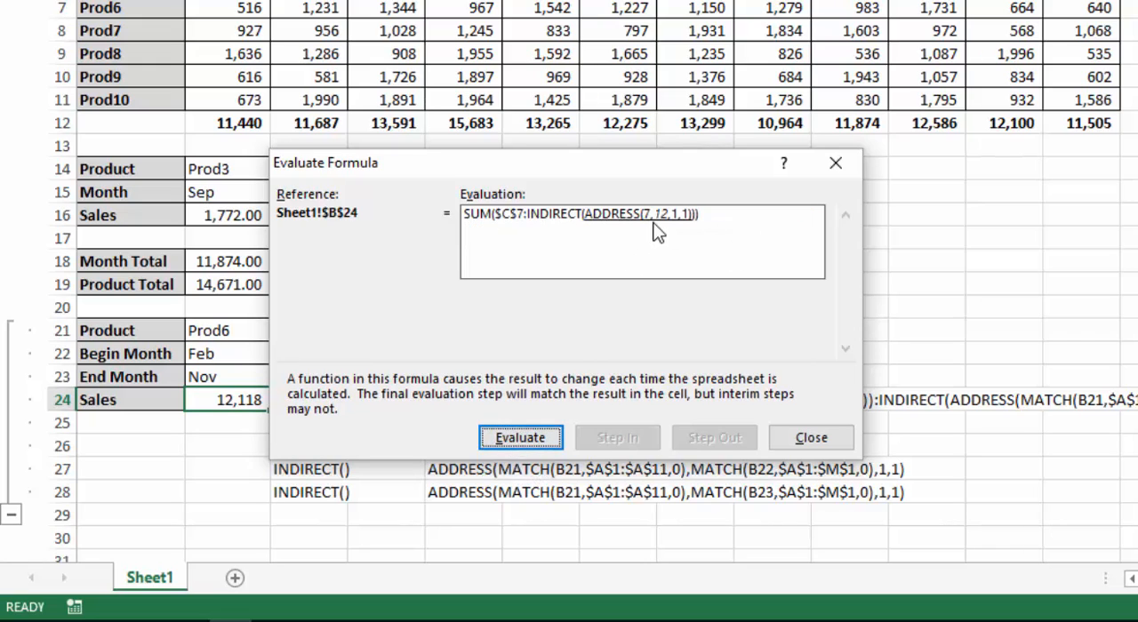
pyautogui.moveTo(992, 61)
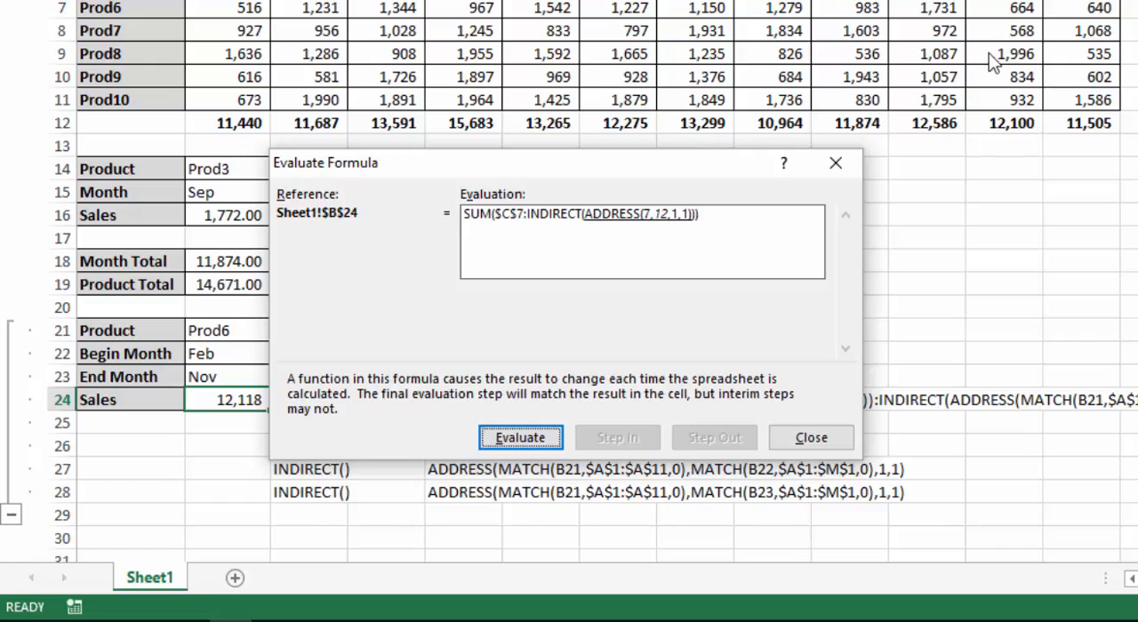
pyautogui.moveTo(651, 230)
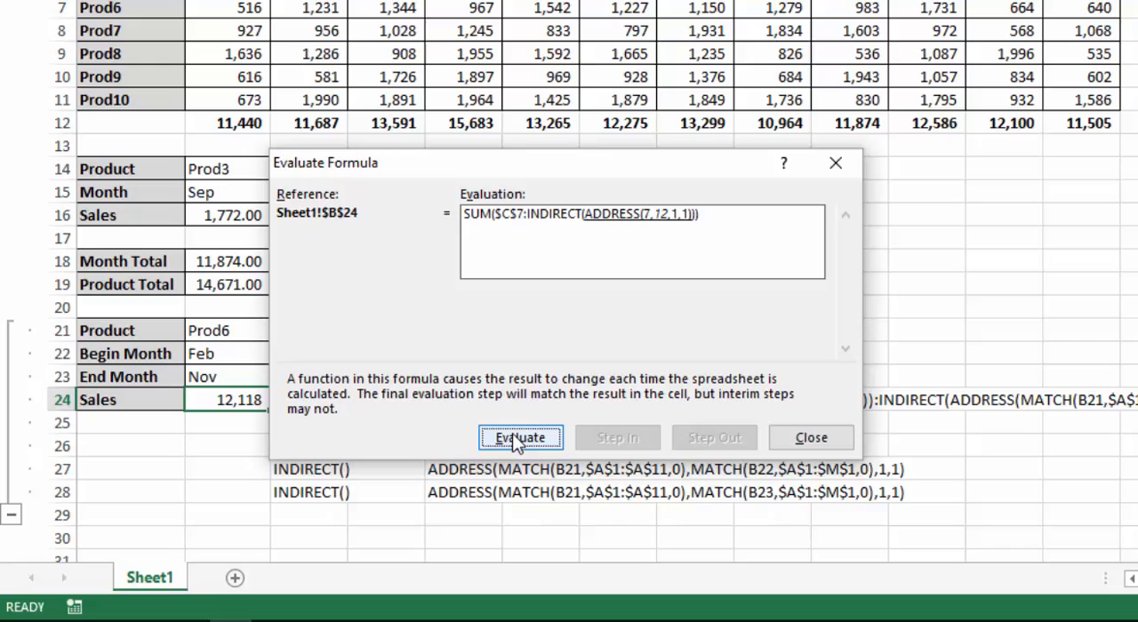
pyautogui.click(519, 438)
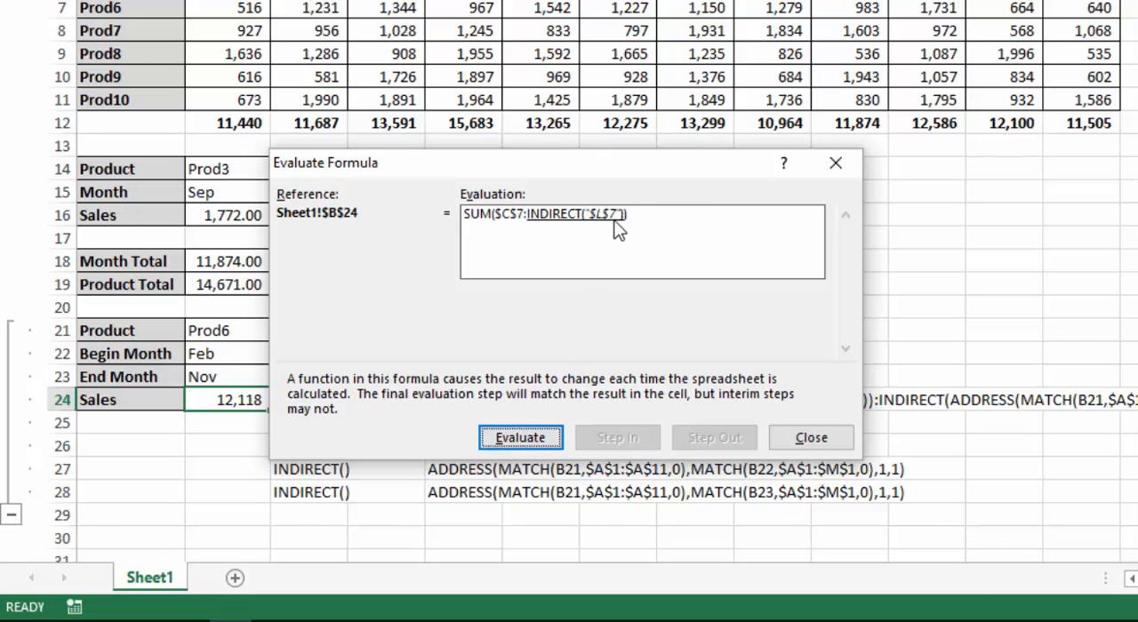
pyautogui.moveTo(551, 222)
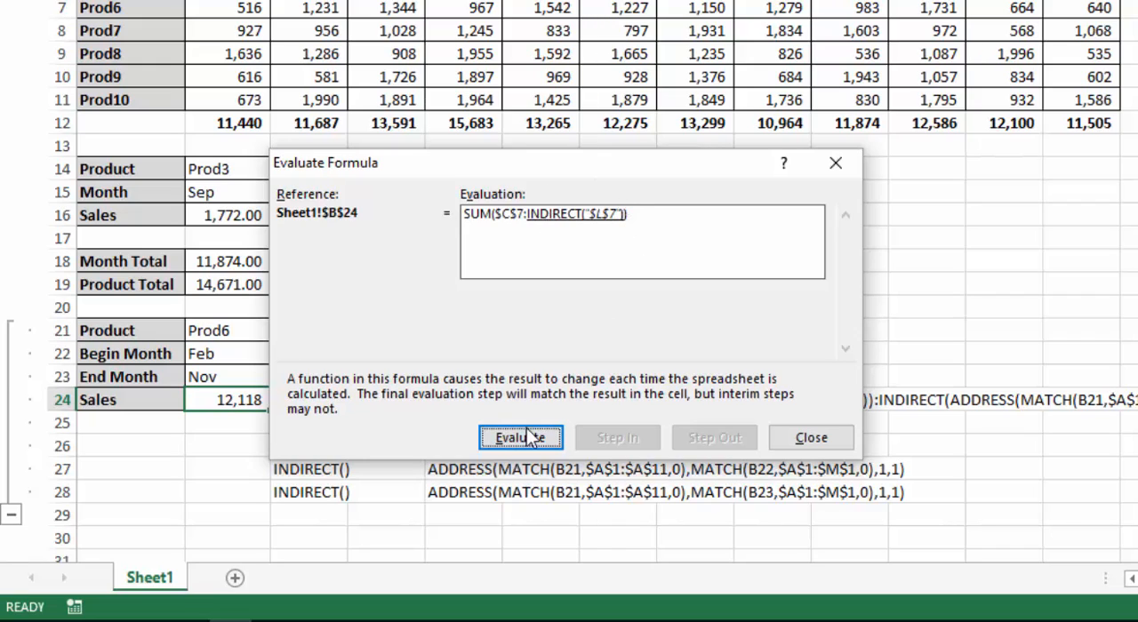
pyautogui.click(519, 438)
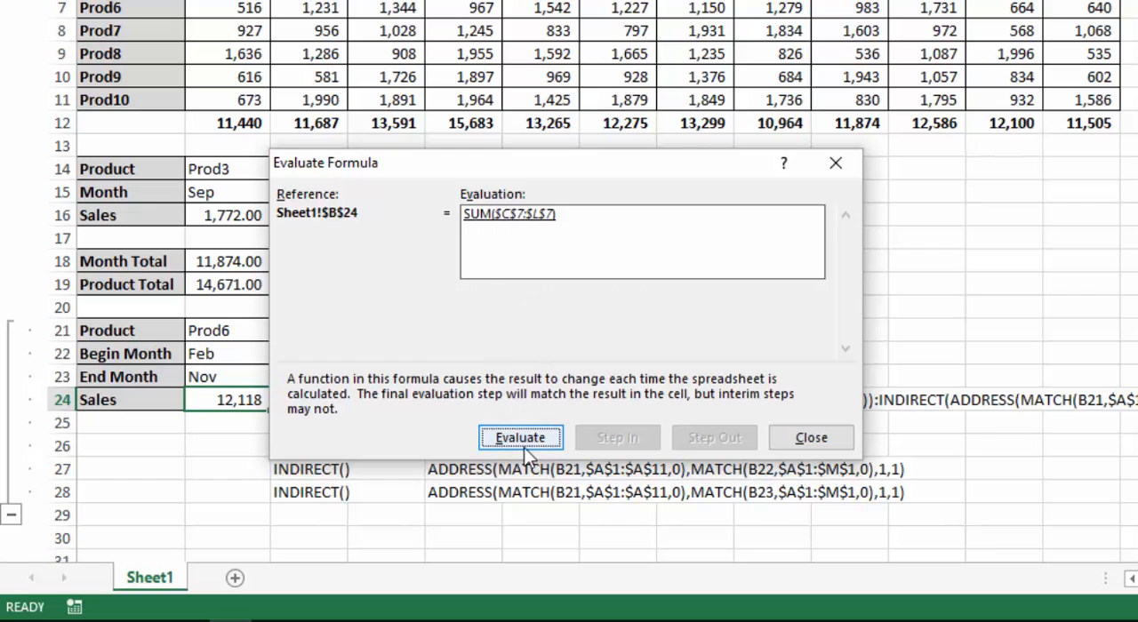
pyautogui.click(519, 437)
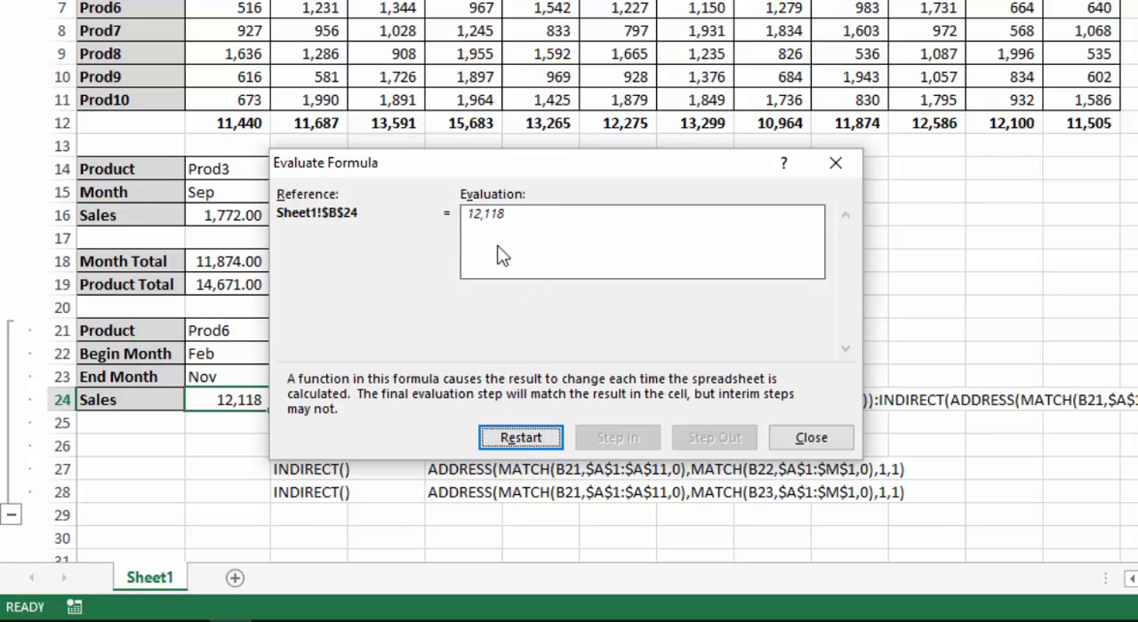
pyautogui.click(810, 438)
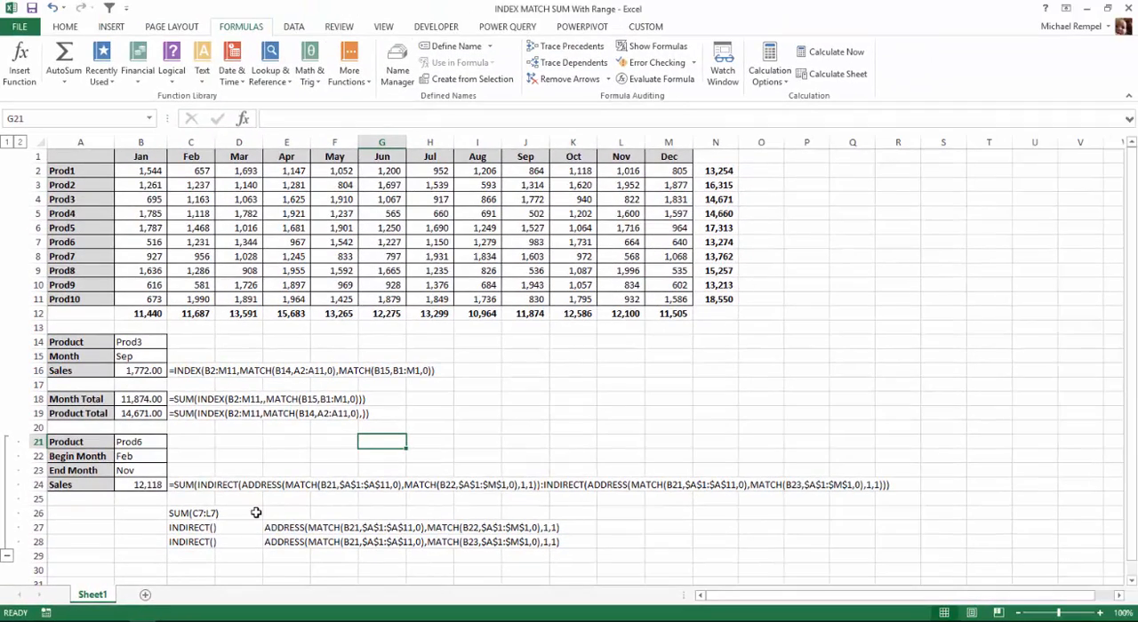
pyautogui.click(140, 484)
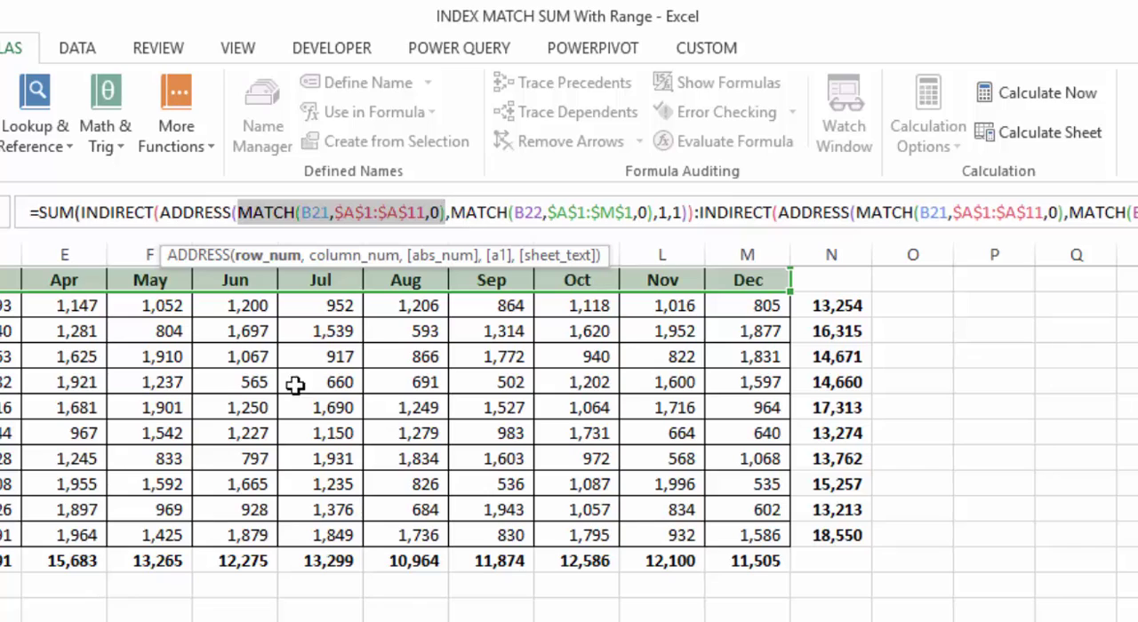
pyautogui.moveTo(232, 344)
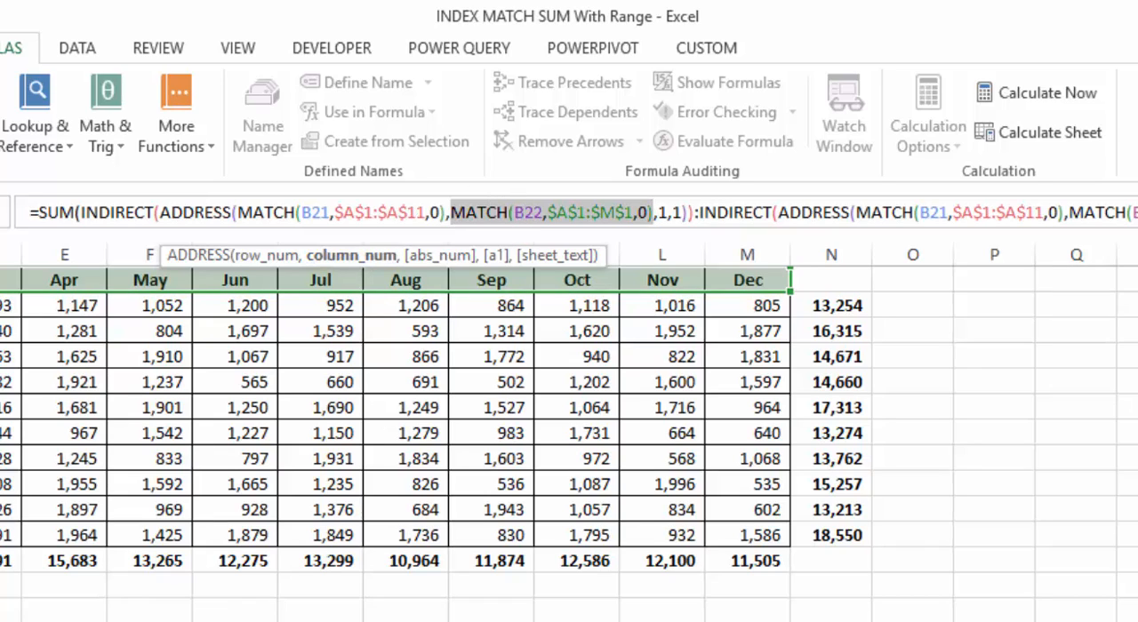
pyautogui.moveTo(559, 388)
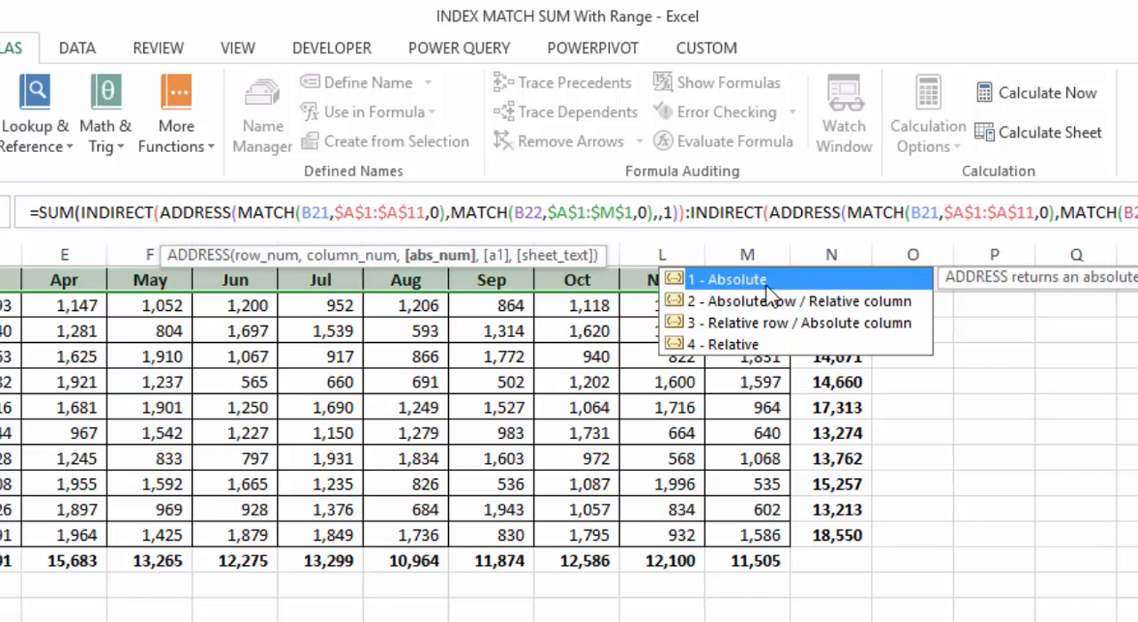
pyautogui.moveTo(764, 306)
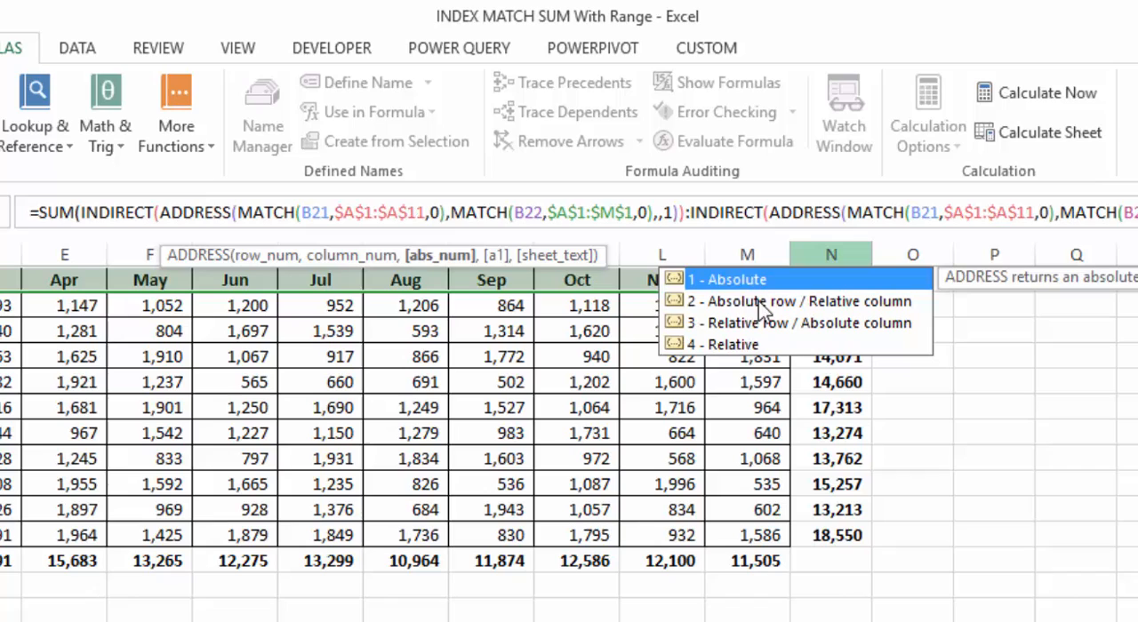
pyautogui.moveTo(761, 311)
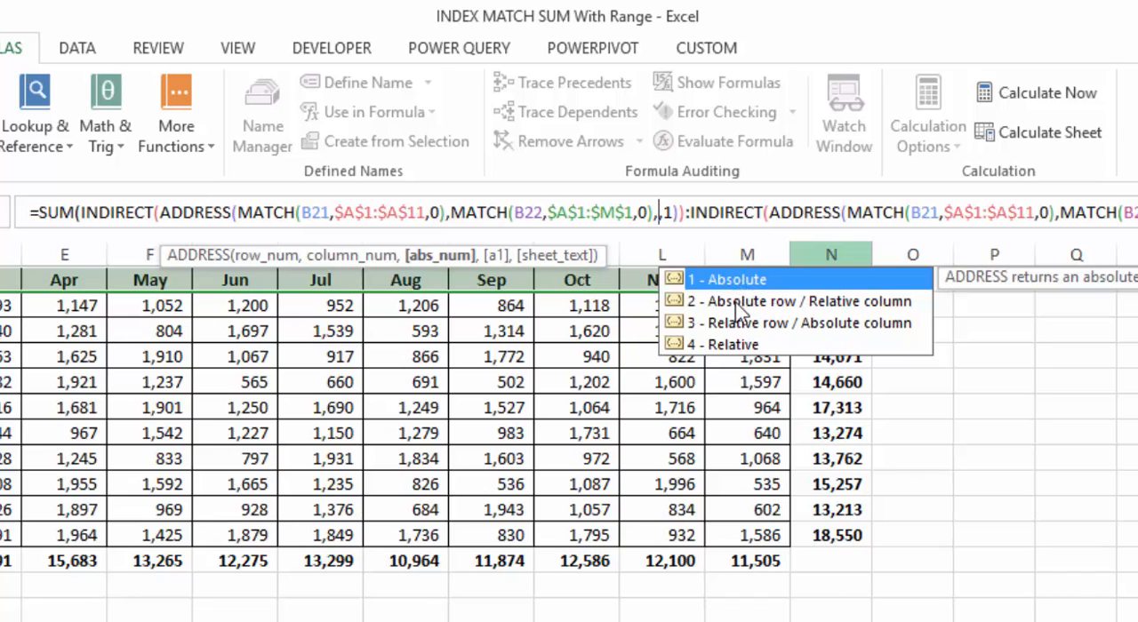
pyautogui.moveTo(778, 328)
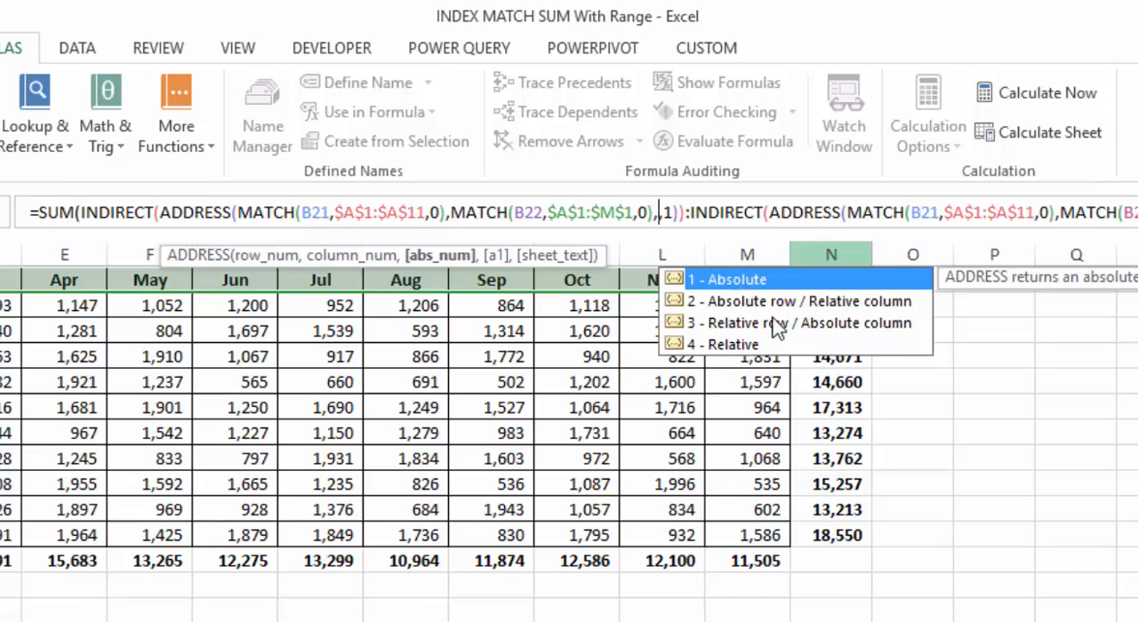
pyautogui.moveTo(743, 327)
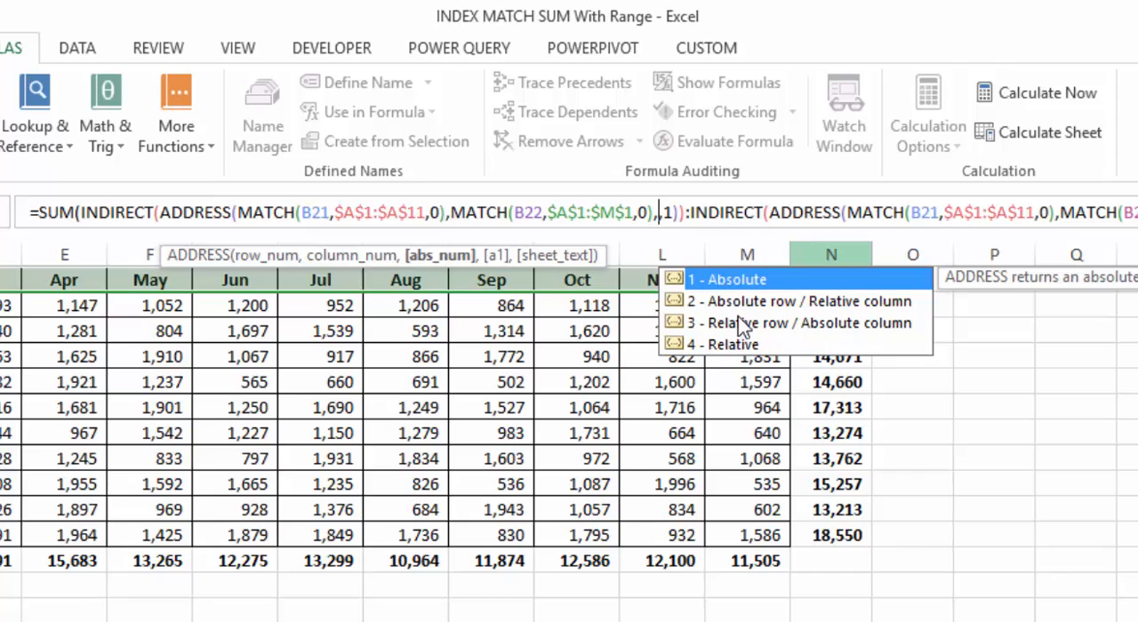
pyautogui.moveTo(743, 355)
pyautogui.write(',1')
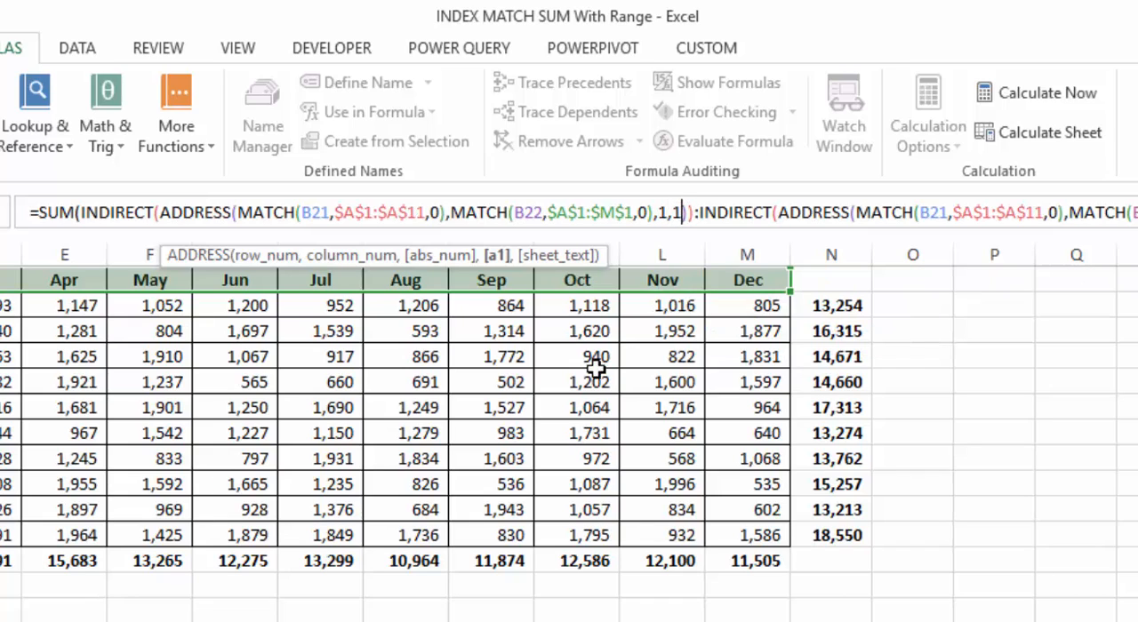
# - Enter 1 for the abs_num and a1 arguments of the first ADDRESS in B24
pyautogui.write(',')
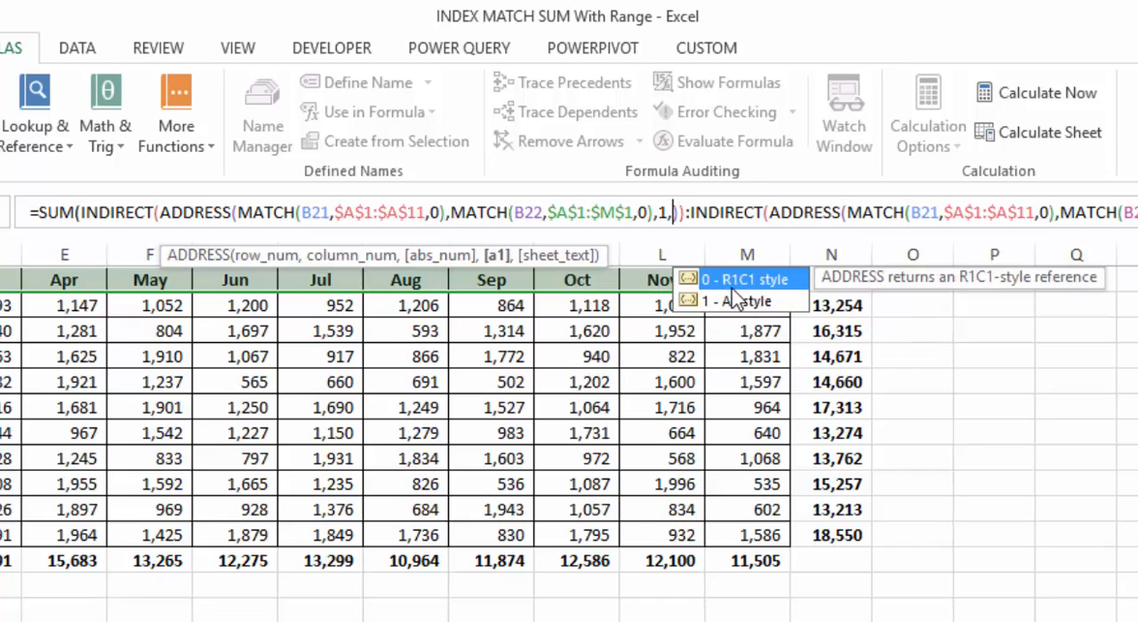
pyautogui.moveTo(754, 313)
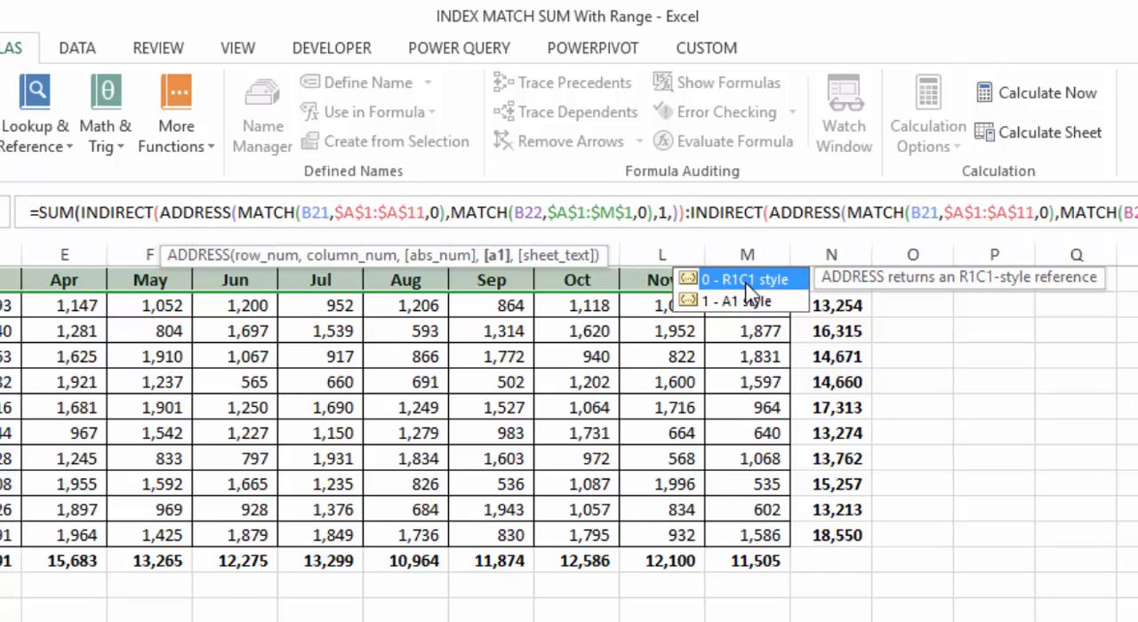
pyautogui.write('1')
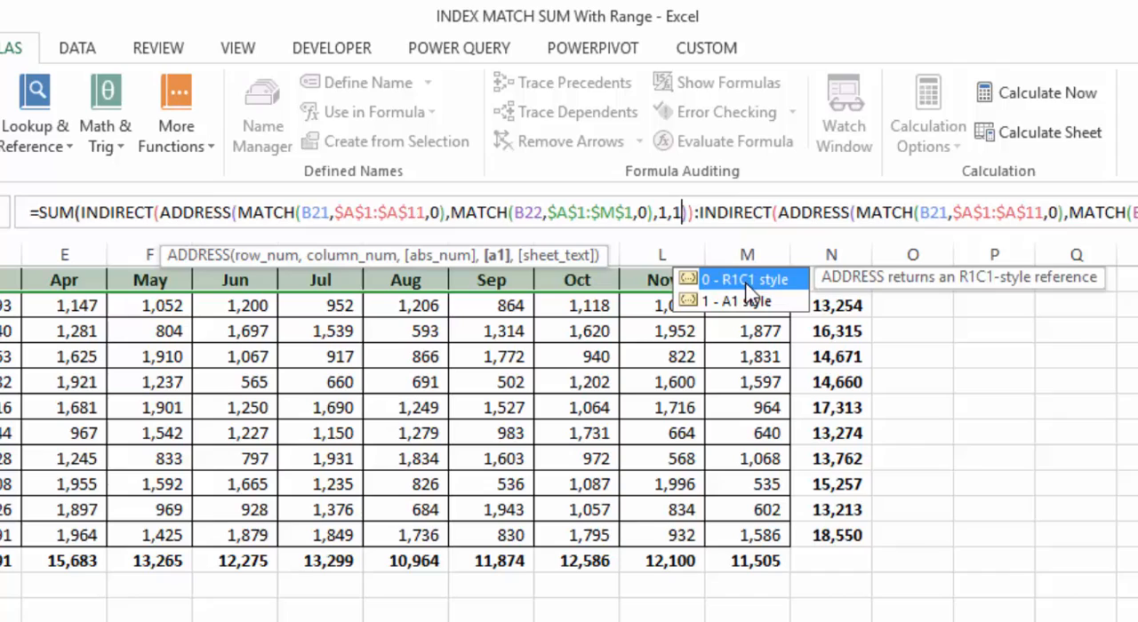
pyautogui.moveTo(789, 407)
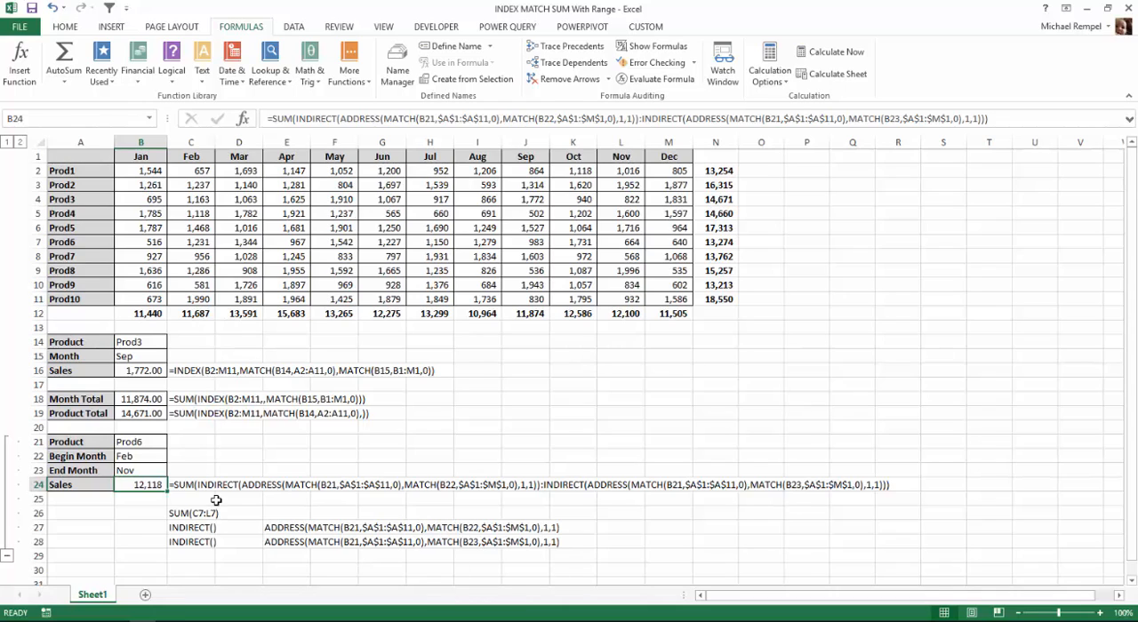
pyautogui.moveTo(441, 478)
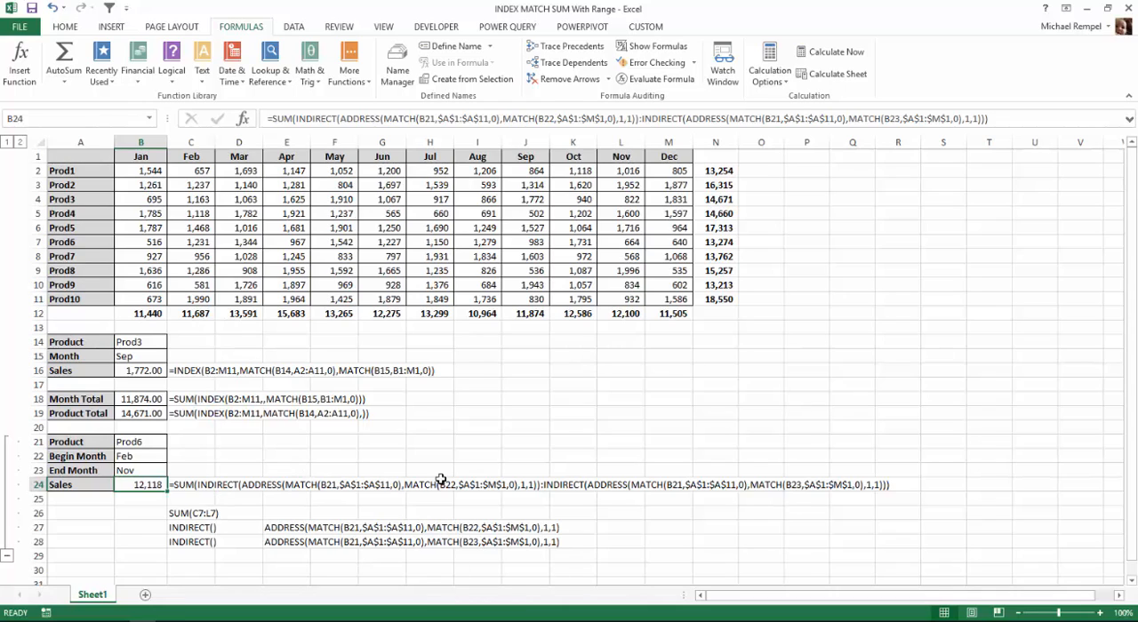
pyautogui.moveTo(418, 446)
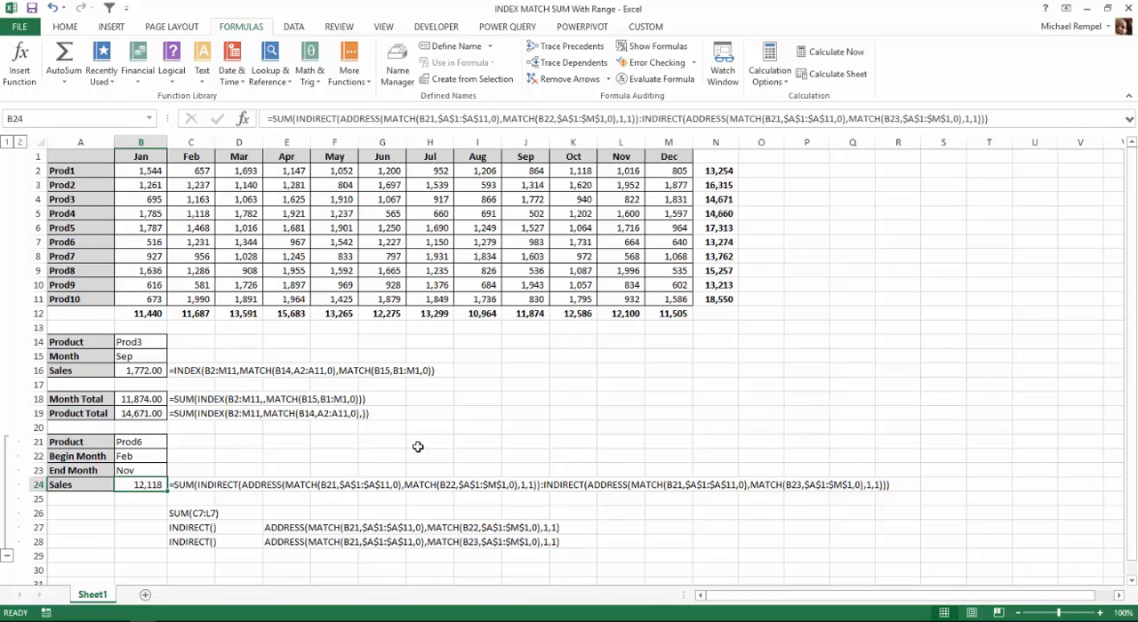
pyautogui.moveTo(273, 471)
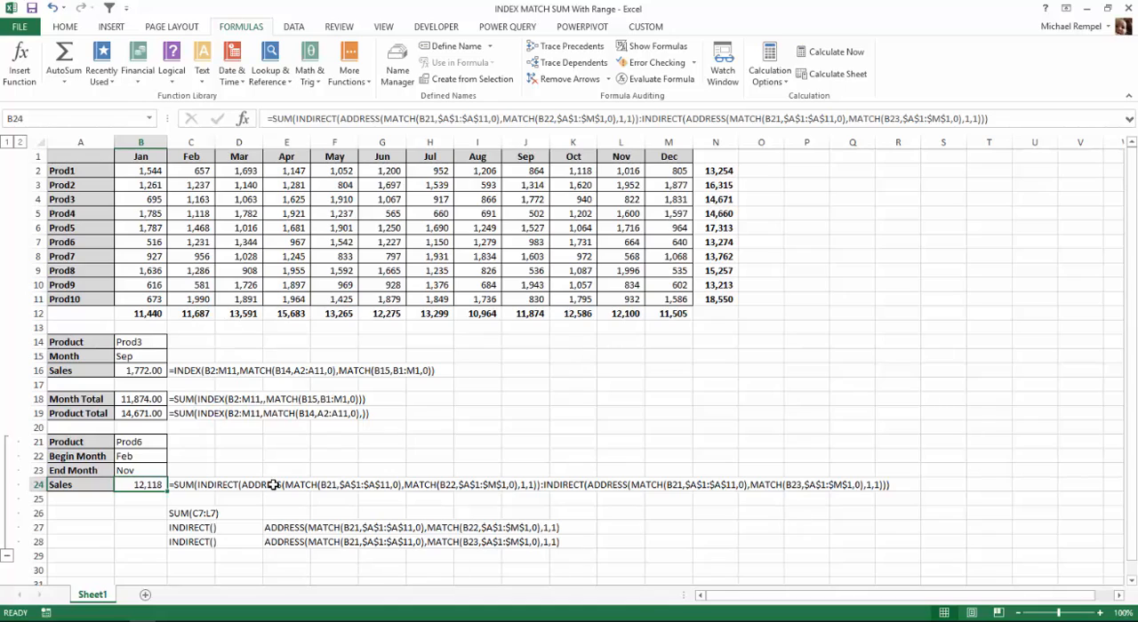
pyautogui.moveTo(304, 507)
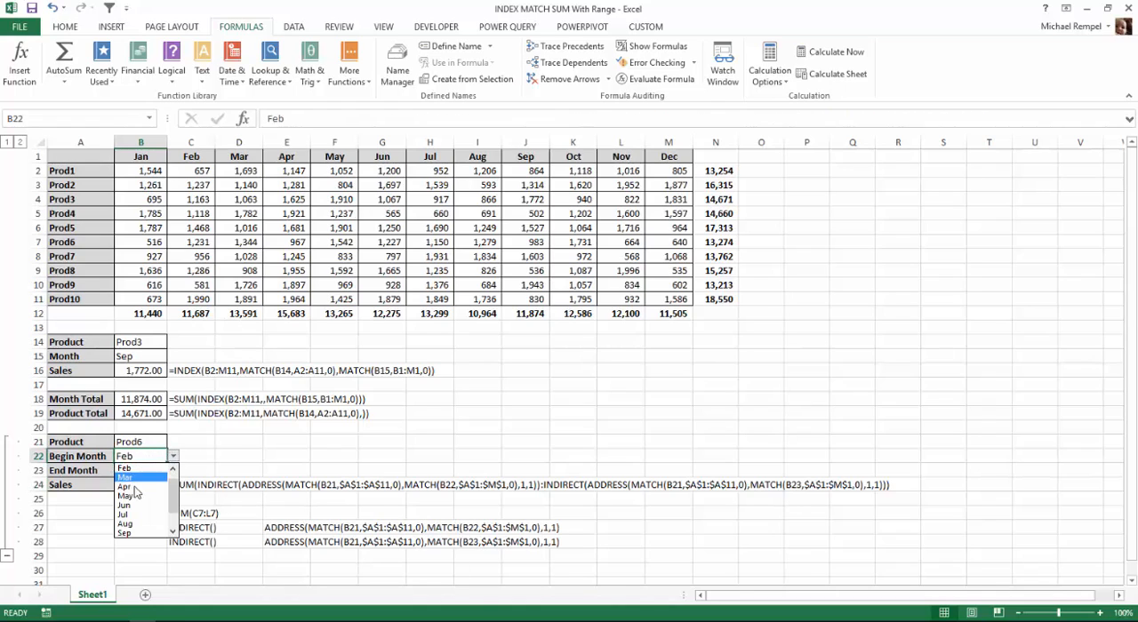
# - Choose Apr as Prod6's Begin Month so the range sum recalculates to 9,343
pyautogui.click(124, 487)
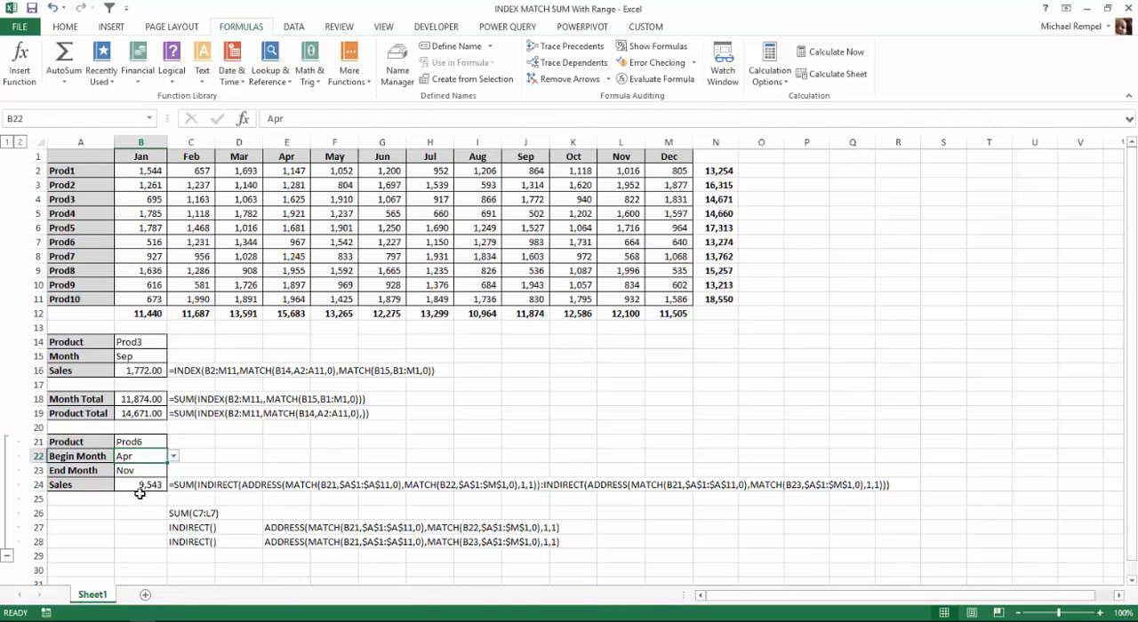